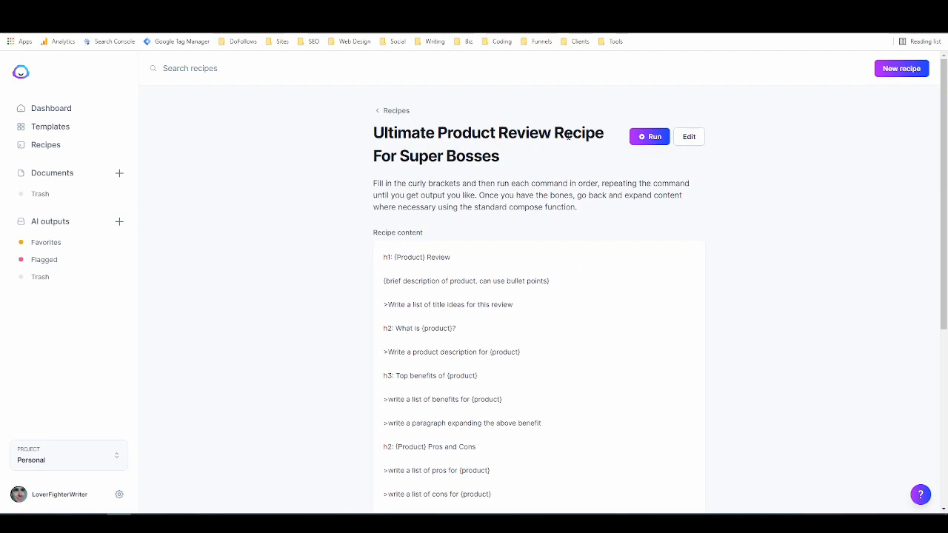
mouse_move(340, 211)
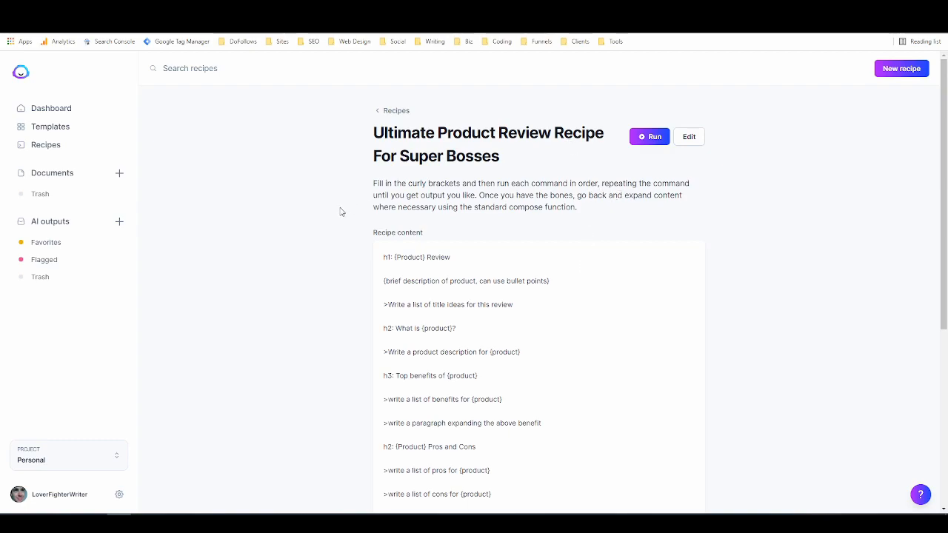
mouse_move(342, 165)
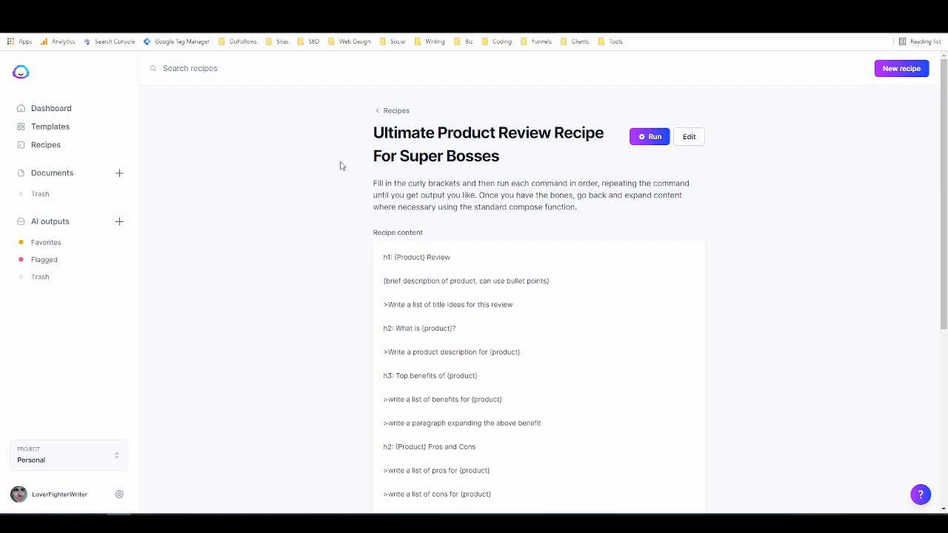
mouse_move(246, 213)
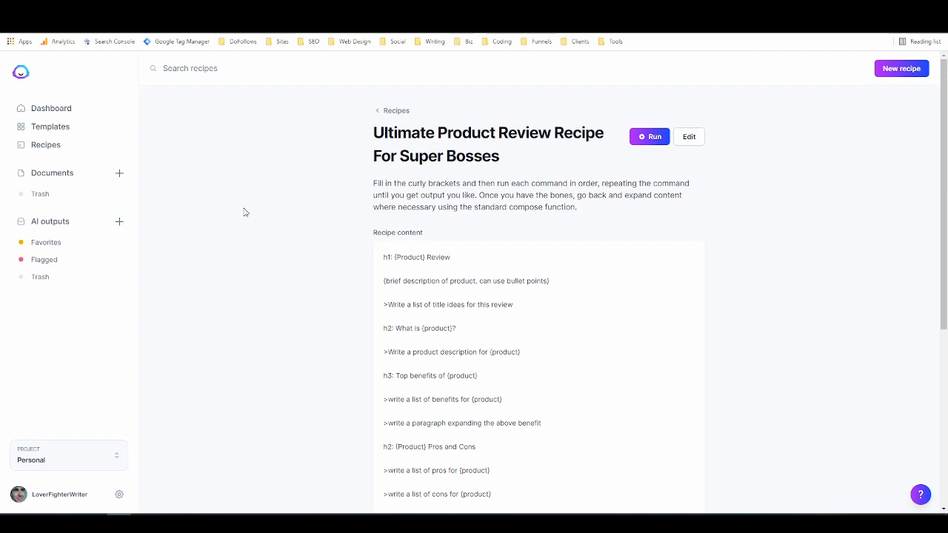
mouse_move(342, 162)
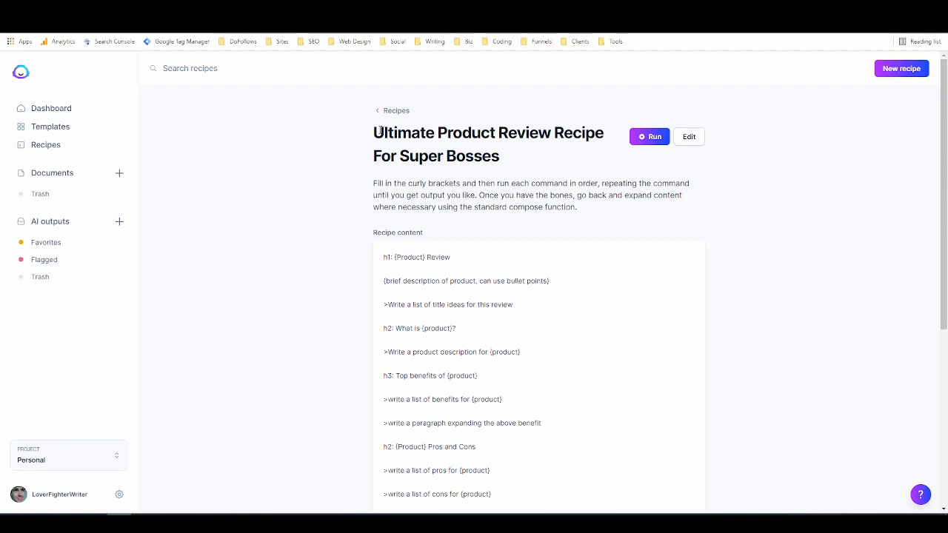
Step: Look over the product review recipe and run it to create a new document
scroll(down, 3)
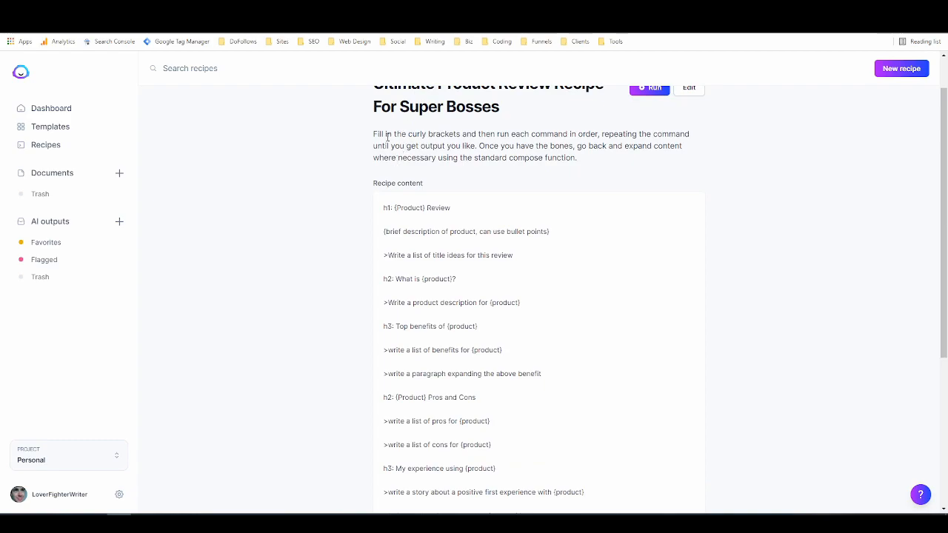
mouse_move(394, 206)
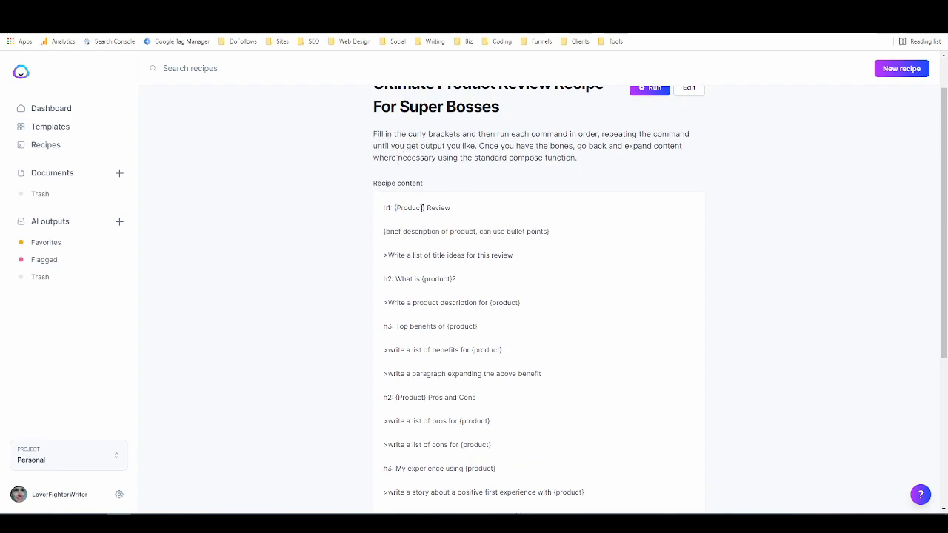
double_click(409, 207)
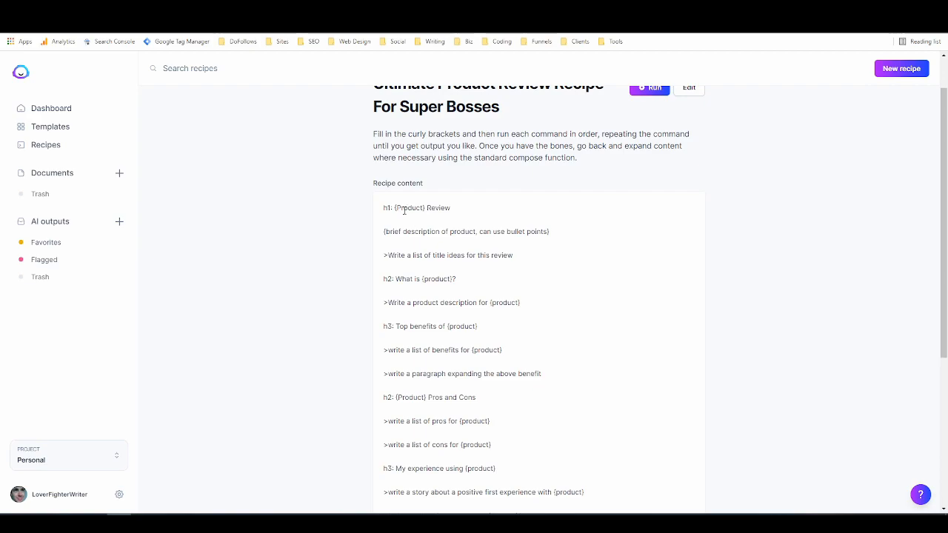
mouse_move(426, 255)
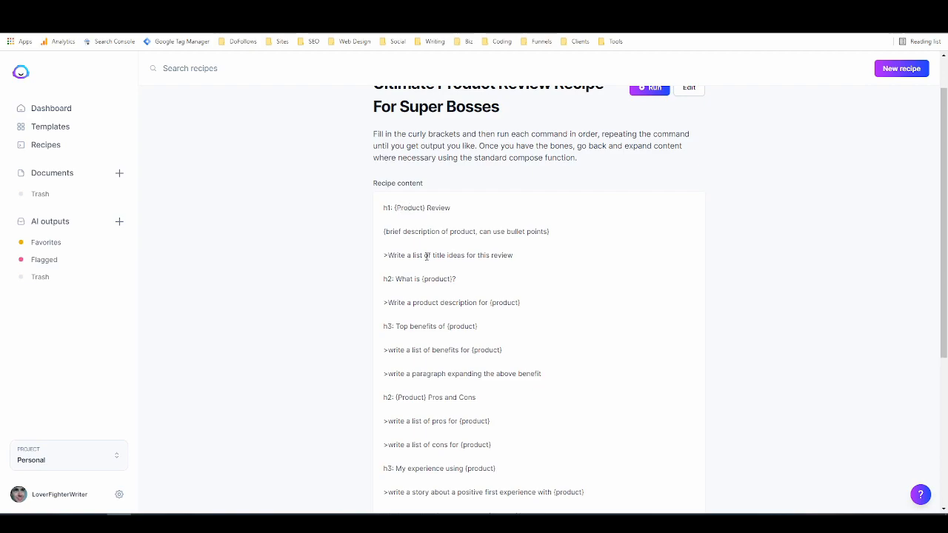
scroll(down, 3)
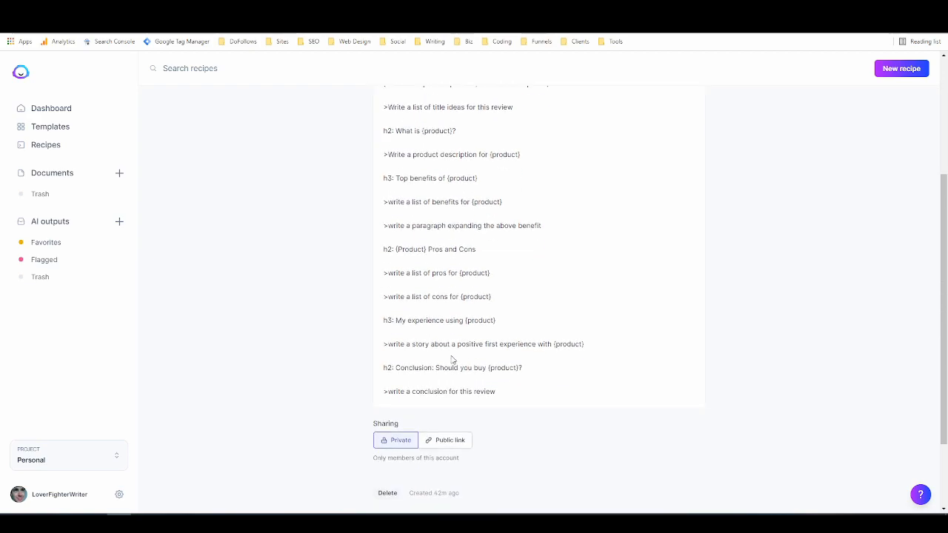
scroll(up, 3)
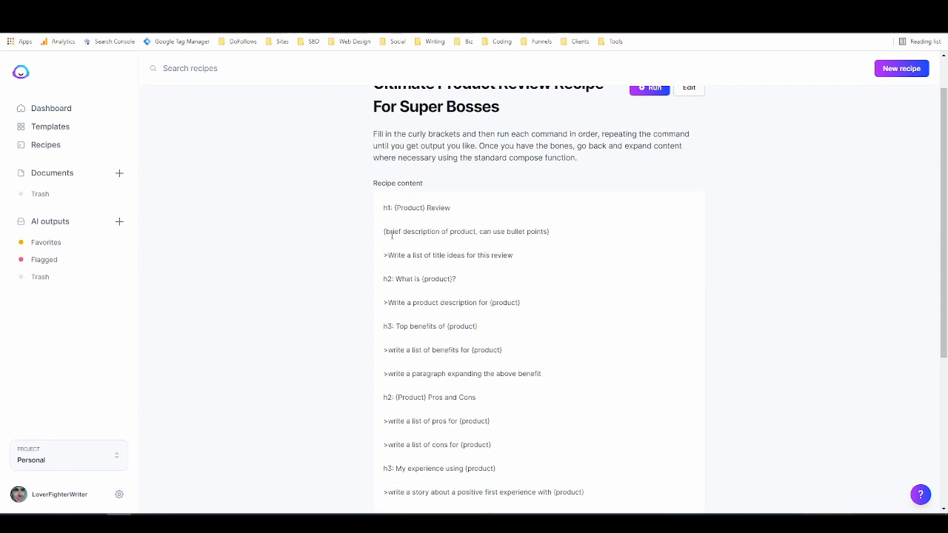
mouse_move(432, 240)
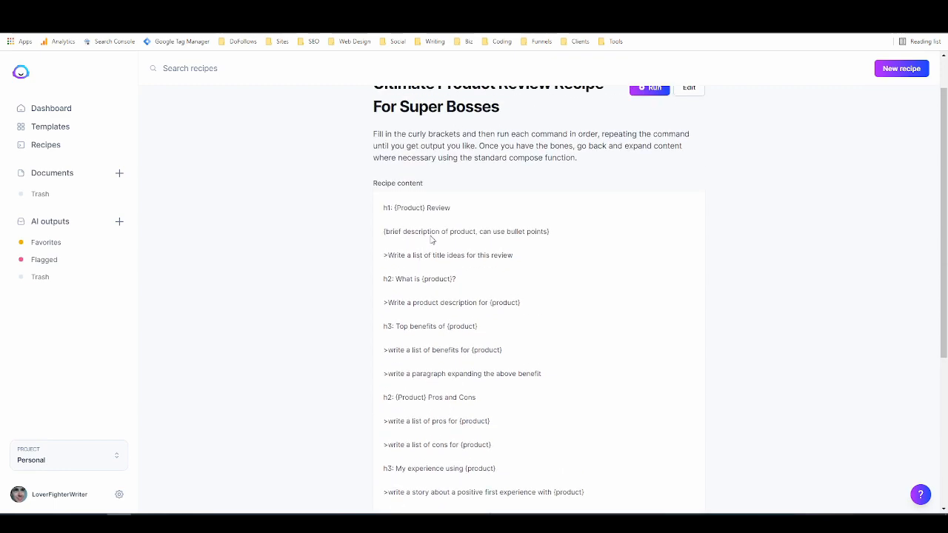
mouse_move(568, 228)
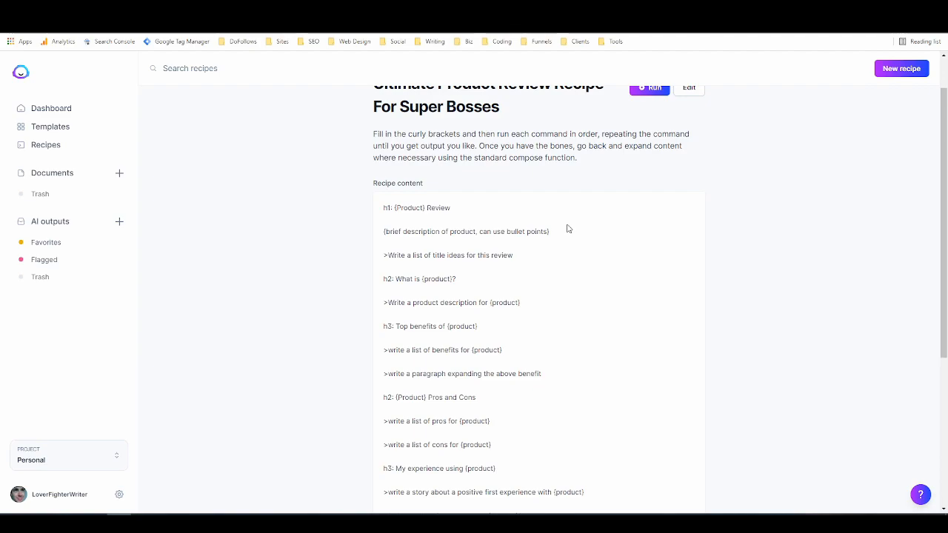
mouse_move(480, 216)
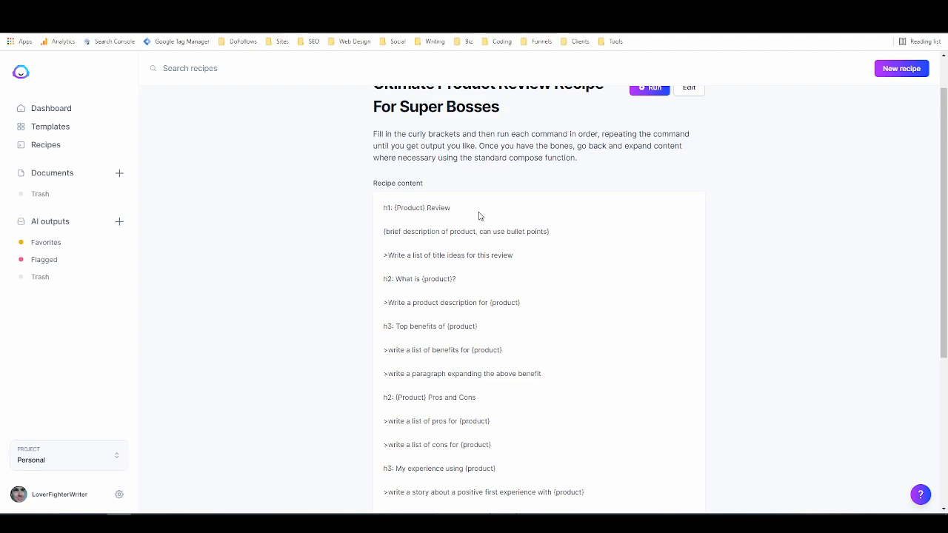
mouse_move(455, 264)
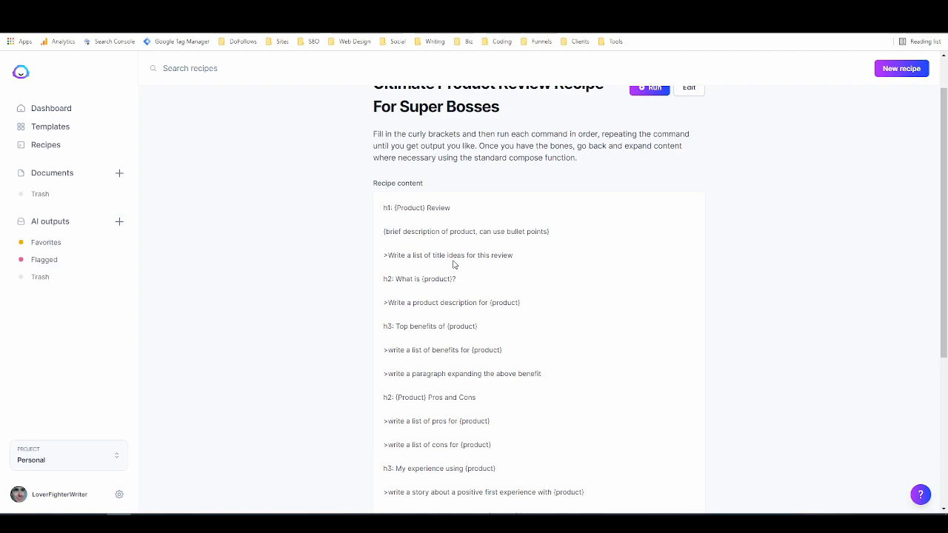
mouse_move(508, 302)
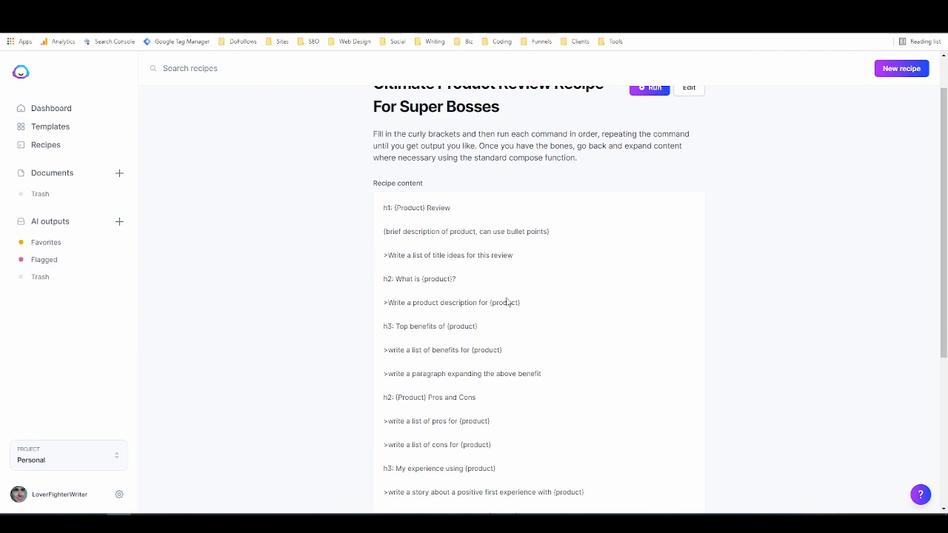
mouse_move(387, 287)
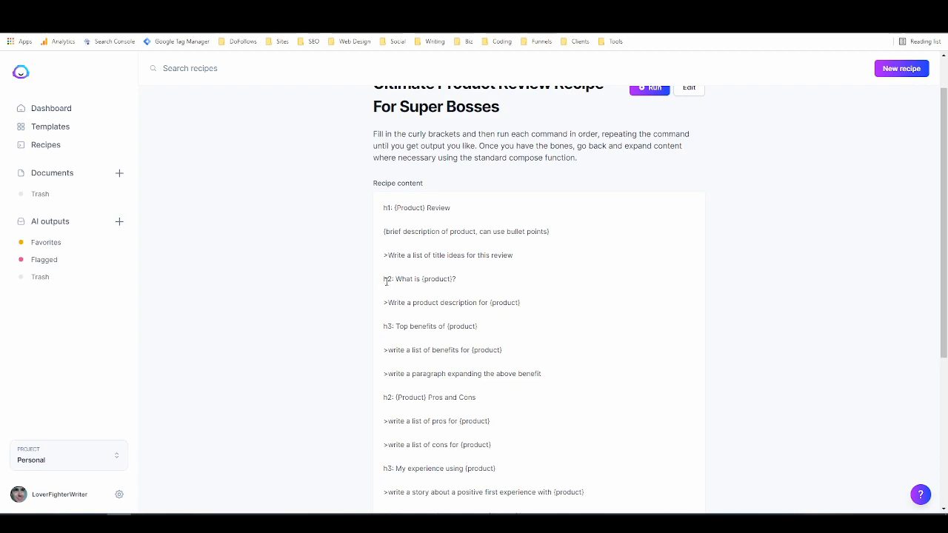
scroll(down, 3)
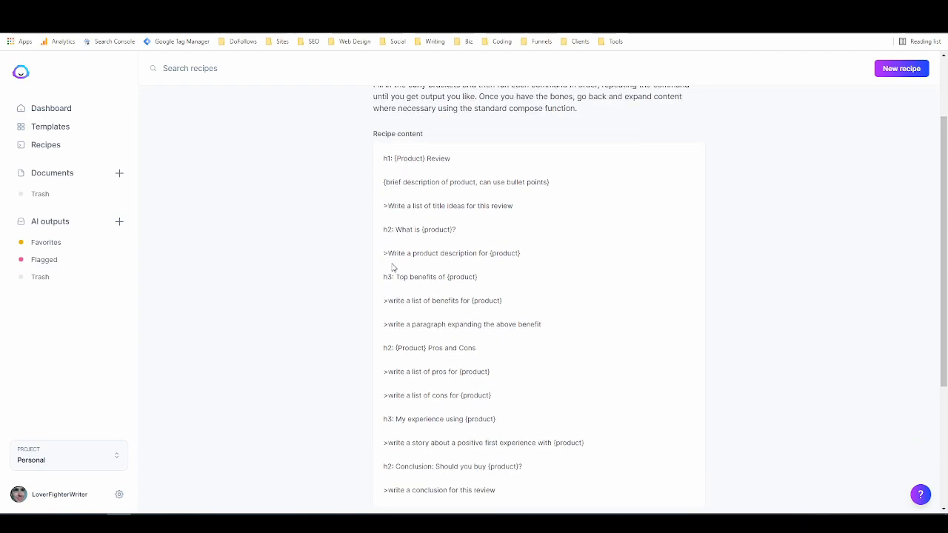
scroll(down, 3)
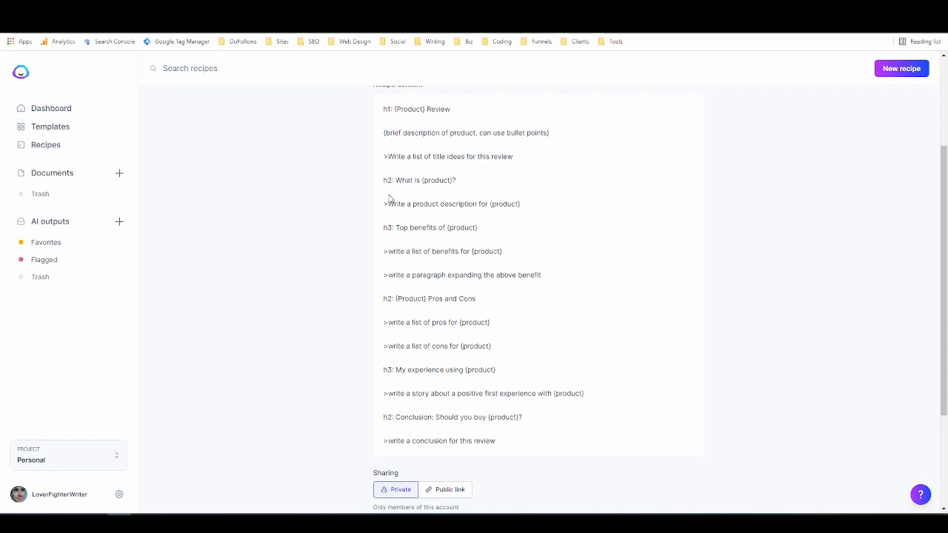
mouse_move(414, 267)
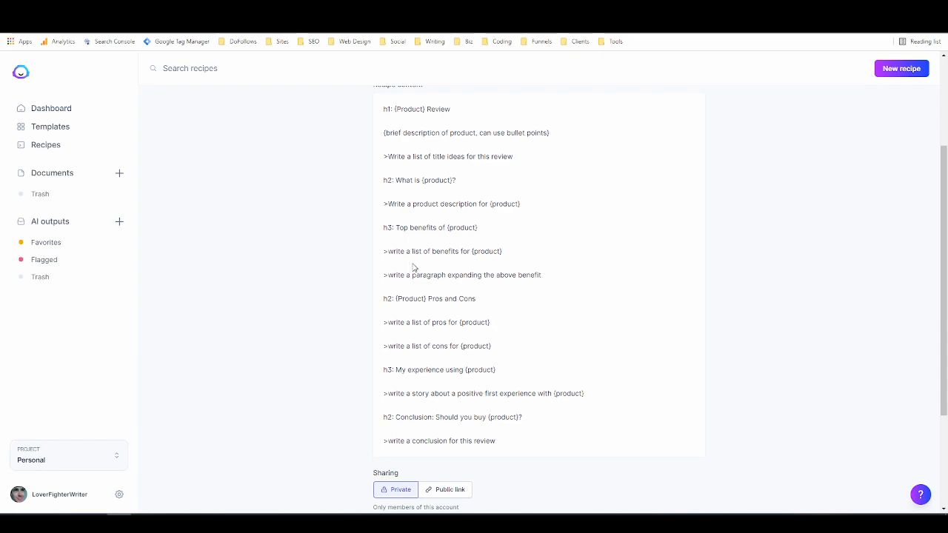
scroll(up, 3)
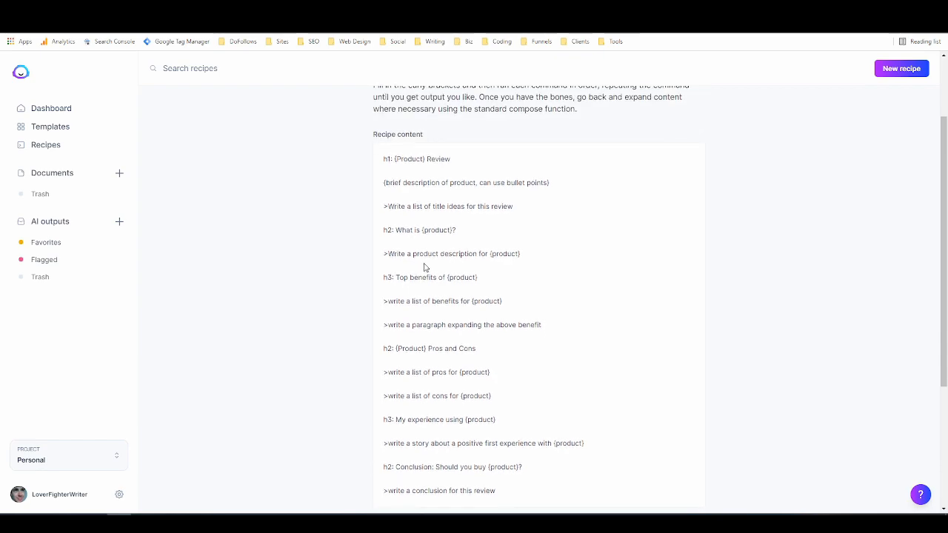
scroll(up, 3)
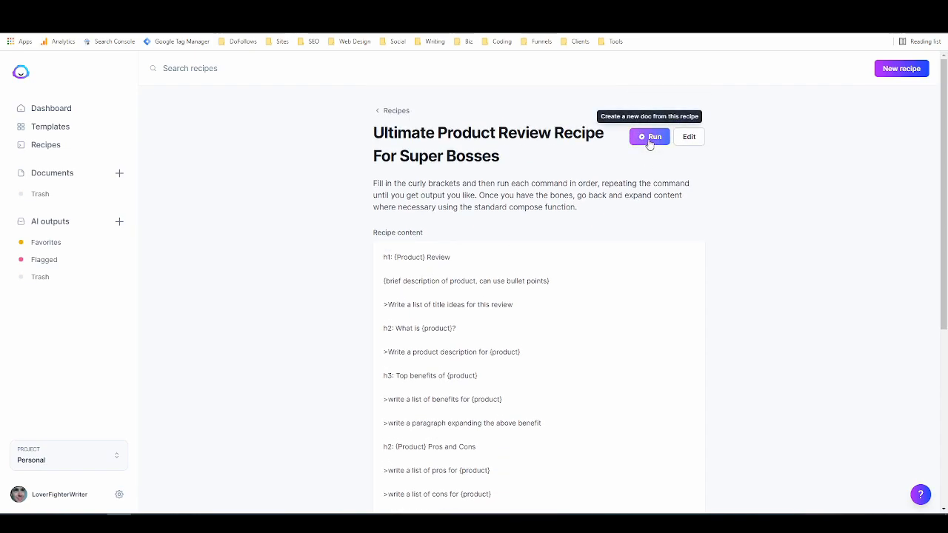
click(655, 136)
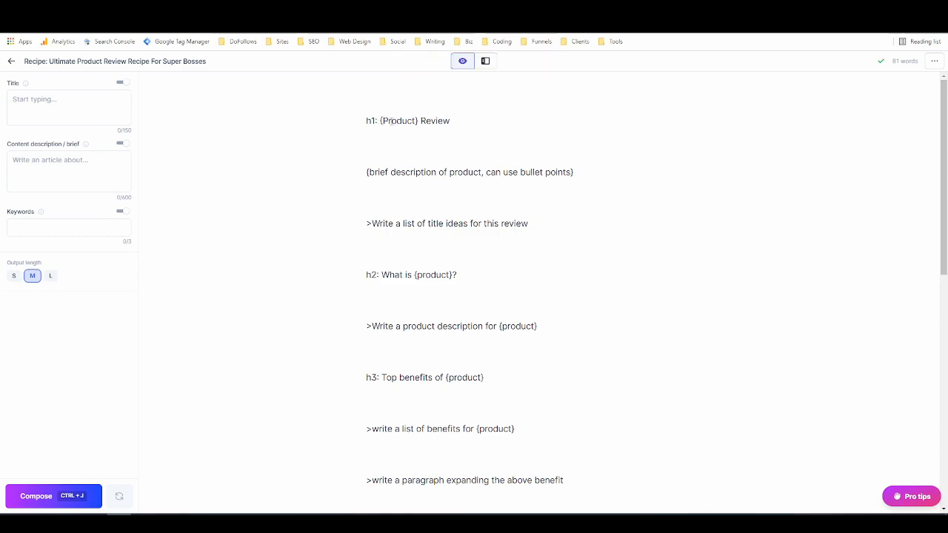
Step: Replace the {Product} placeholder so the H1 heading reads PR Rage Review
double_click(386, 121)
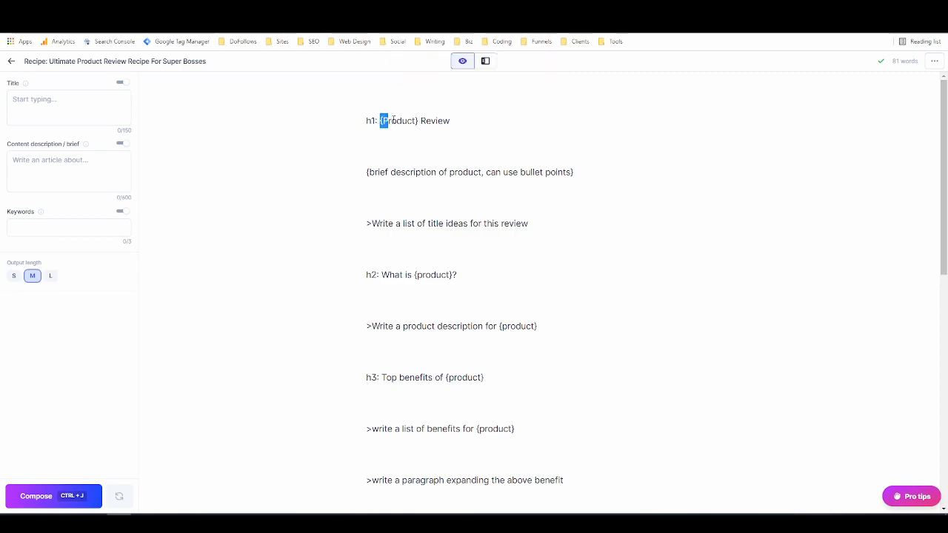
double_click(398, 121)
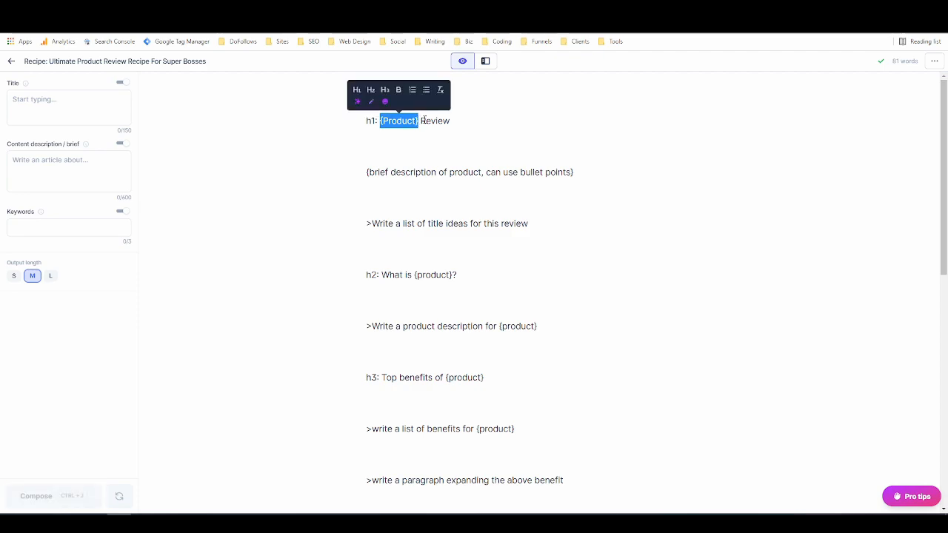
text(PR)
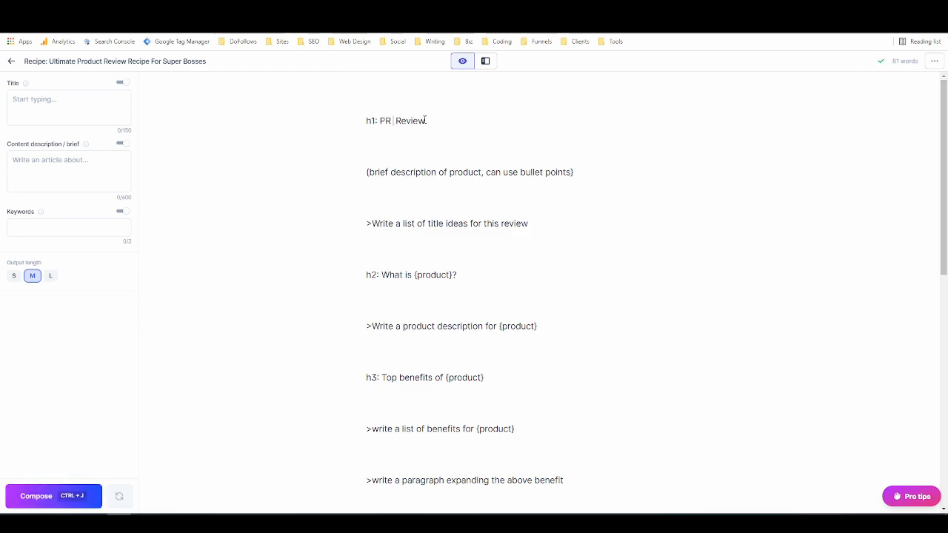
text(Rage)
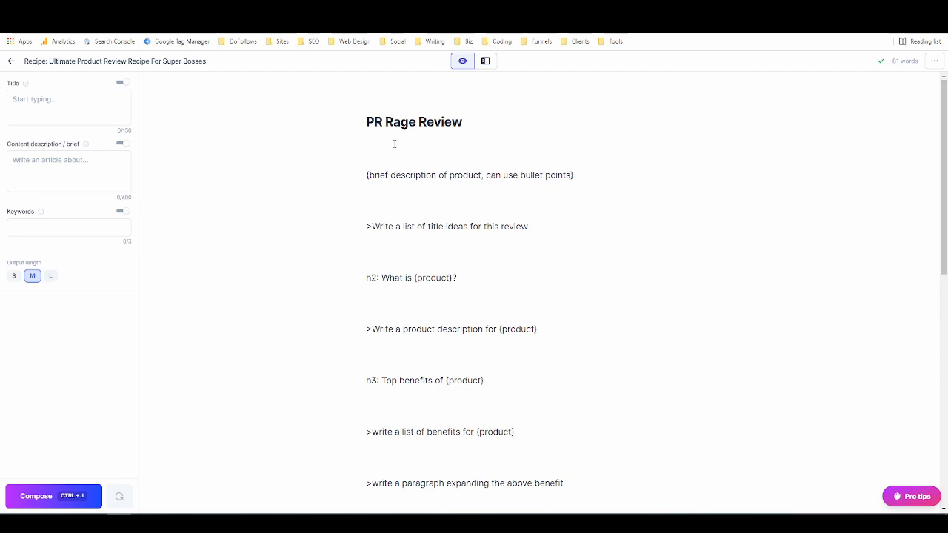
Step: Name the document PR Rage Review in the title field
scroll(up, 3)
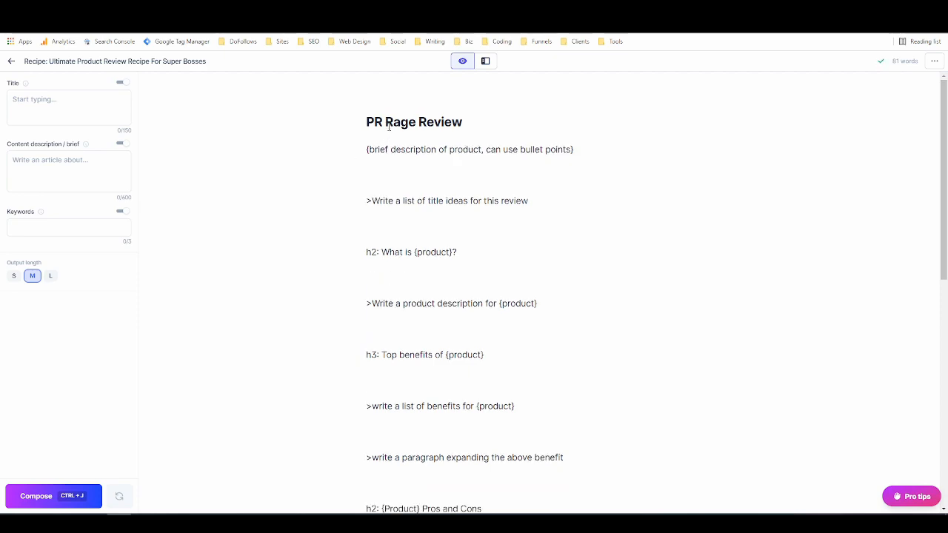
click(68, 107)
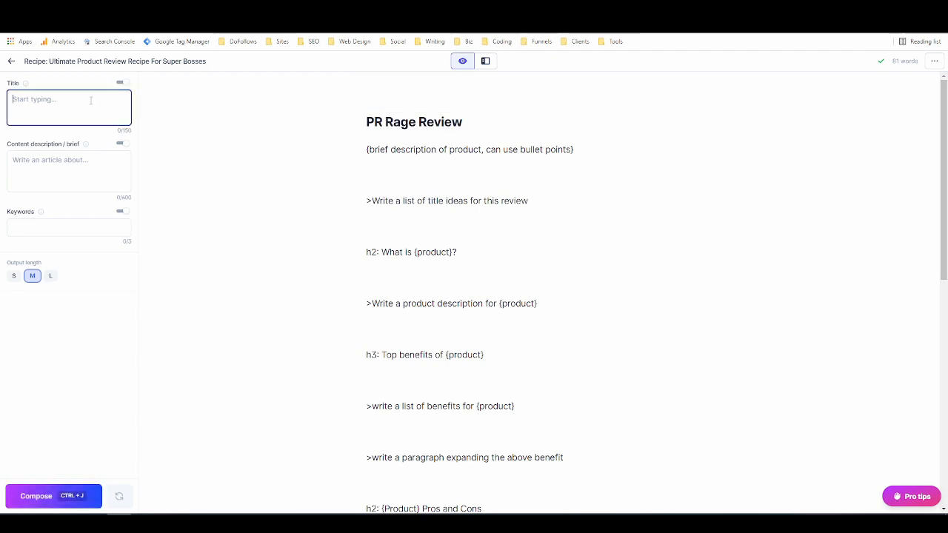
text(PR Rage Review)
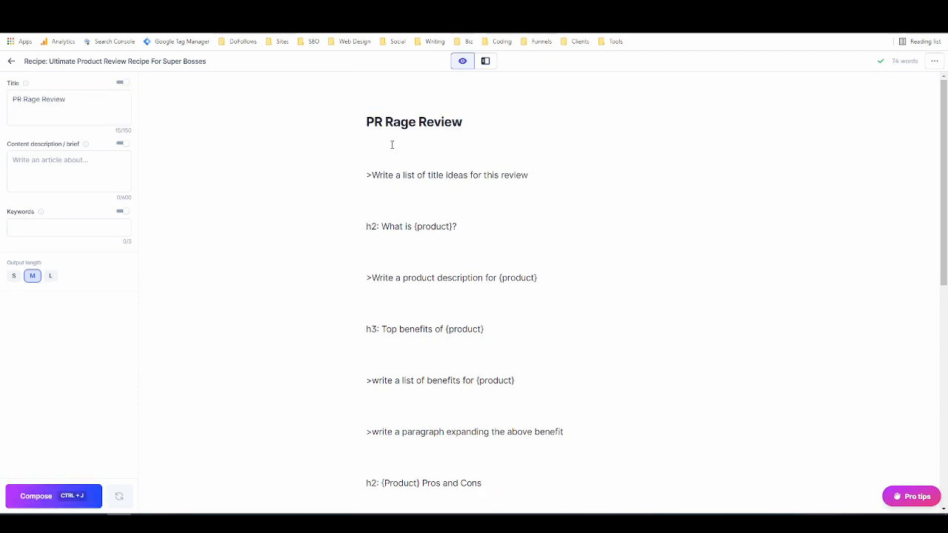
Step: Write that PR Rage is a cloud based app that makes it easier to find good expired domains
click(367, 147)
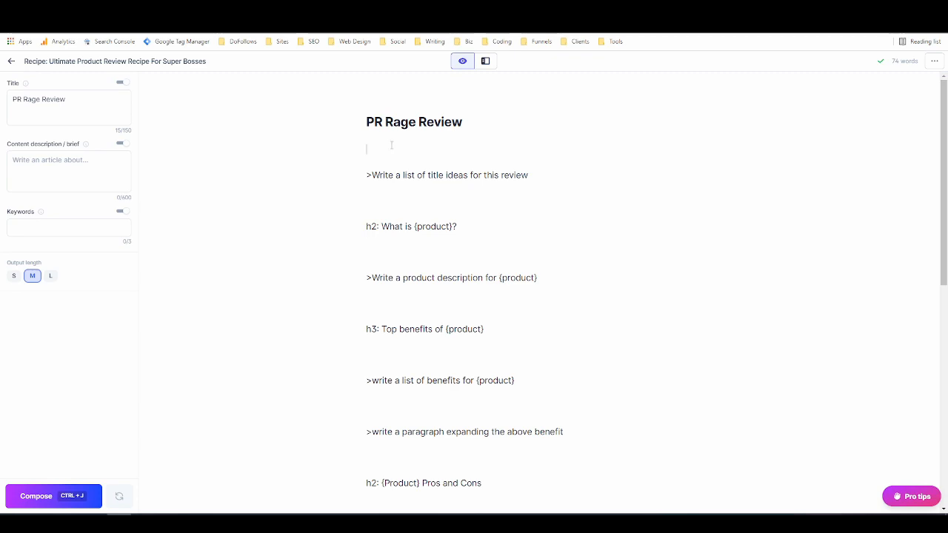
text(P)
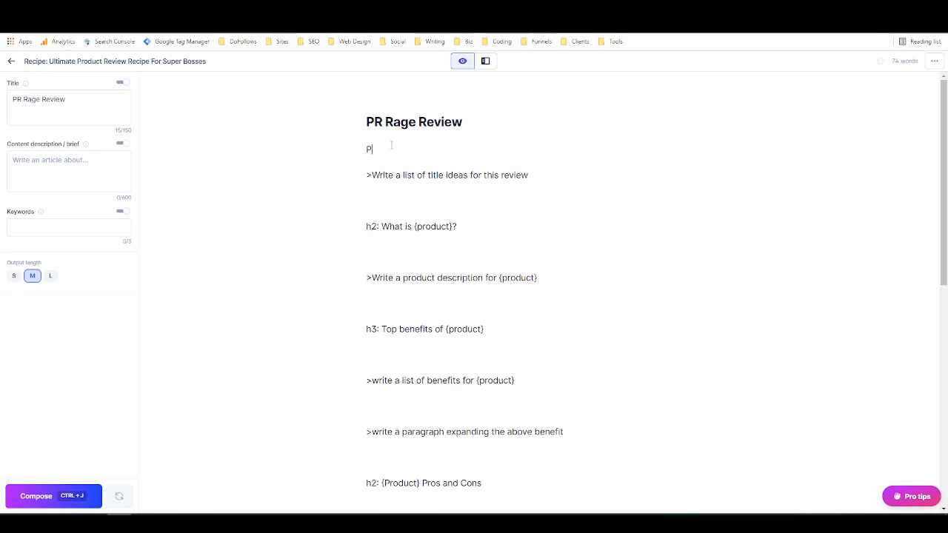
text(R Rage is)
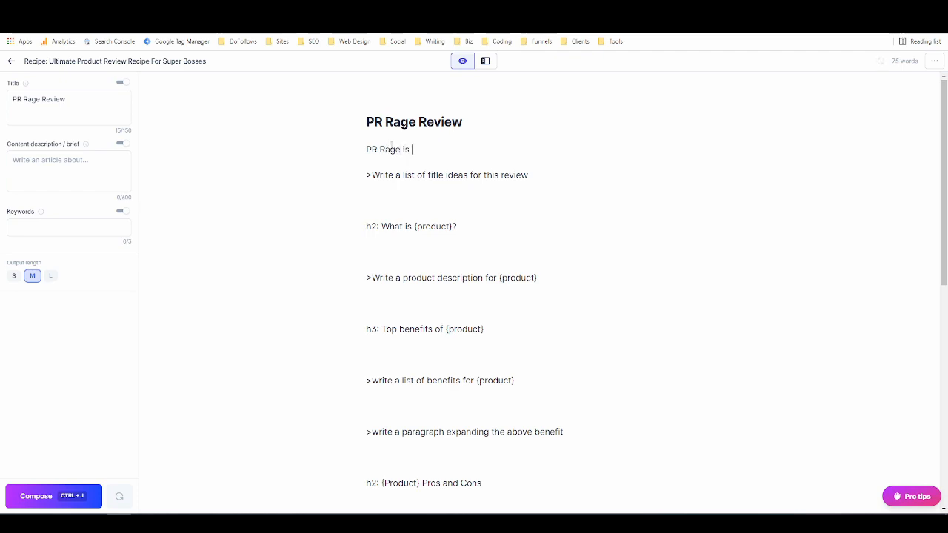
text(a)
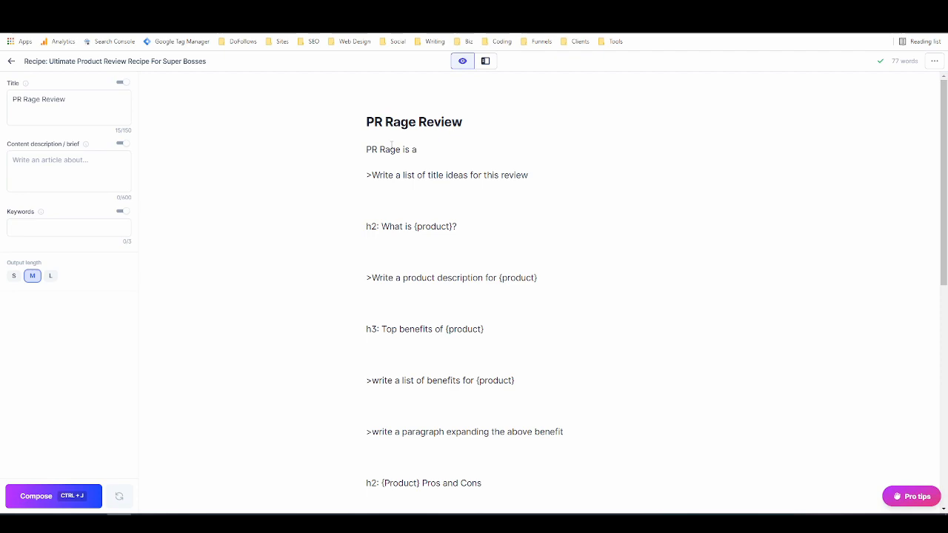
text(domain)
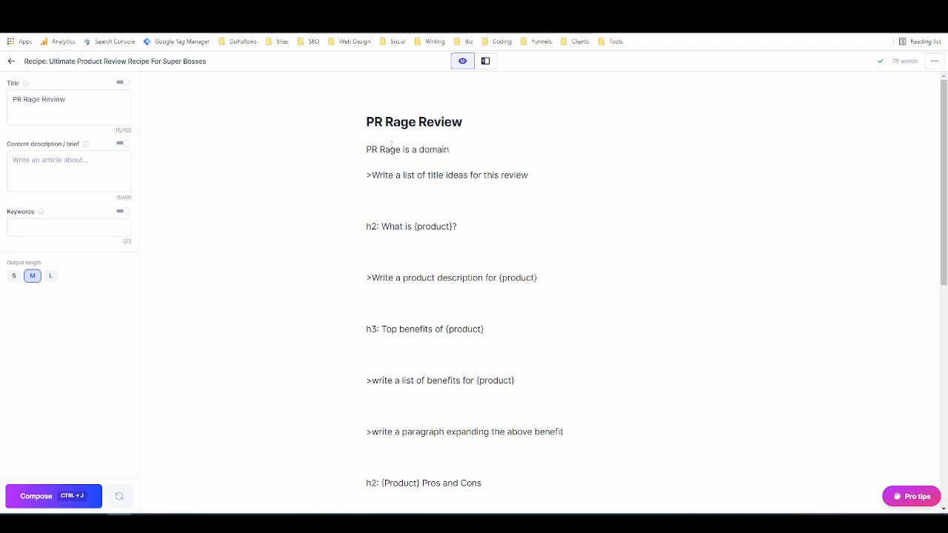
key(Backspace)
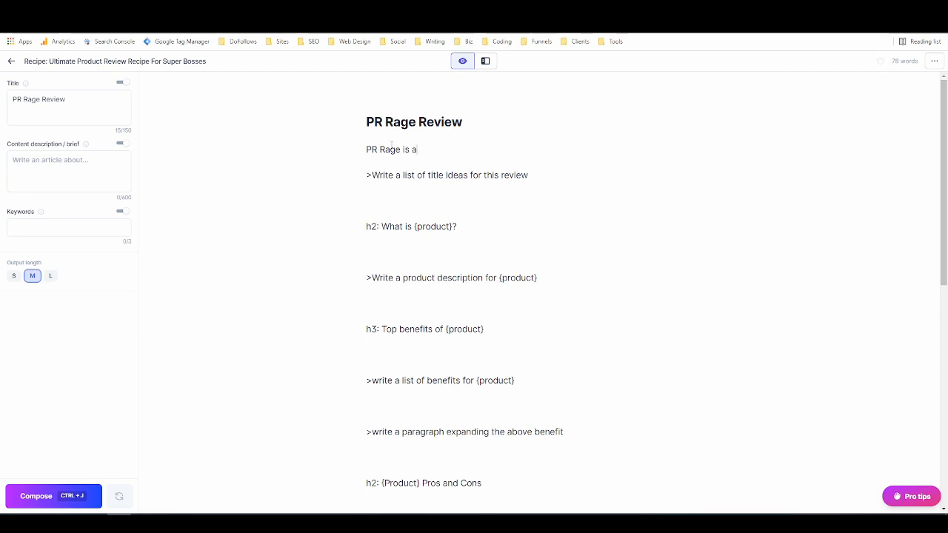
text(cloud)
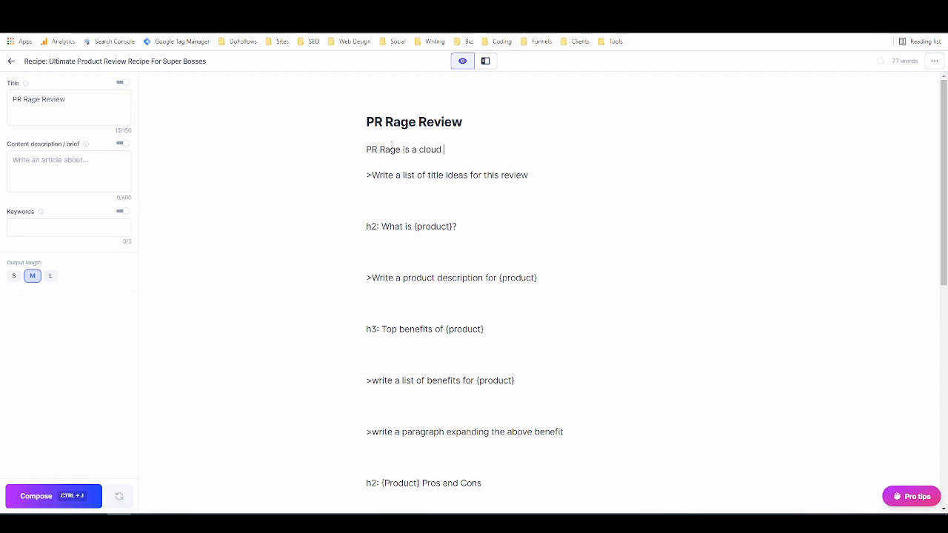
text(based app)
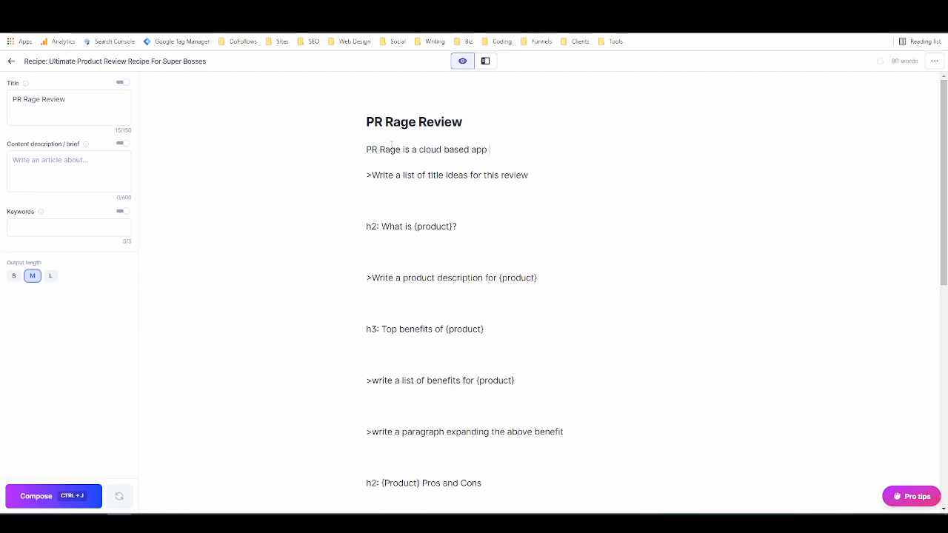
text(that ass)
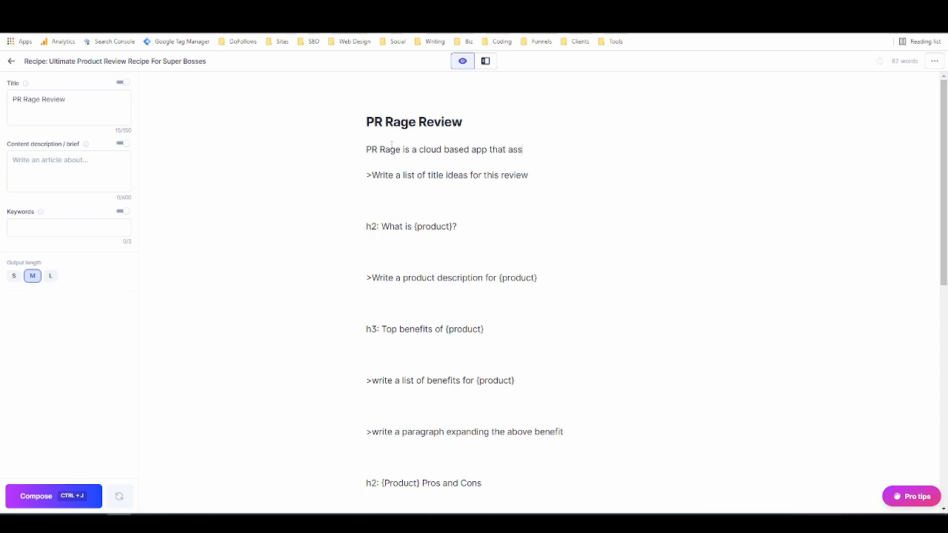
text(makes it)
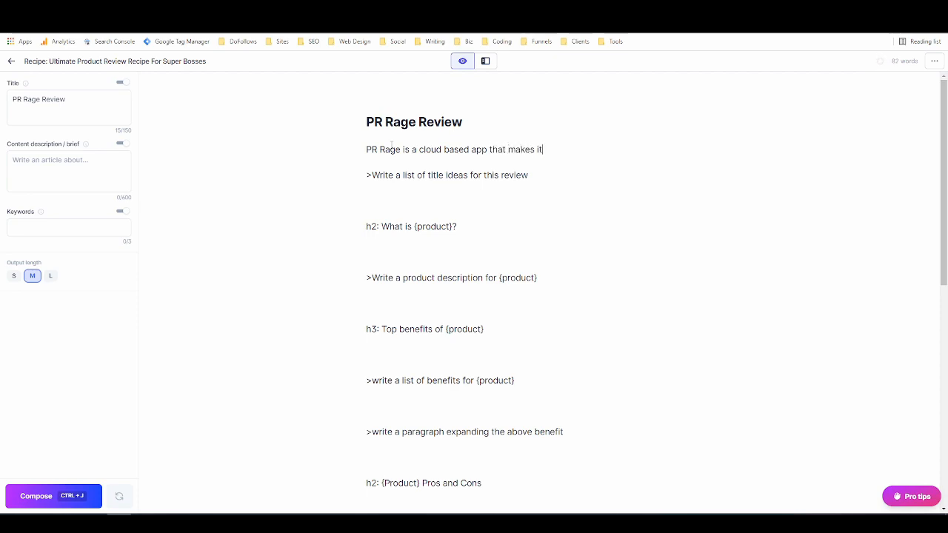
text(easier to find)
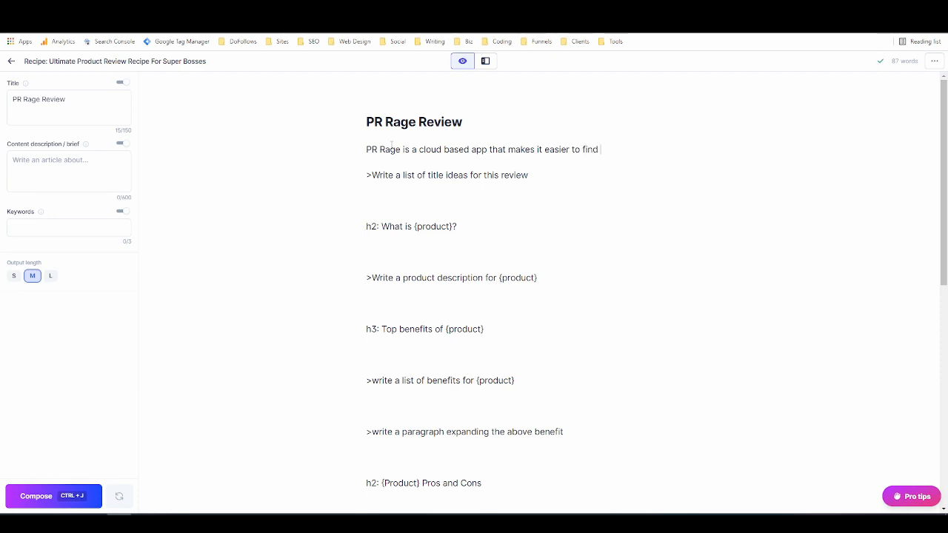
text(good expired domains to bu)
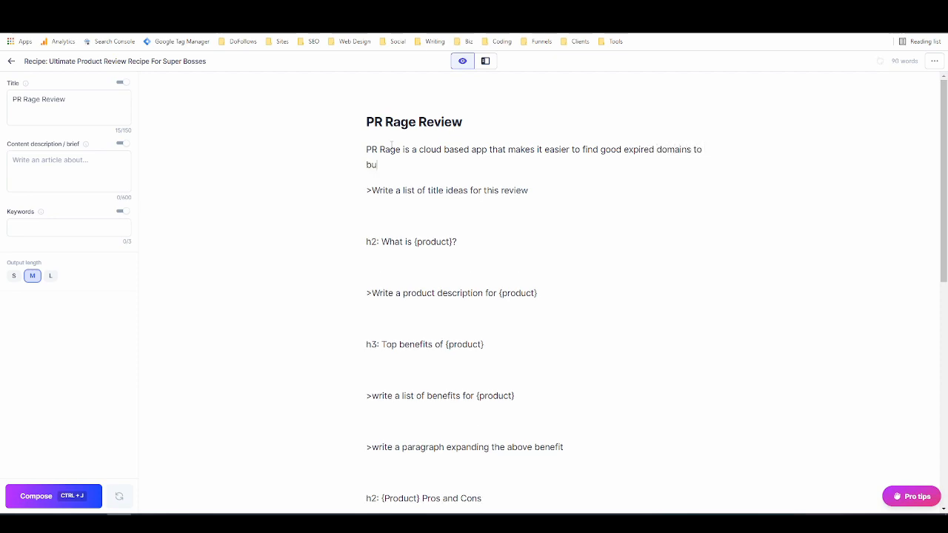
text(y)
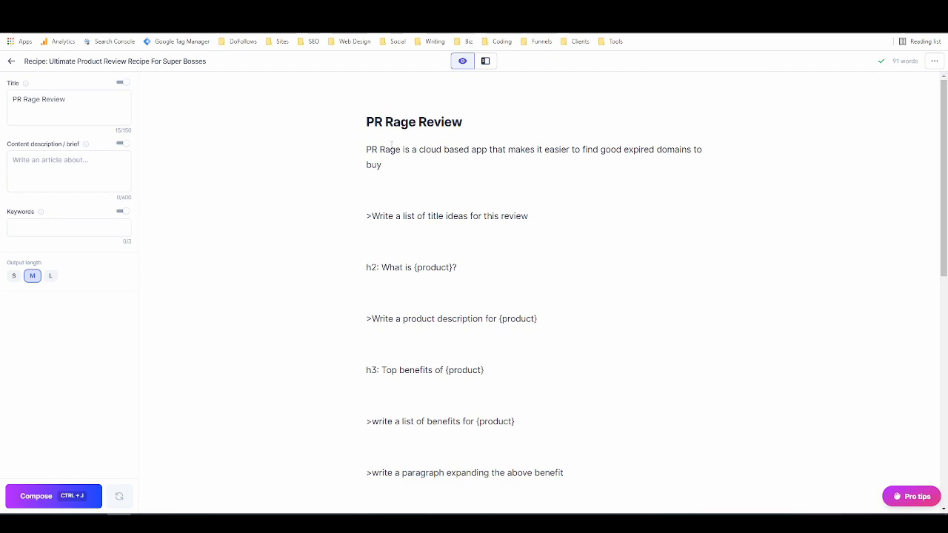
Step: Add a sentence that PR Rage scans GoDaddy auctions and puts the data into a handy list
text(PR R)
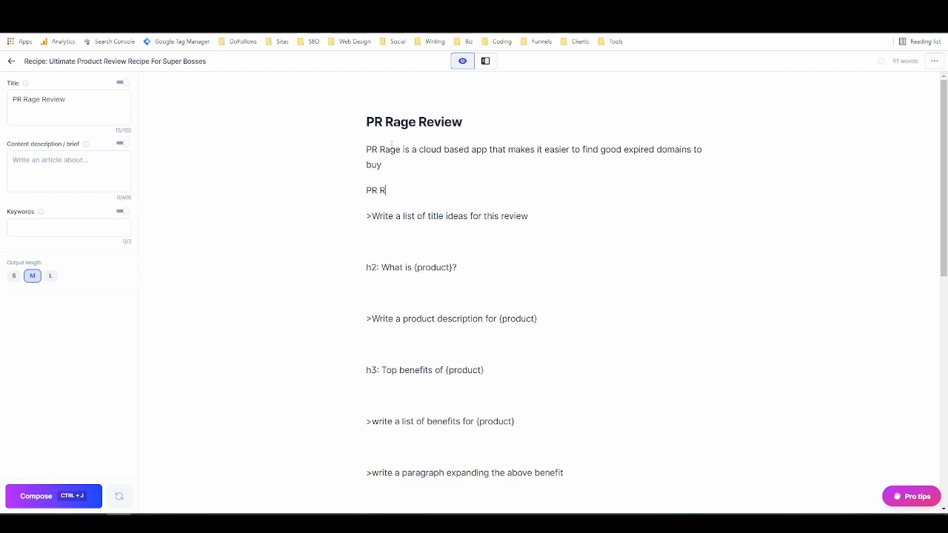
text(age)
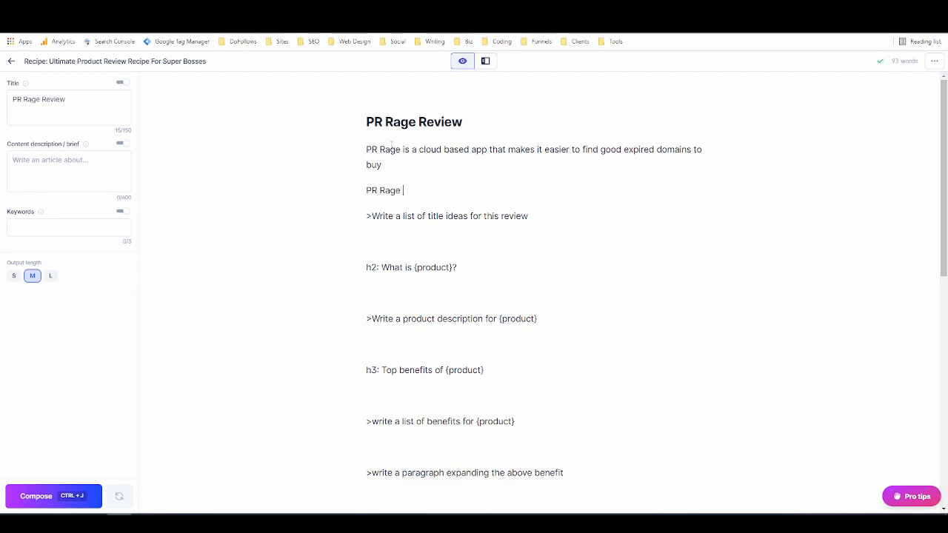
text(scans)
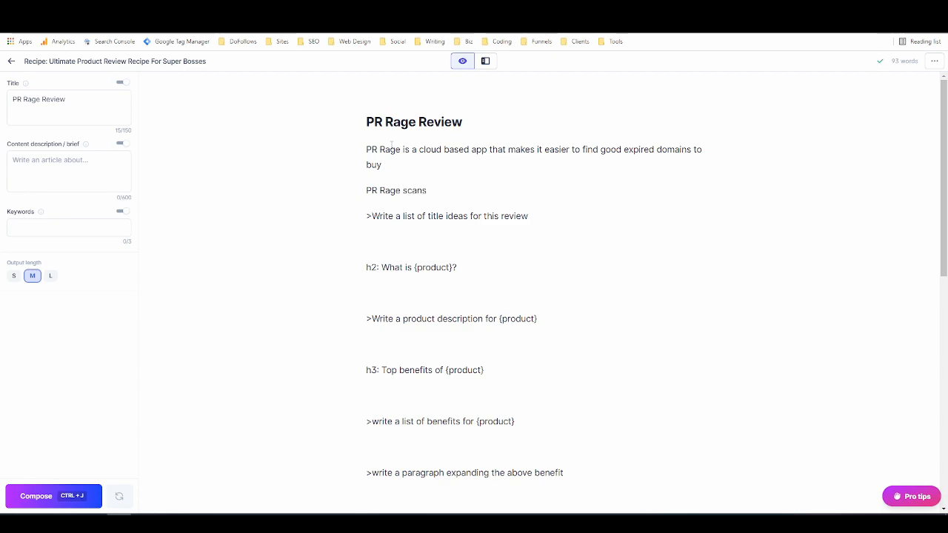
text(GoDaddy's auction marketplace and other domain marketp)
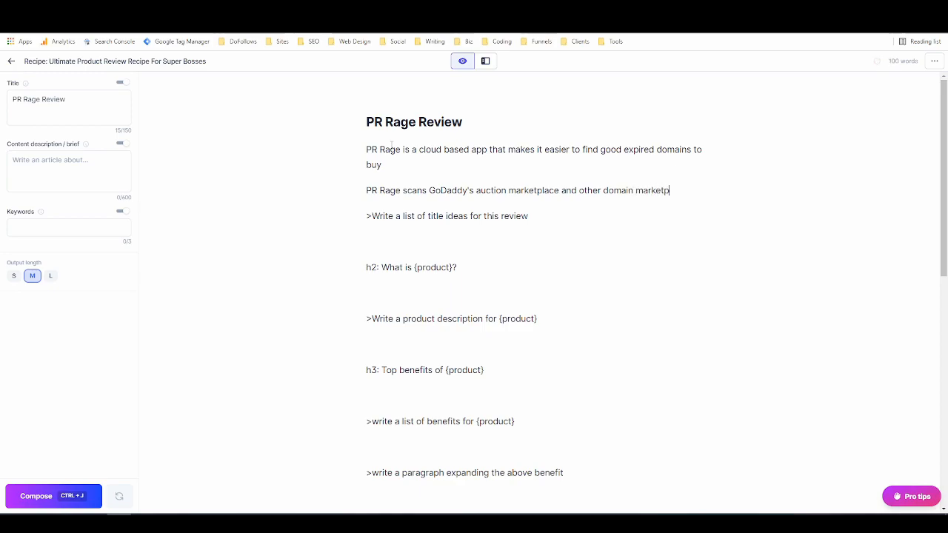
text(laces and pulls relevant)
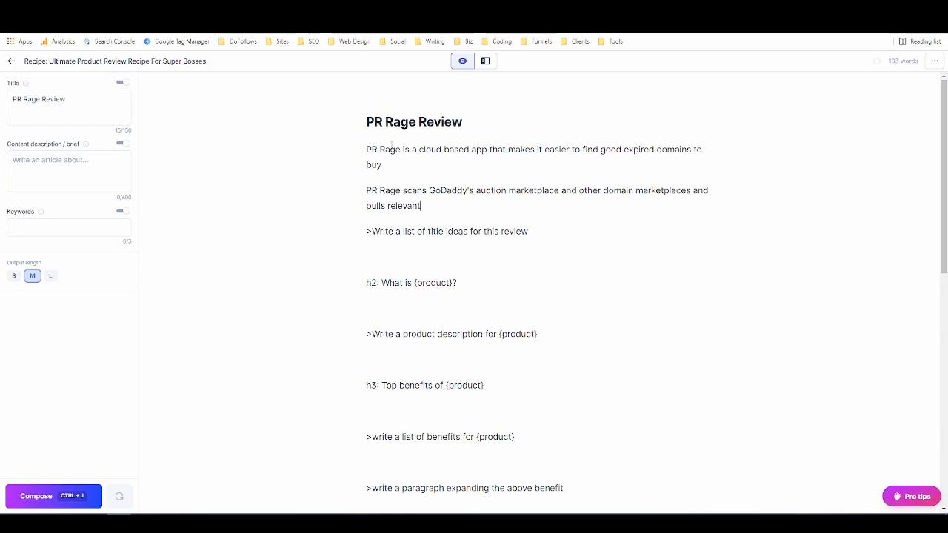
text(data into a)
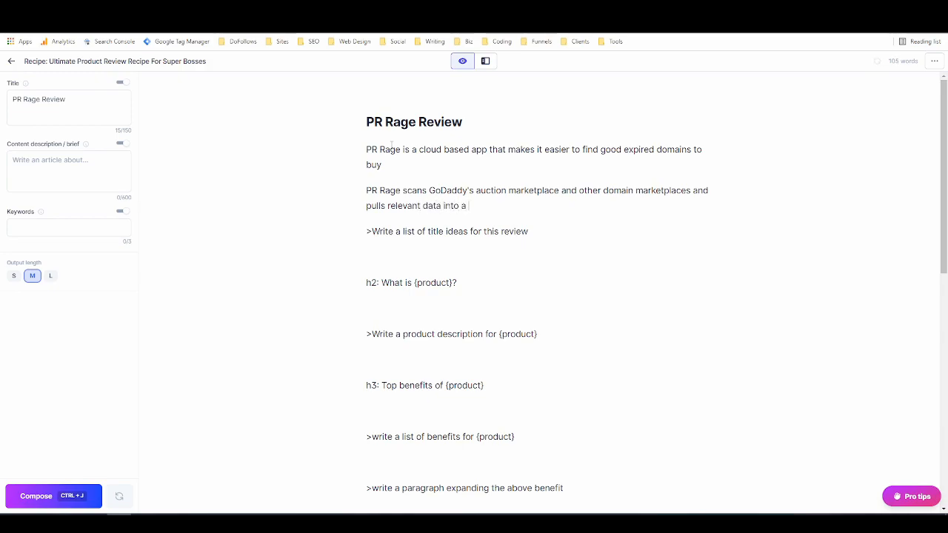
text(handy dashboard)
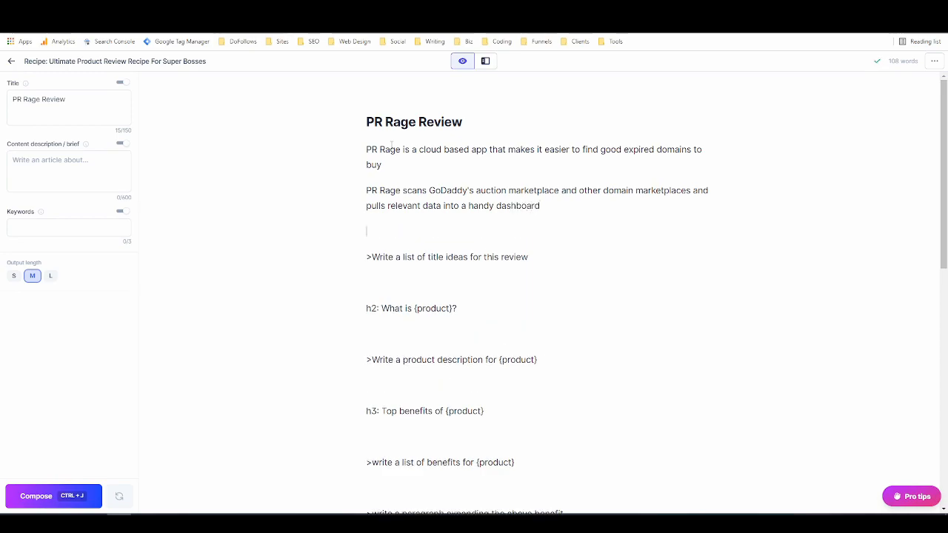
Step: Add a sentence that PR Rage enables you to save a list of domains for later review
text(P)
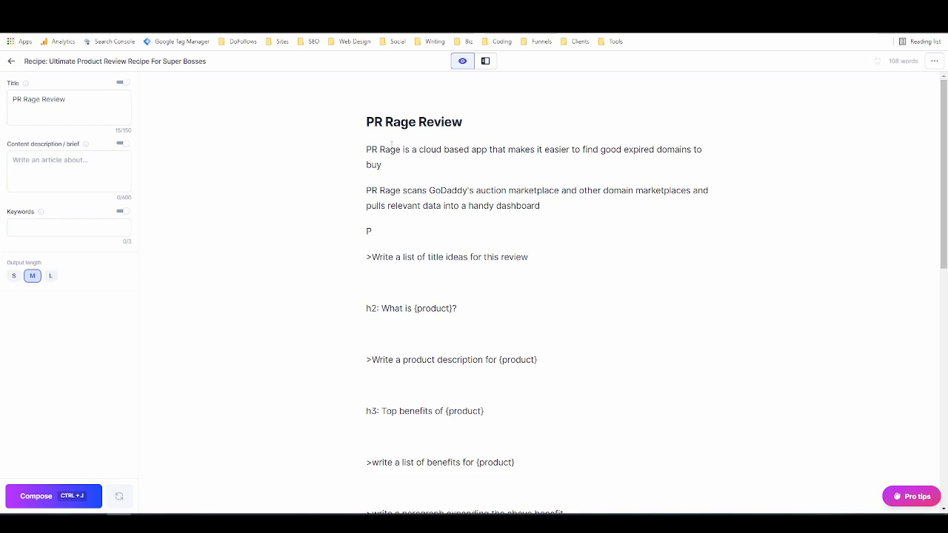
text(R Ra)
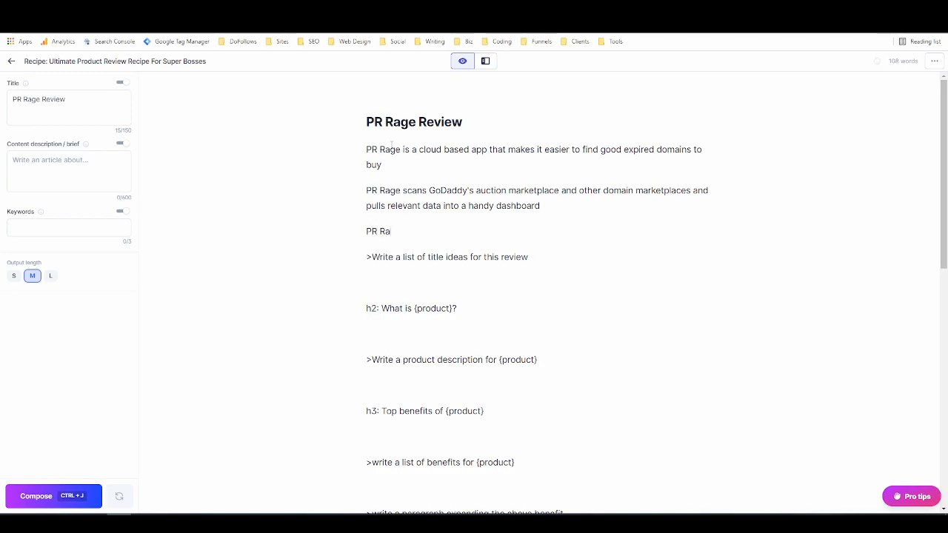
text(ge)
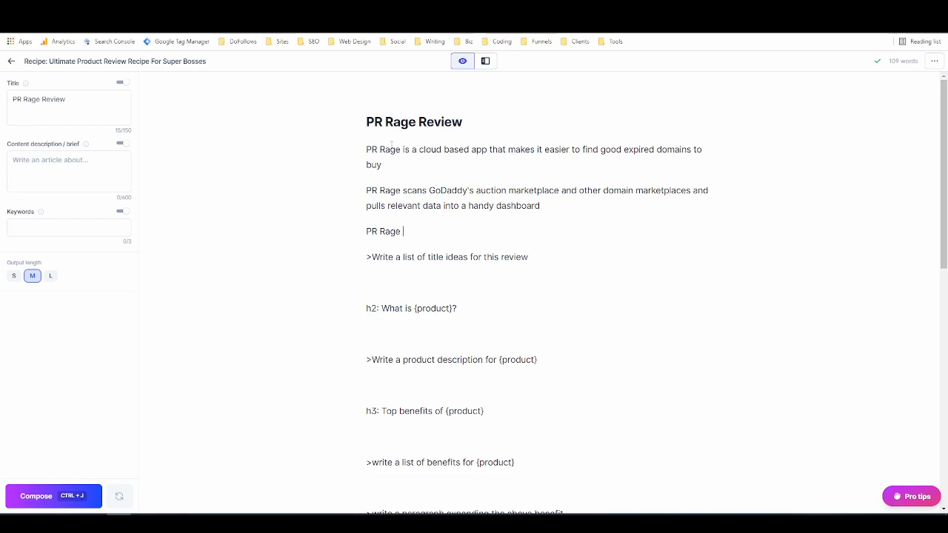
text(enables you t)
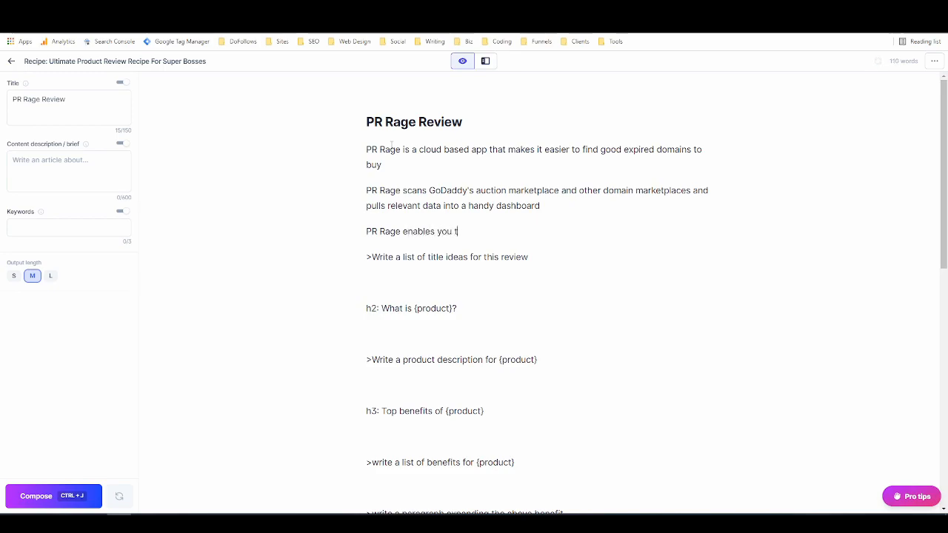
text(o save)
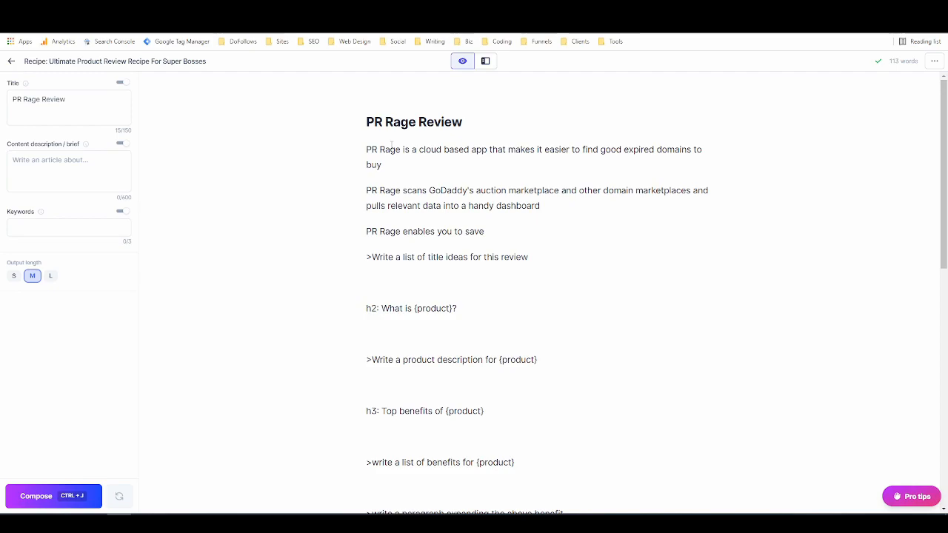
text(a list of domains you're interested in for)
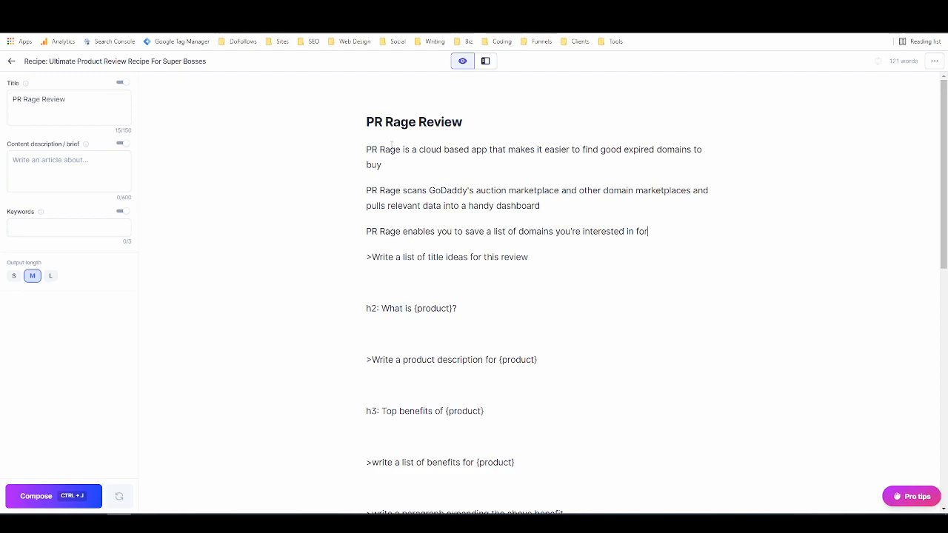
text(later review)
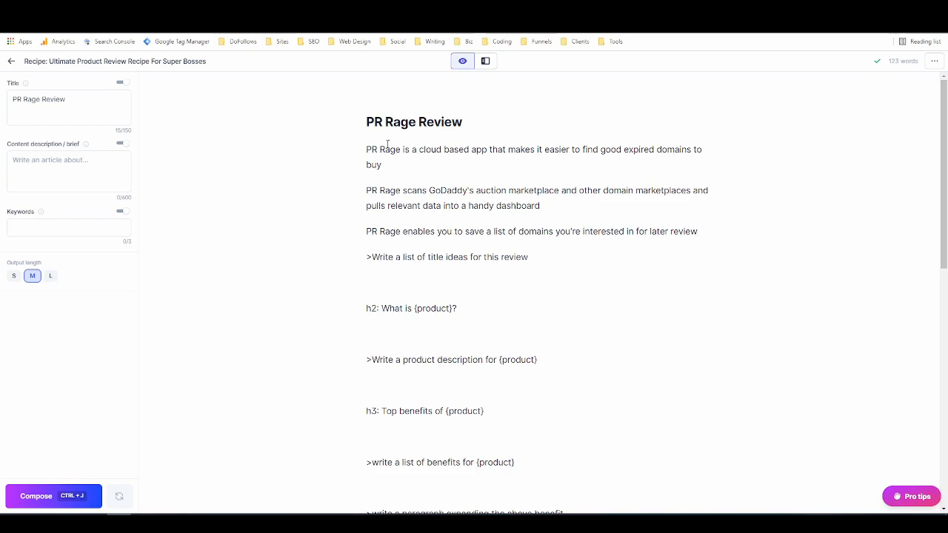
Step: Bullet the three PR Rage sentences under a new 'Product description:' label
drag(367, 149, 674, 231)
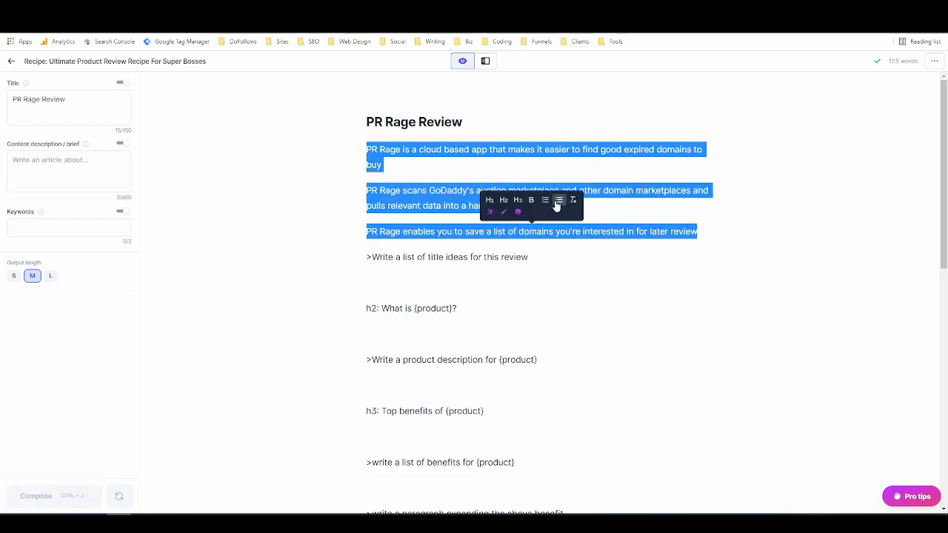
click(545, 200)
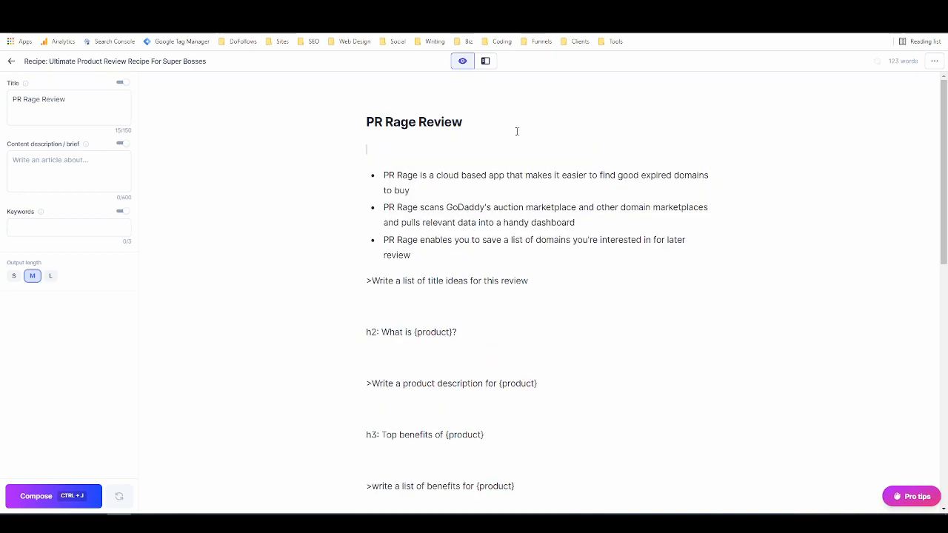
text(Prod)
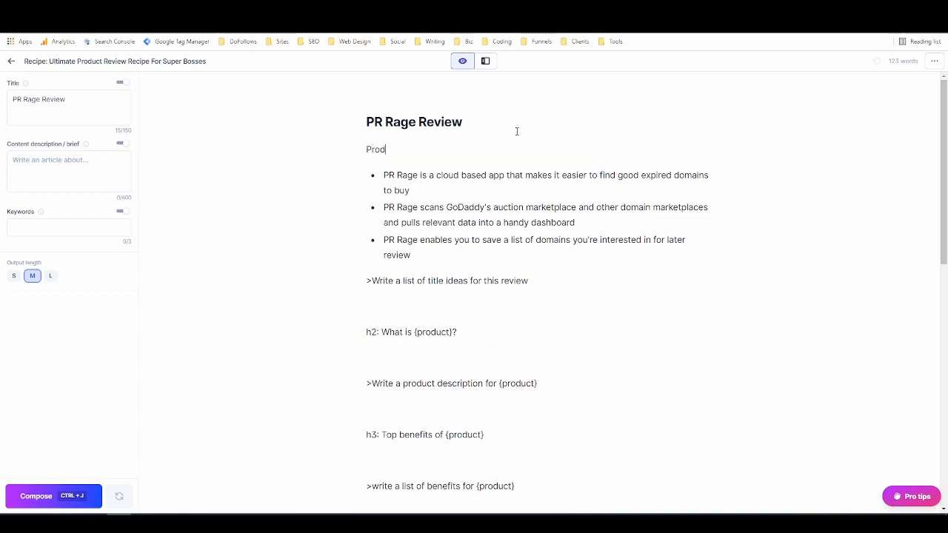
text(uct des)
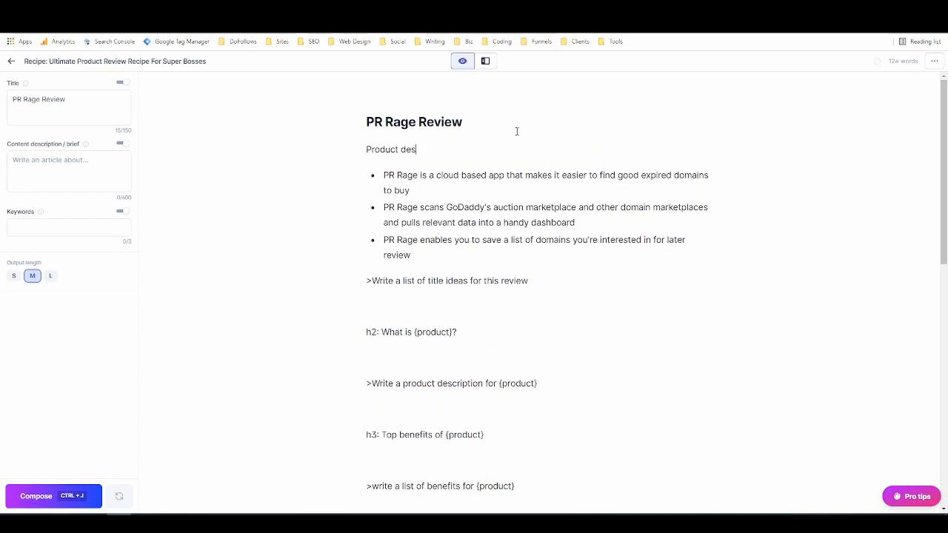
text(cription:)
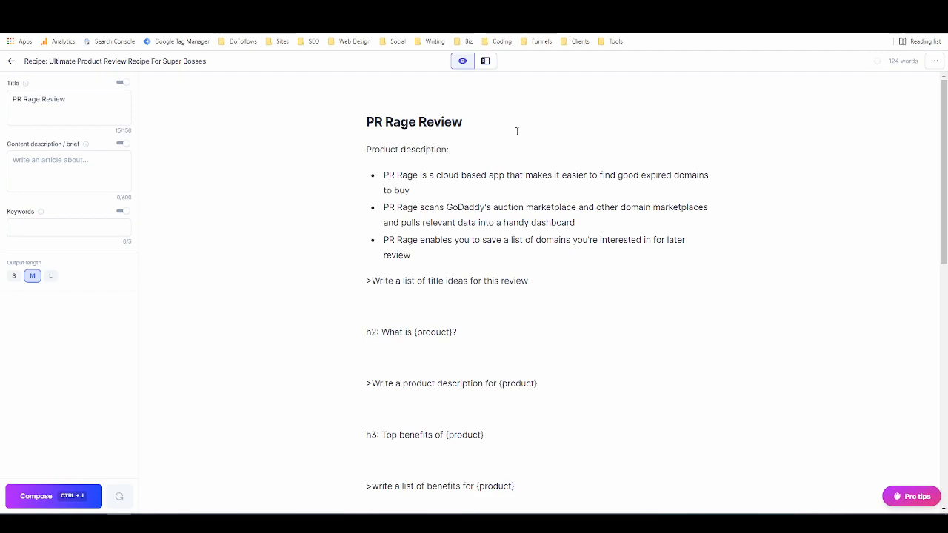
scroll(down, 3)
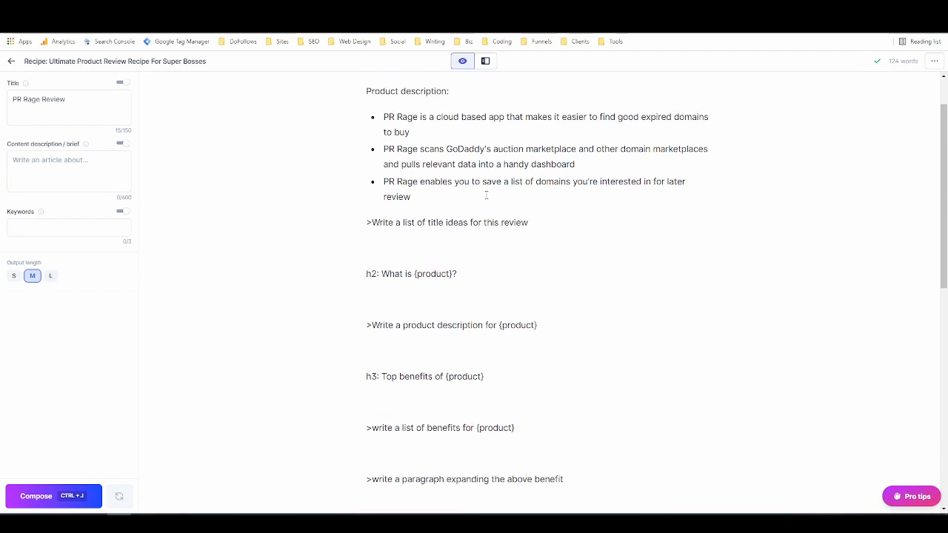
scroll(down, 3)
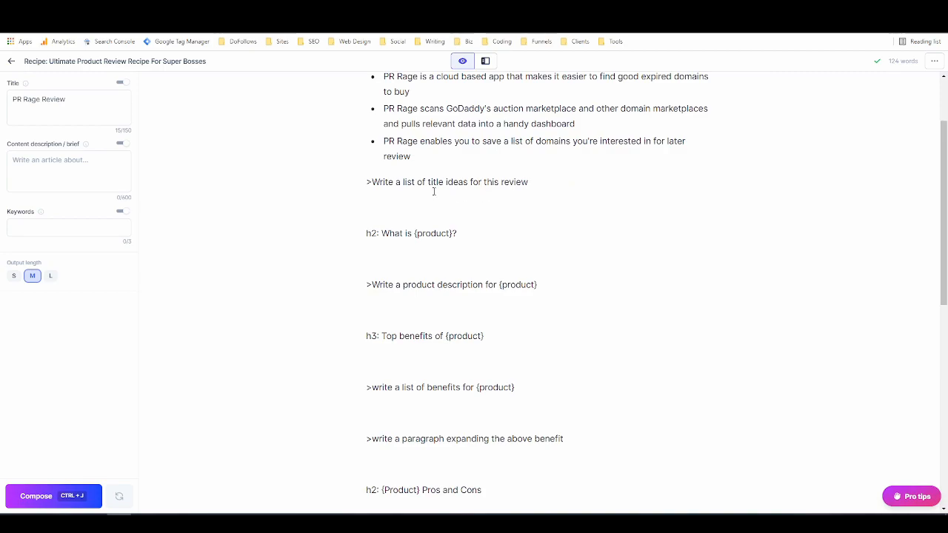
mouse_move(566, 188)
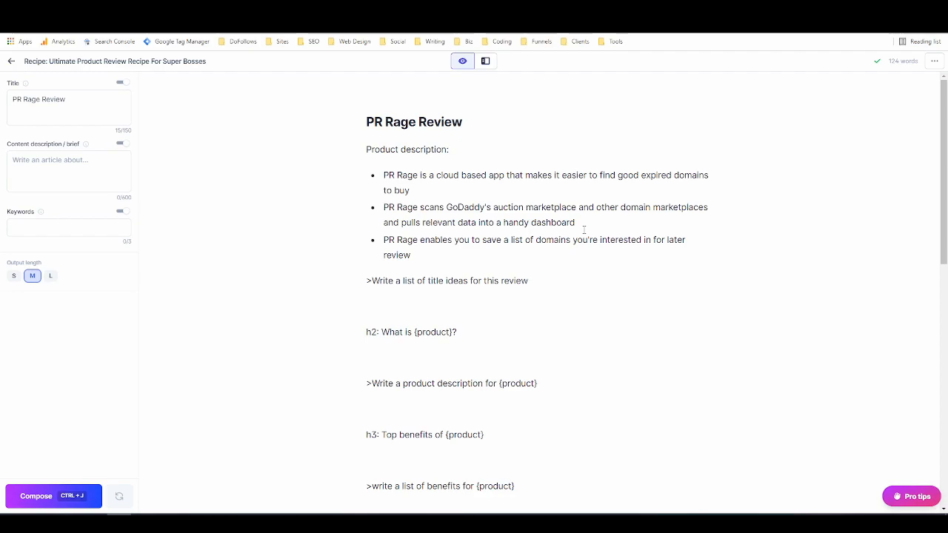
Step: Run Compose on the '>Write a list of title ideas' line to generate four title ideas
triple_click(447, 281)
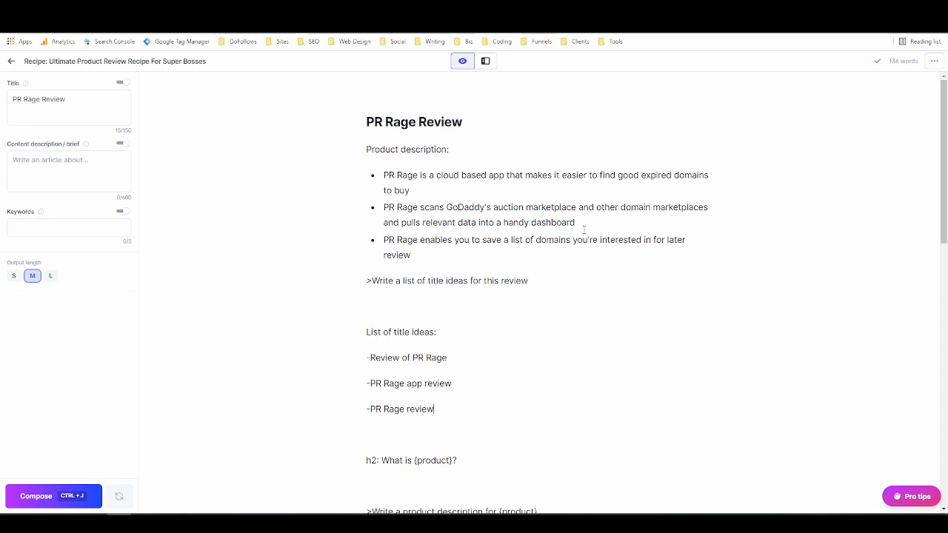
mouse_move(557, 277)
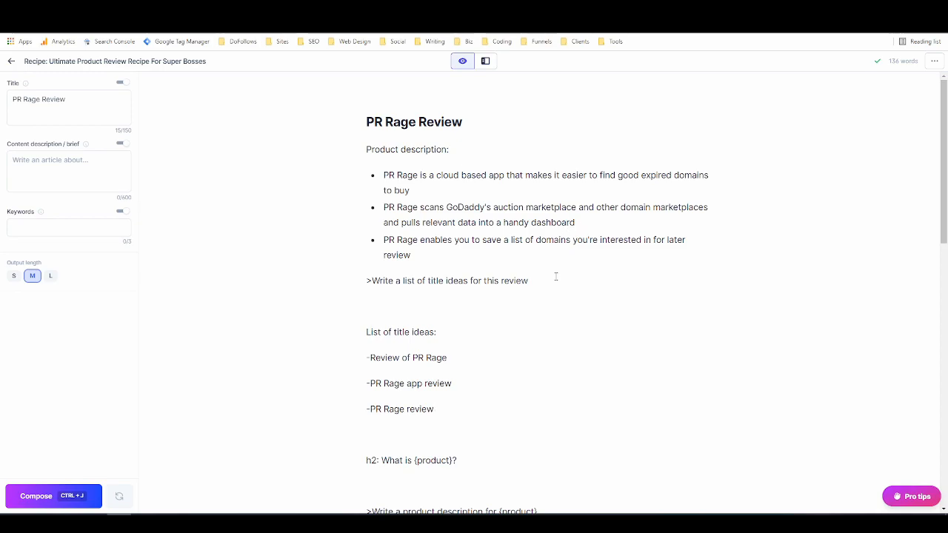
triple_click(447, 281)
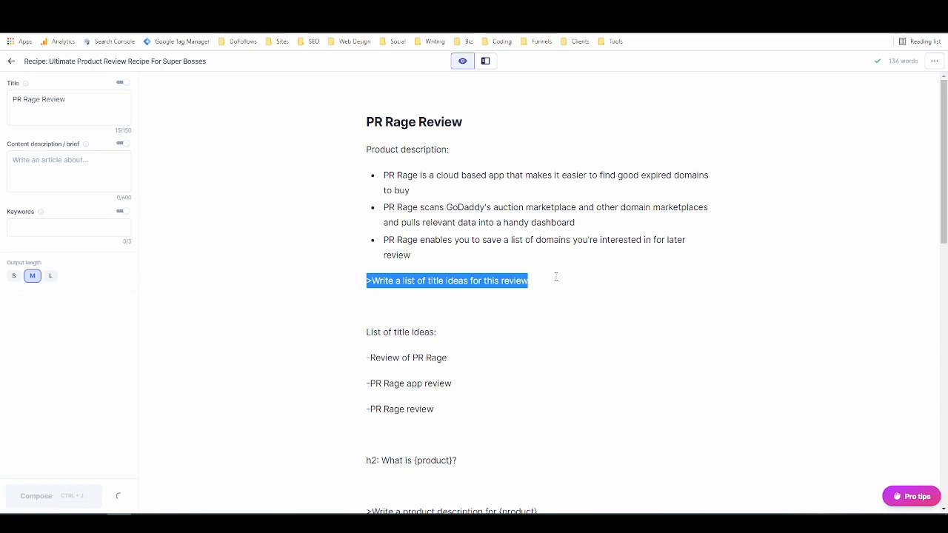
click(52, 495)
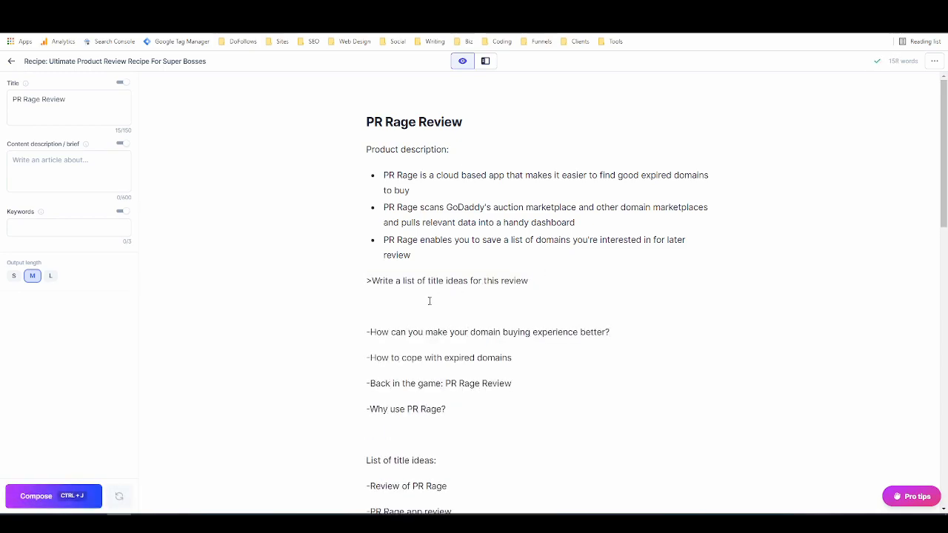
mouse_move(392, 341)
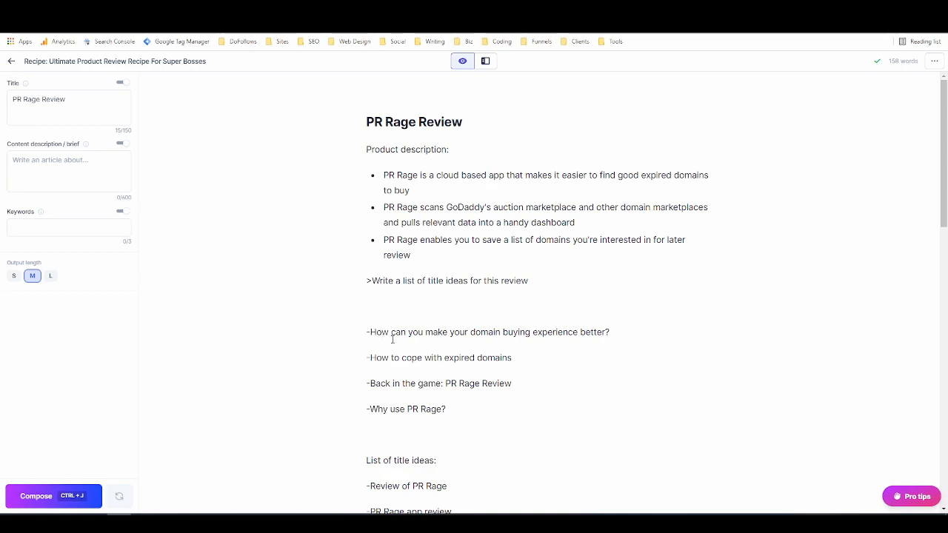
Step: Append ' - Best Domain Flipping App' to the PR Rage Review heading
click(462, 121)
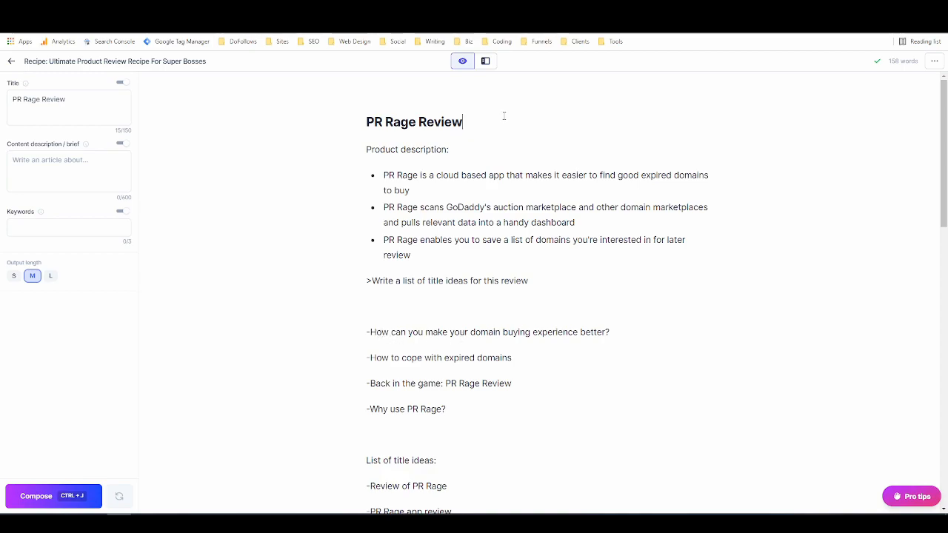
text(-)
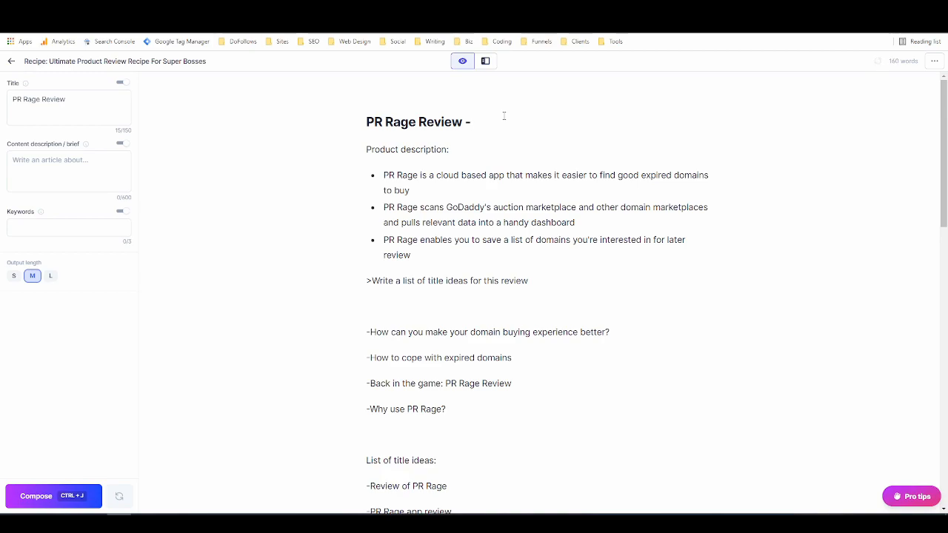
text(Best Domain)
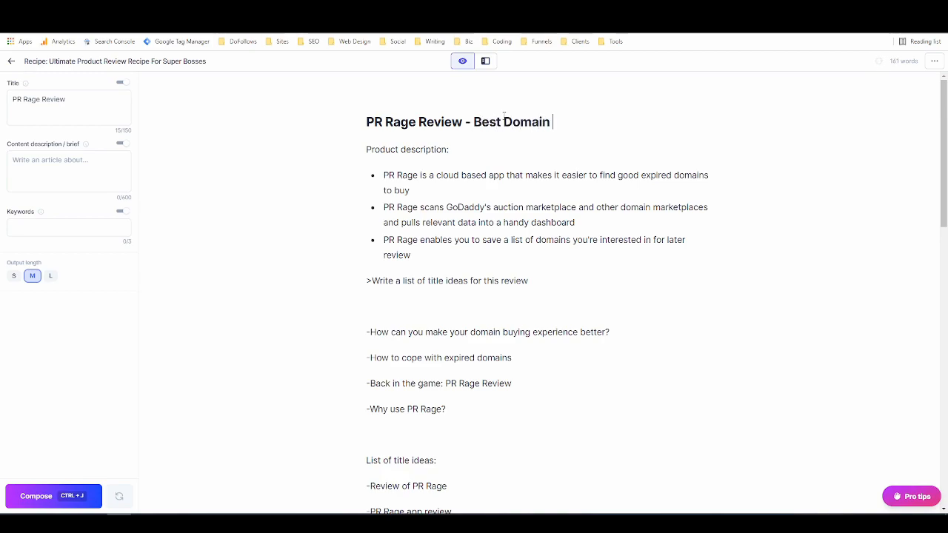
text(Flipping)
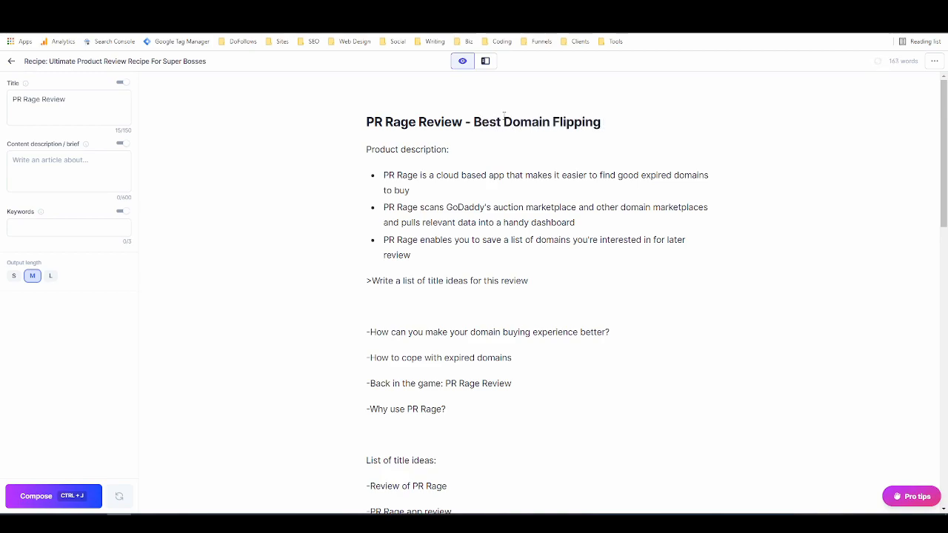
click(603, 121)
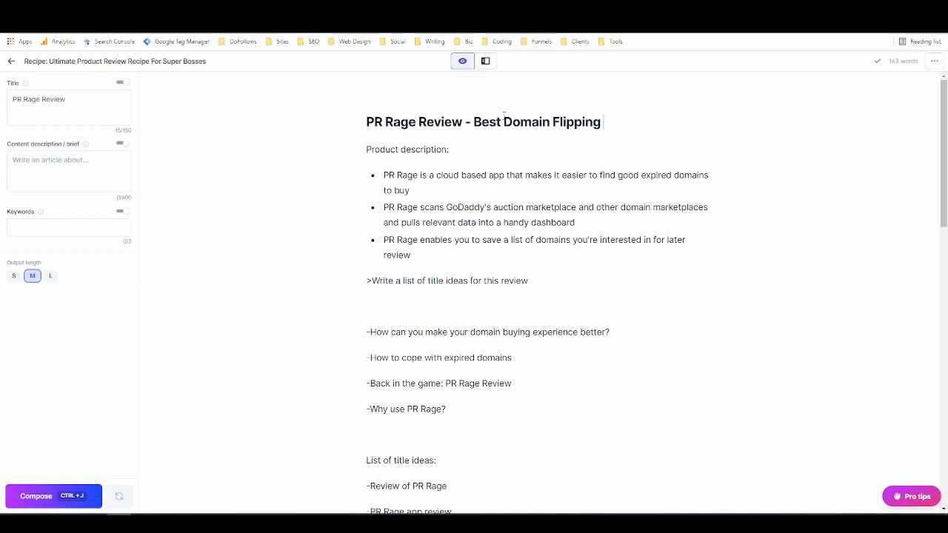
text(App)
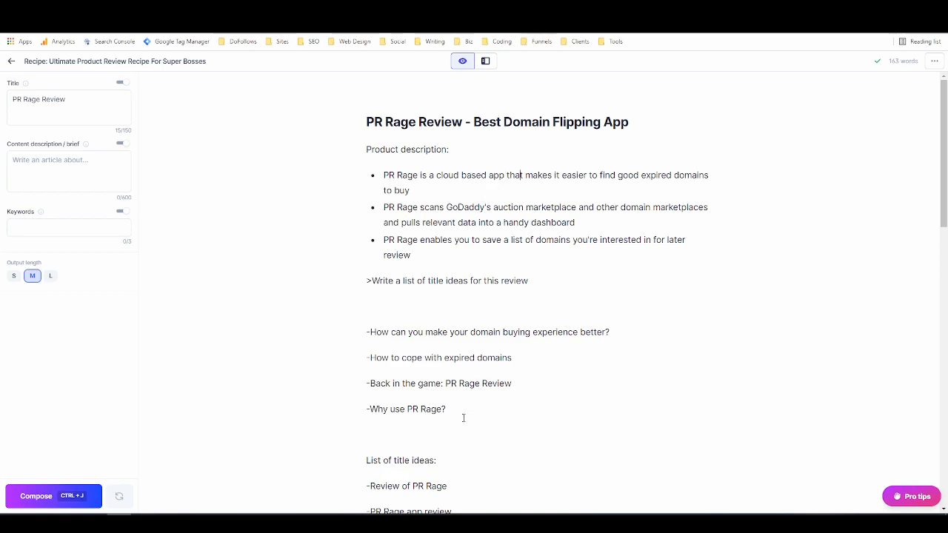
drag(464, 417, 368, 282)
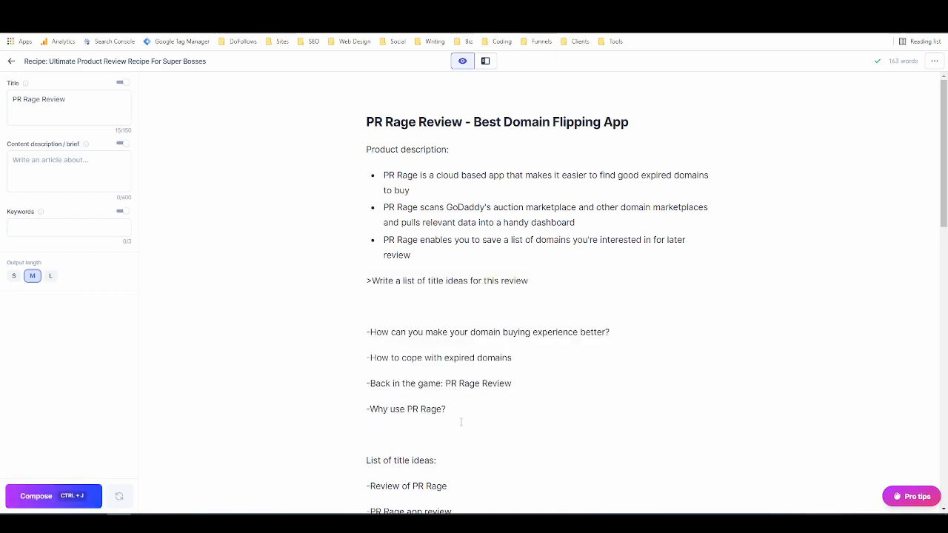
Step: Delete the title-ideas prompt with its title lists and retype the h2 placeholder as 'What is PR Rag?'
scroll(down, 3)
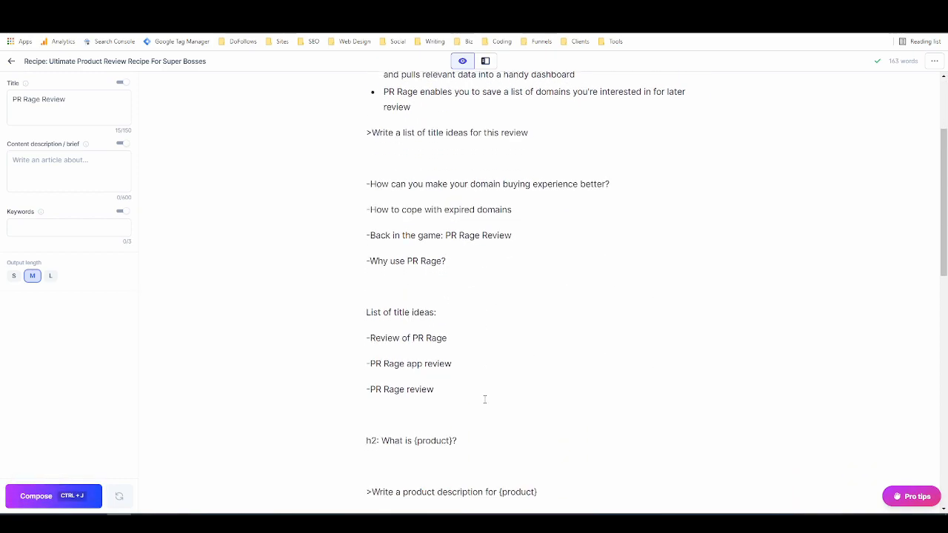
click(393, 414)
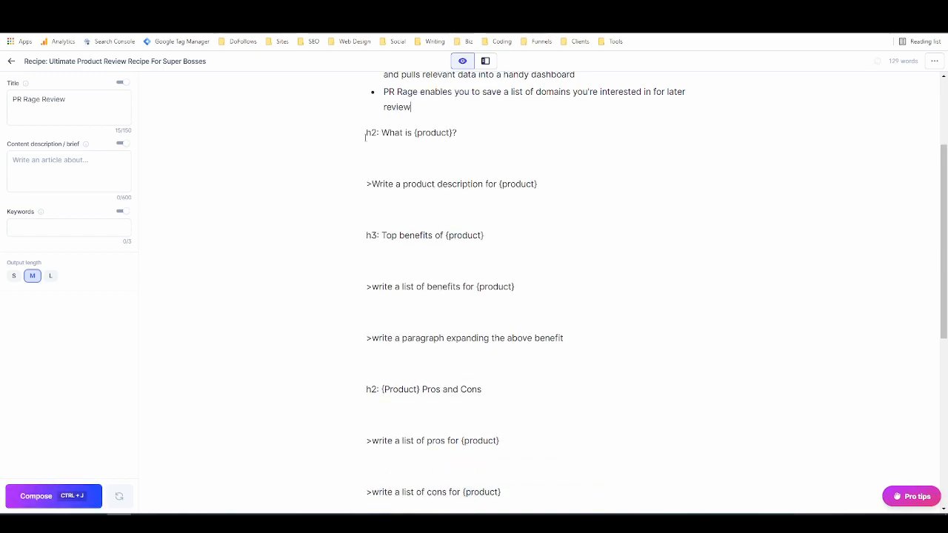
scroll(up, 3)
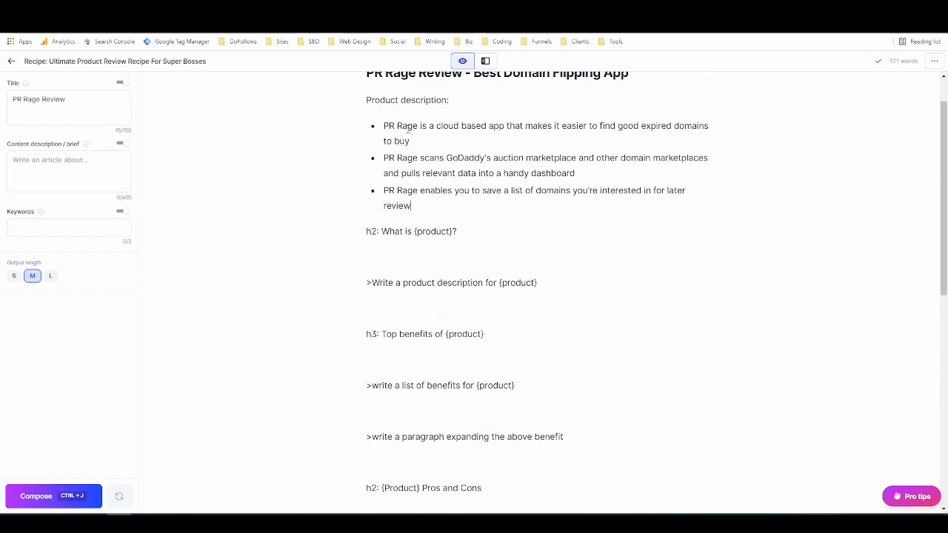
text(>Write a list of title ideas for this review)
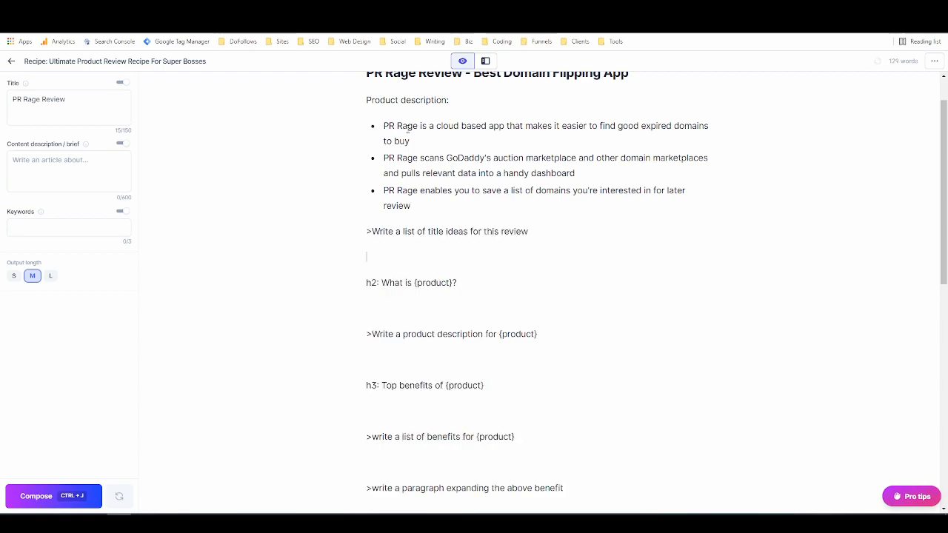
click(53, 496)
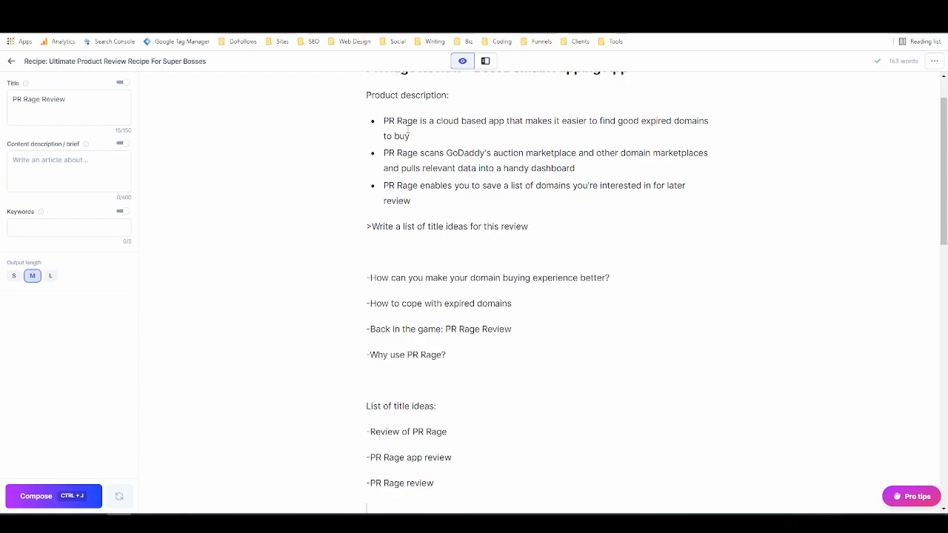
scroll(up, 3)
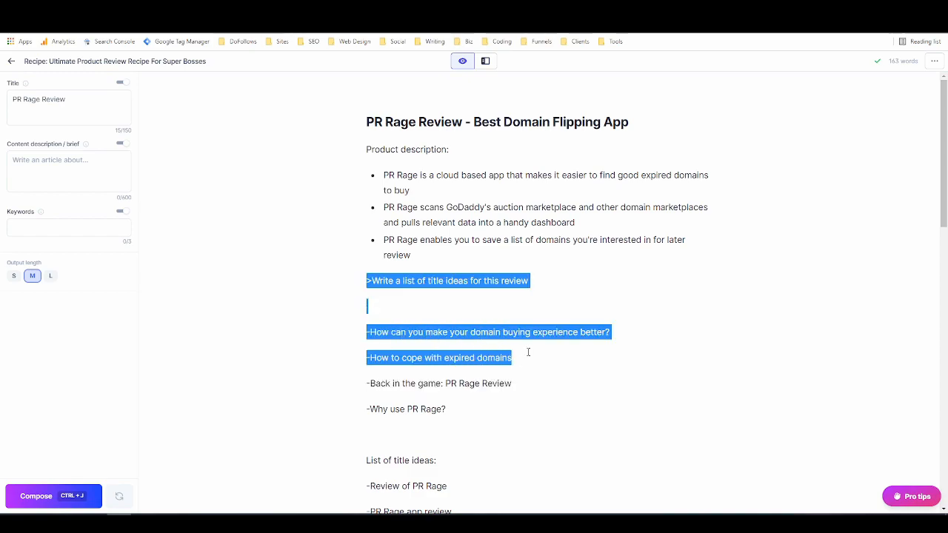
scroll(down, 3)
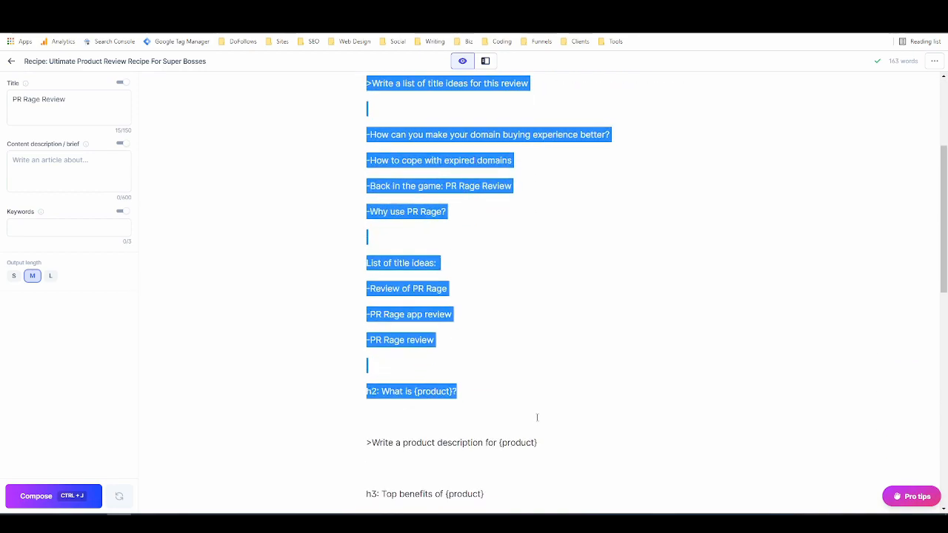
scroll(down, 3)
text(What is PR Rag?)
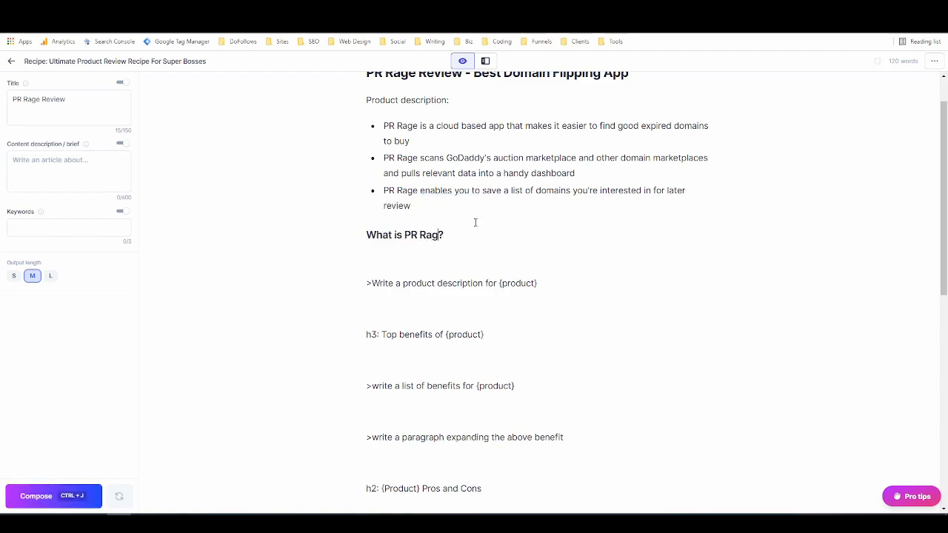
Step: Finish 'What is PR Rage?', set the description prompt to PR Rage and Compose two description paragraphs
text(e)
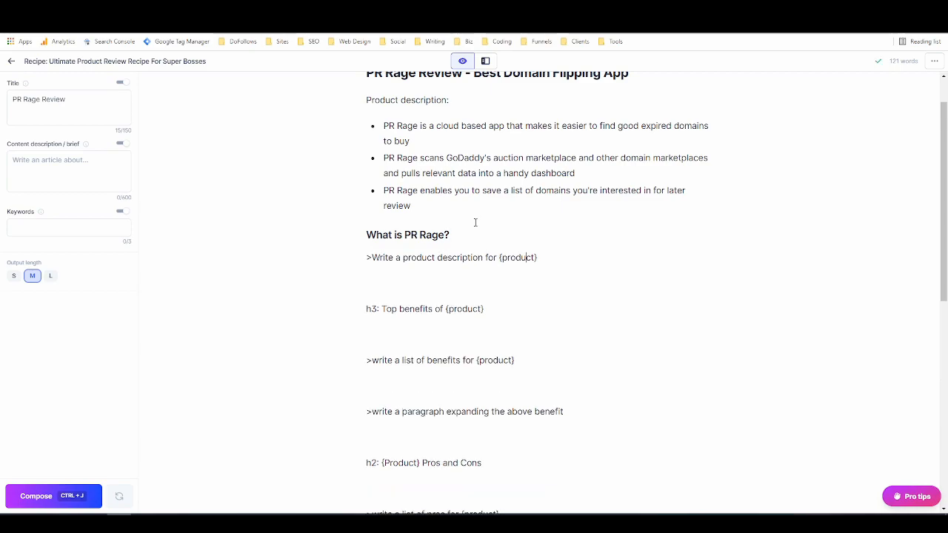
click(518, 258)
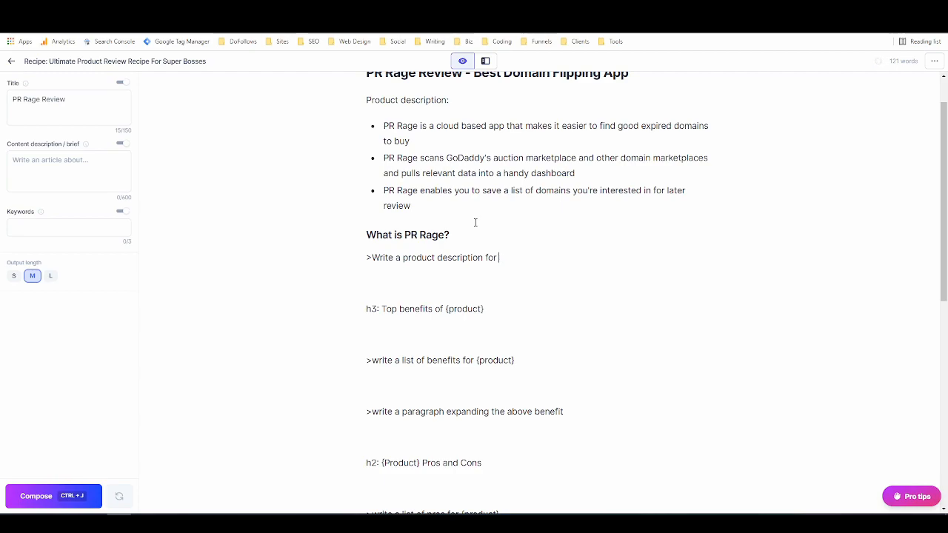
text(PR Rage)
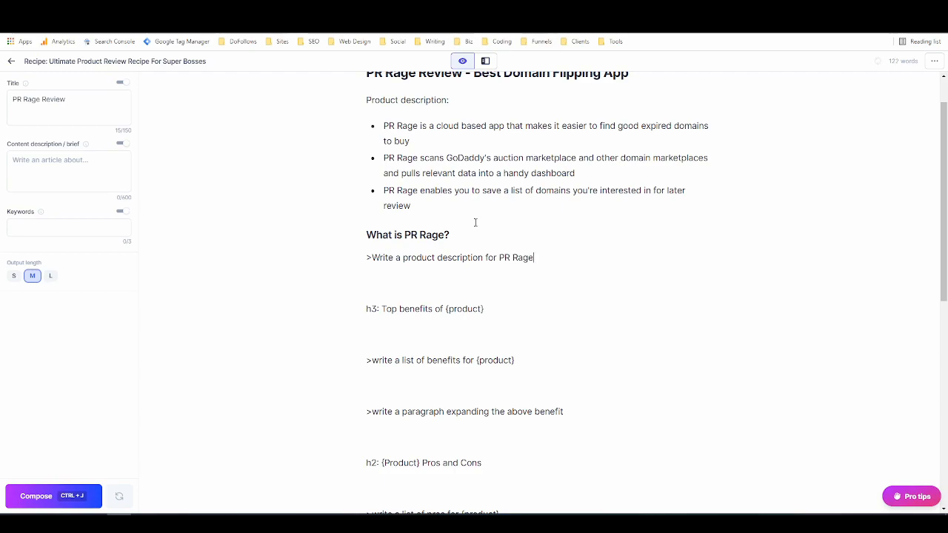
triple_click(450, 257)
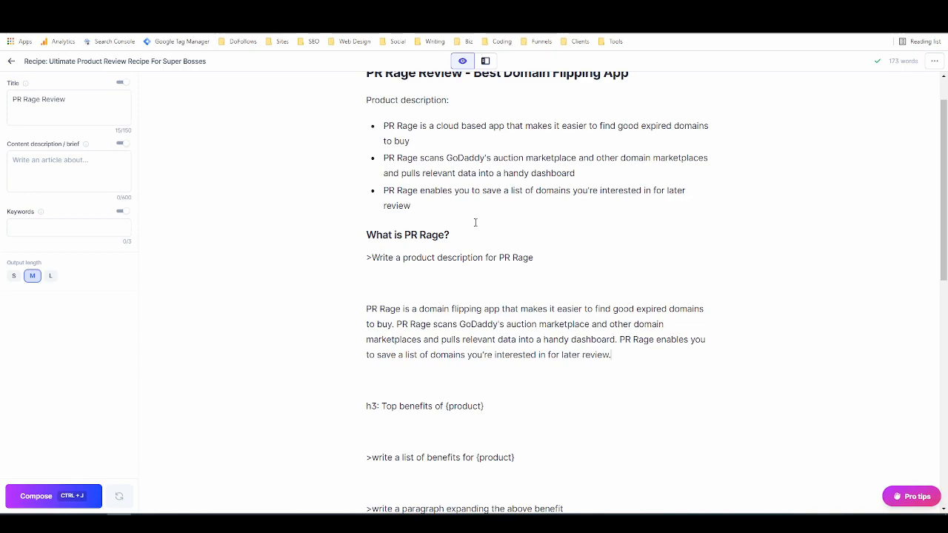
mouse_move(545, 258)
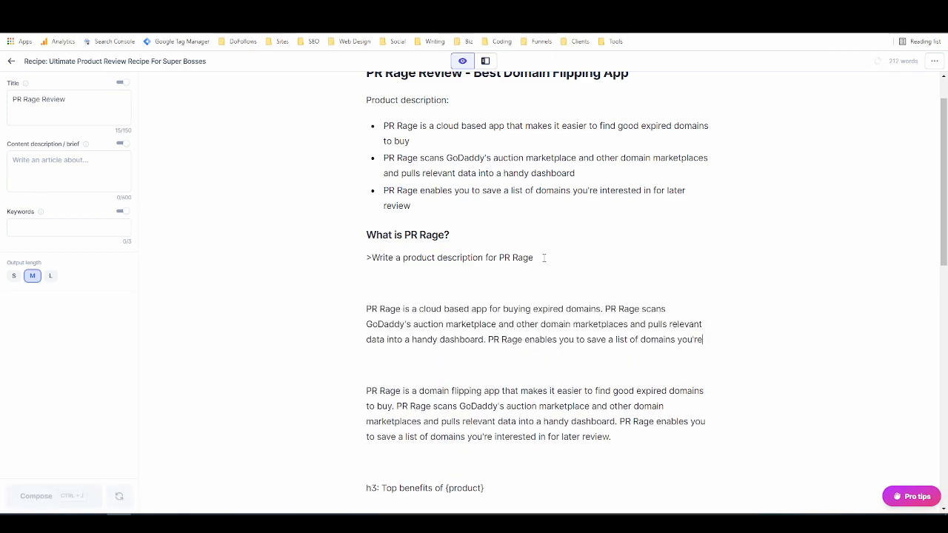
click(53, 495)
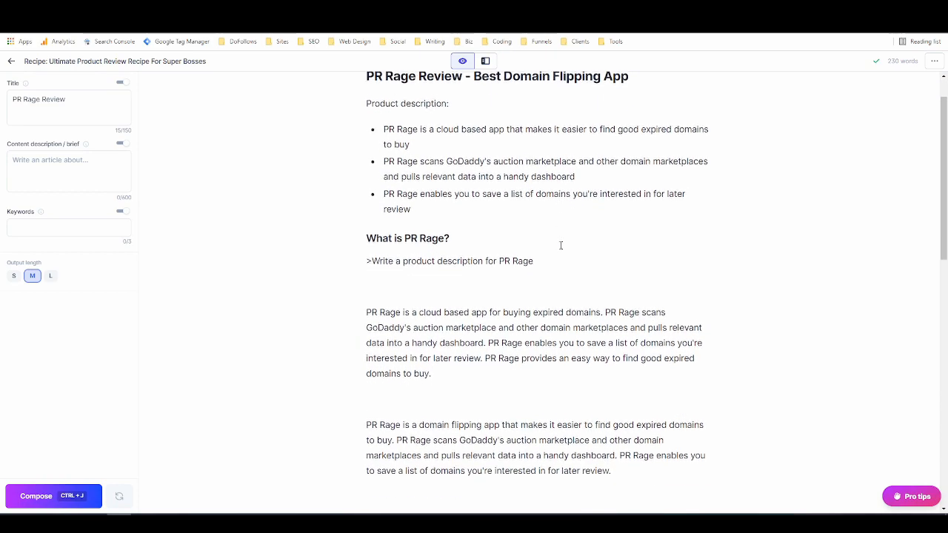
scroll(up, 3)
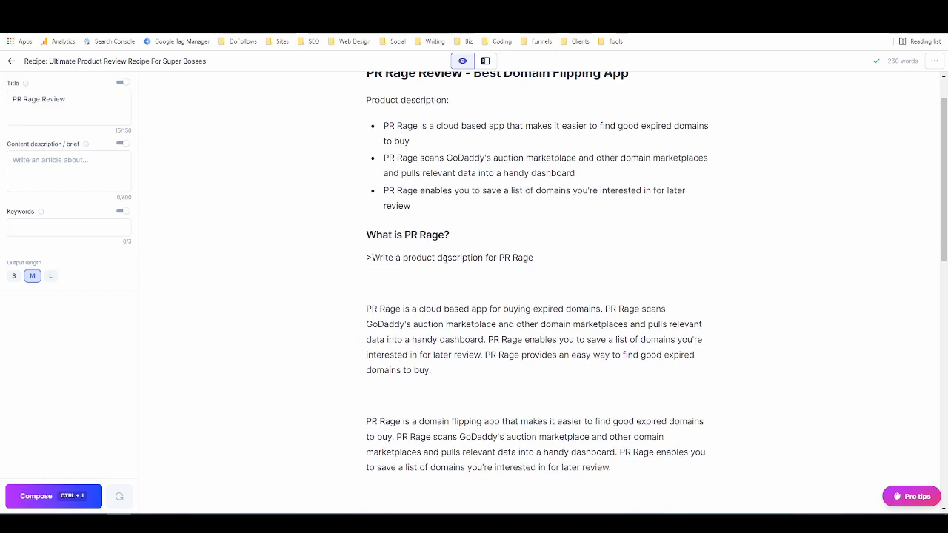
click(533, 258)
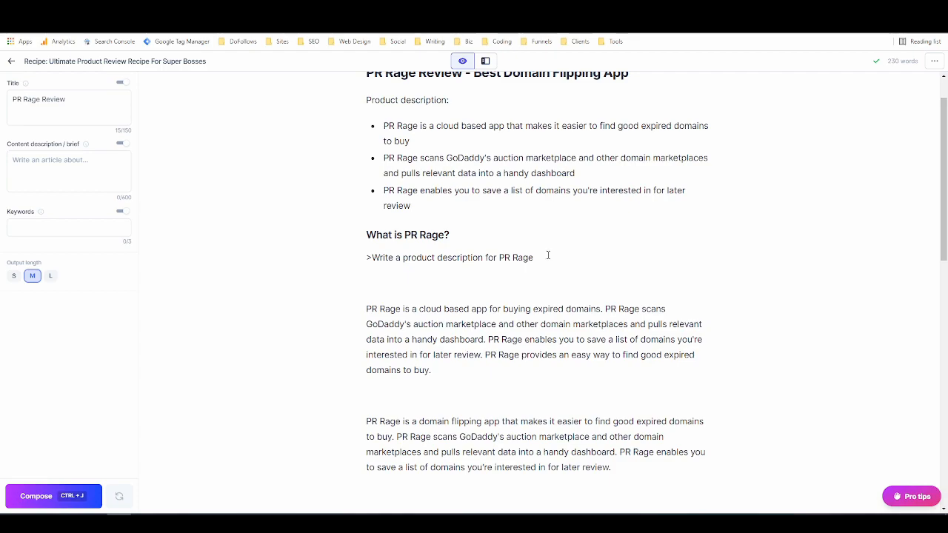
Step: Append 'structured as PAS' to the description prompt and Compose a new paragraph from it
text(structured as PAS)
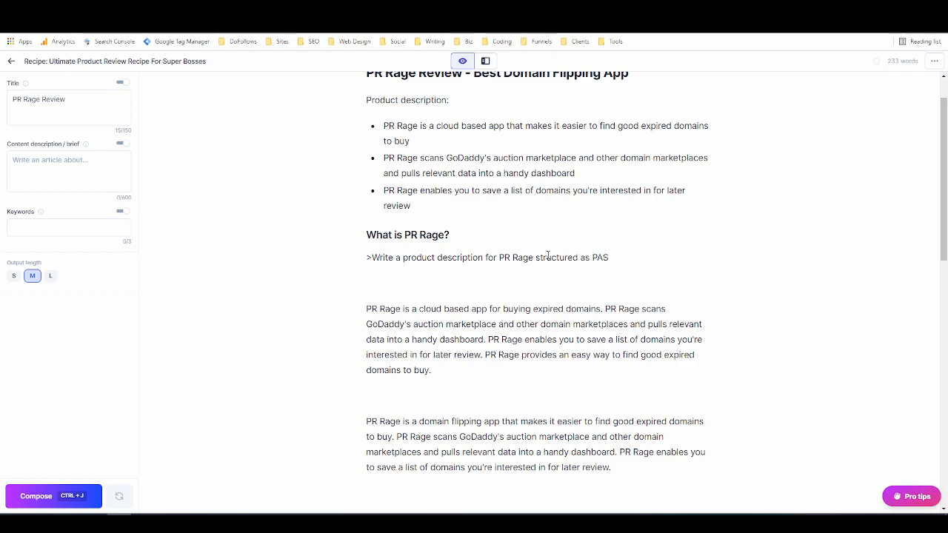
triple_click(488, 258)
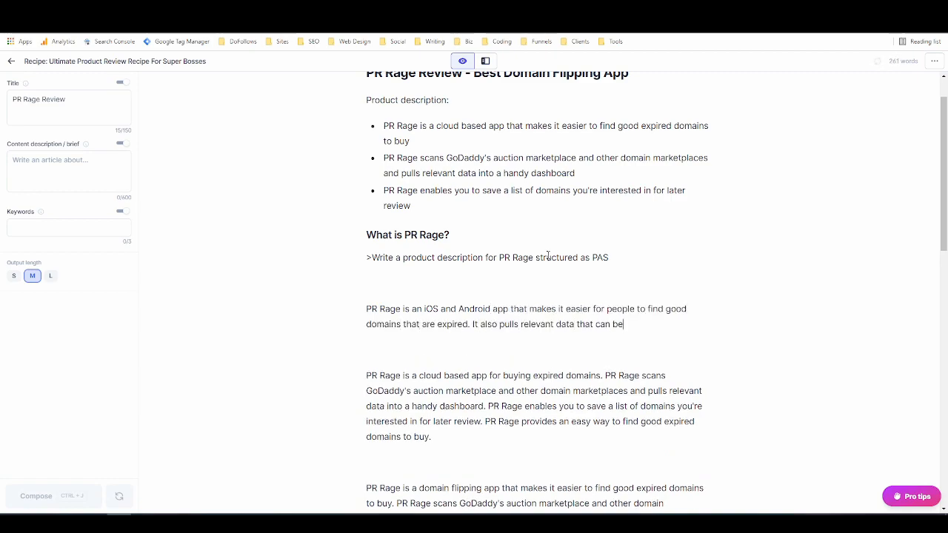
click(35, 496)
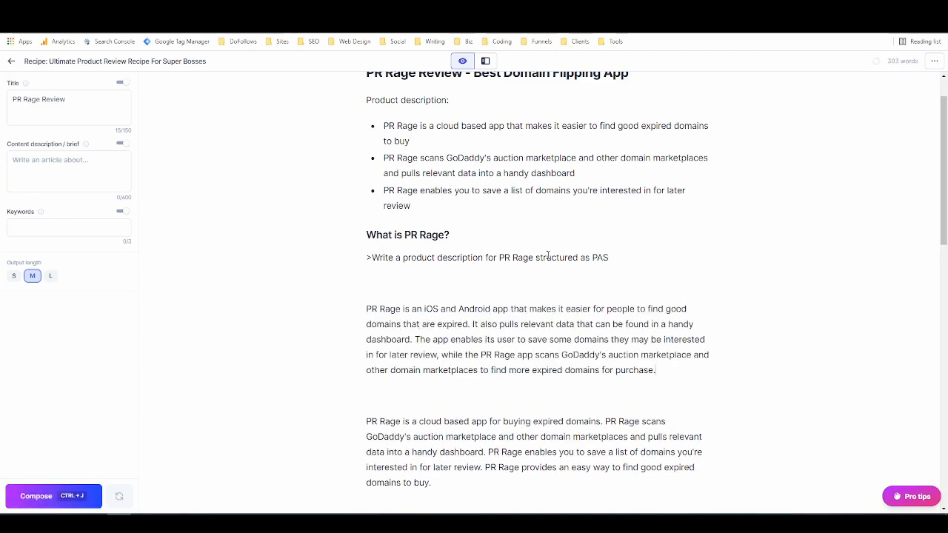
scroll(down, 3)
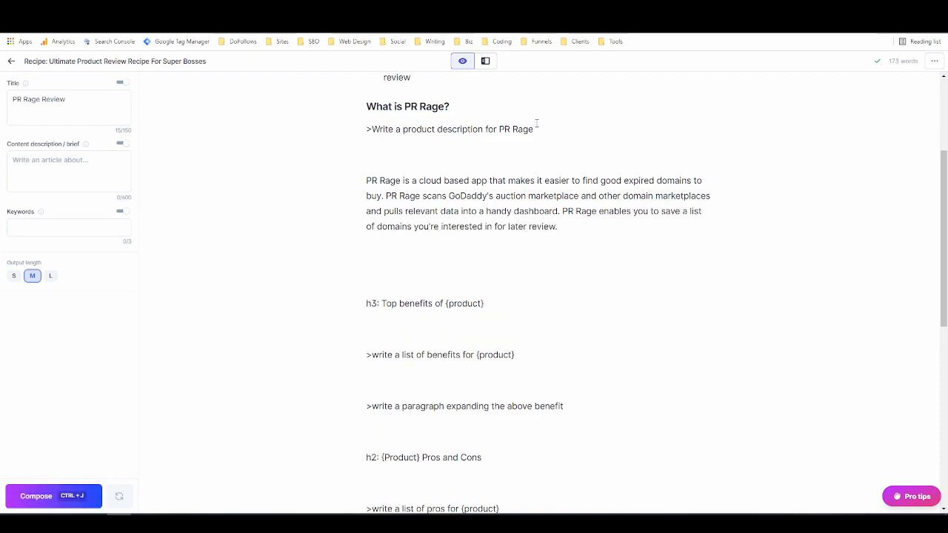
Step: Regenerate the description from the old paragraph and delete the '>Write a product description' prompt line
drag(365, 180, 562, 211)
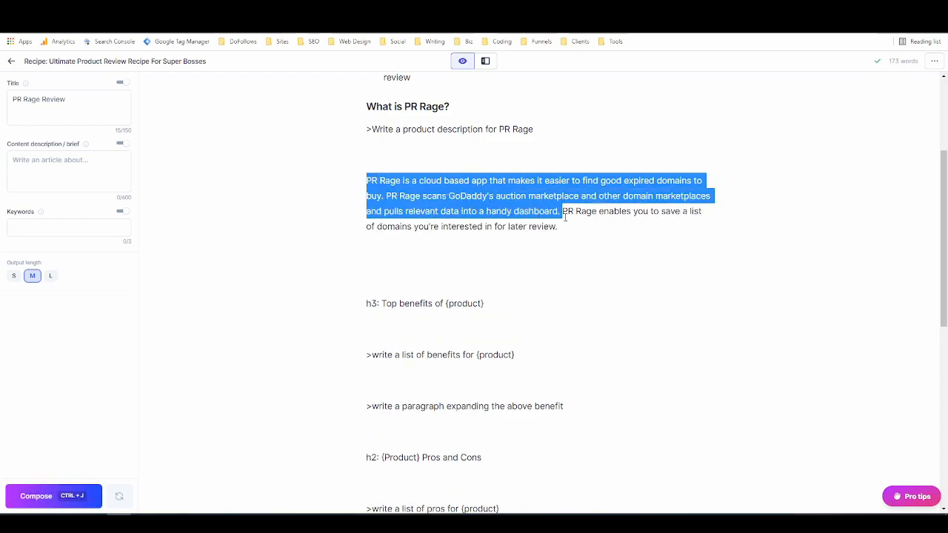
drag(560, 210, 560, 227)
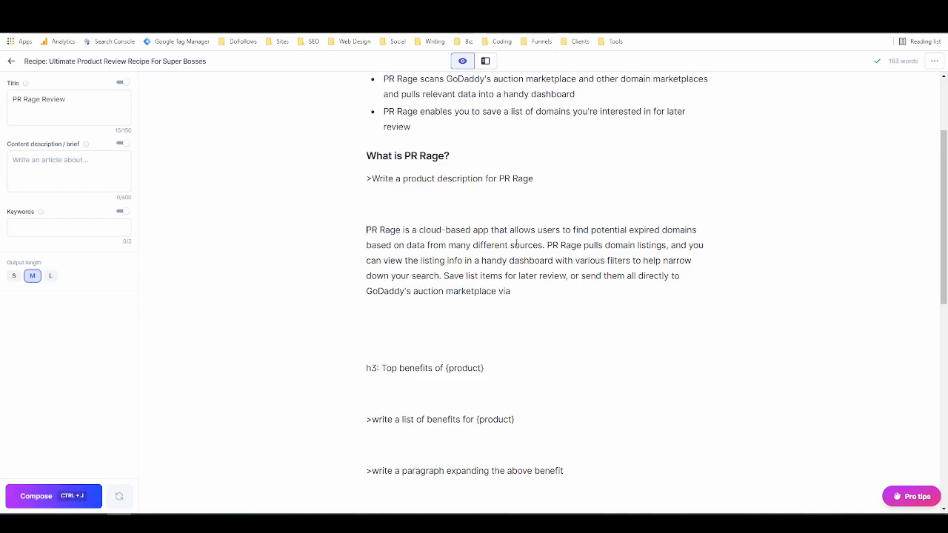
double_click(465, 177)
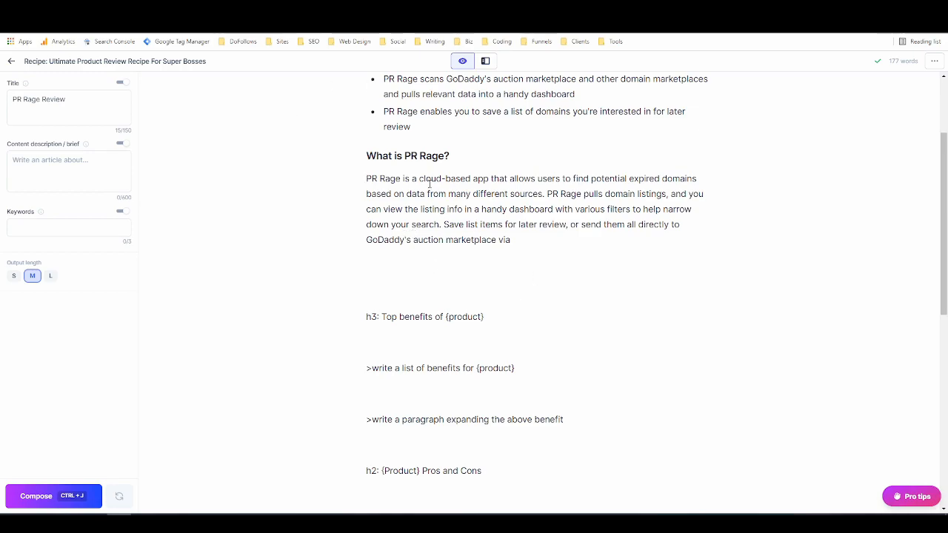
scroll(up, 3)
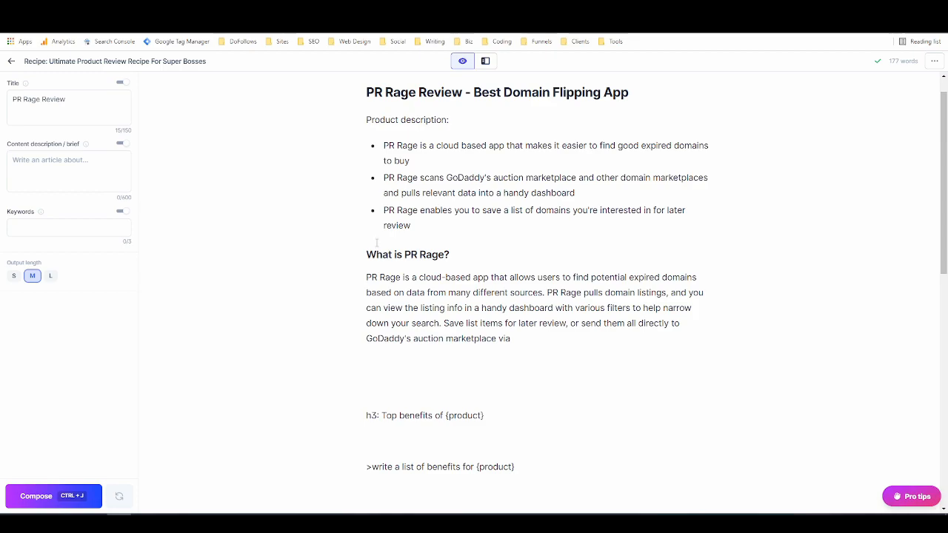
click(412, 234)
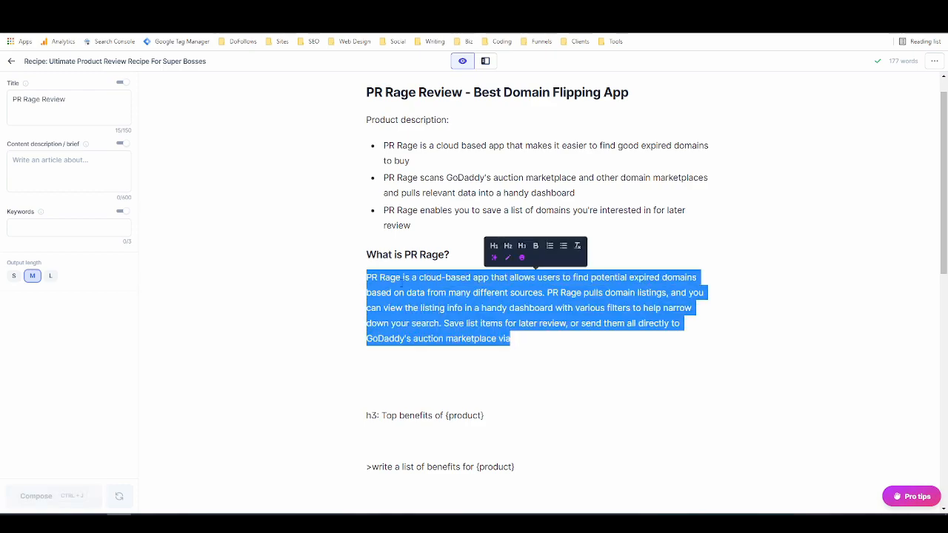
click(403, 311)
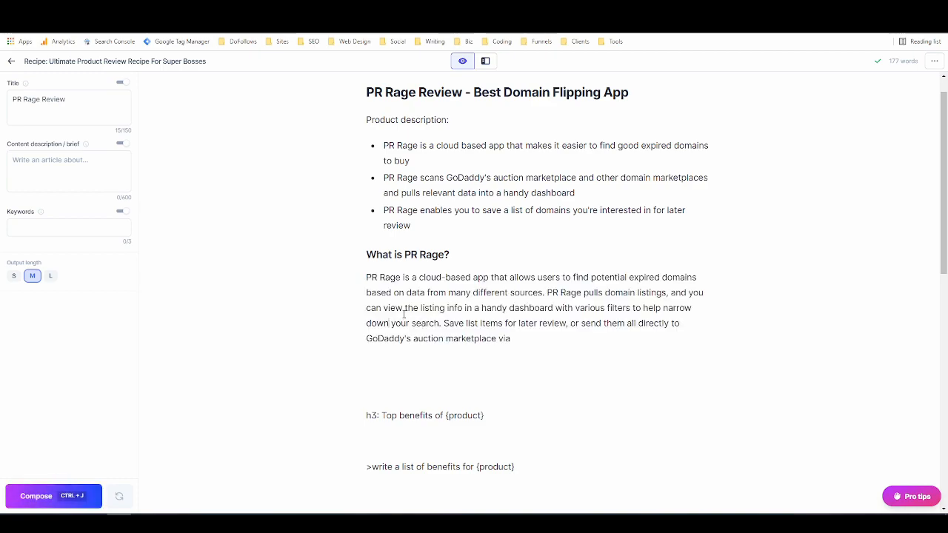
scroll(down, 3)
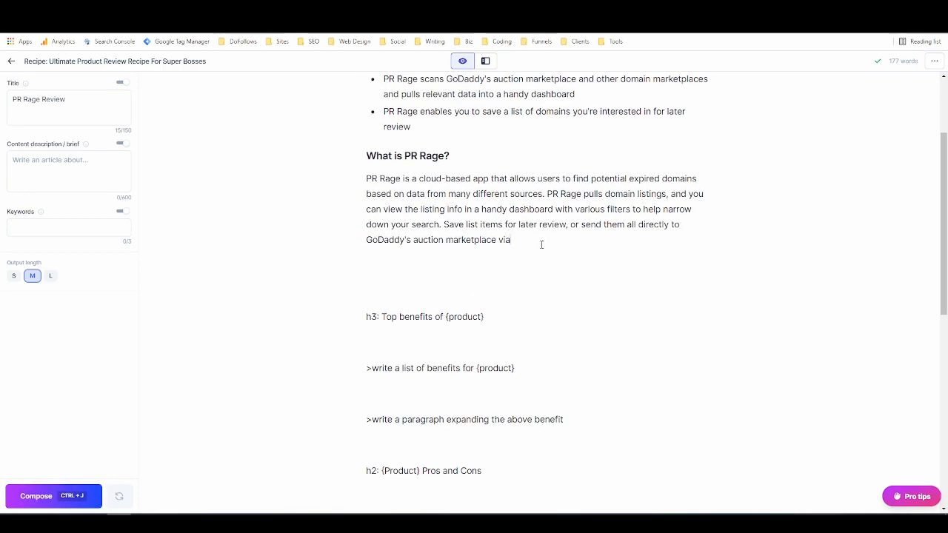
scroll(down, 3)
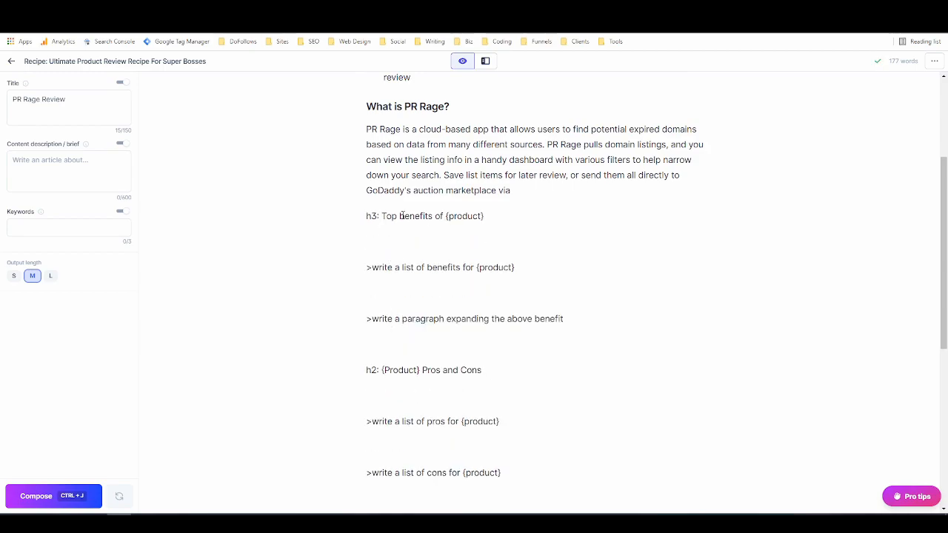
Step: Make the benefits heading read 'Top benefits of PR Rage' formatted as H3
click(400, 216)
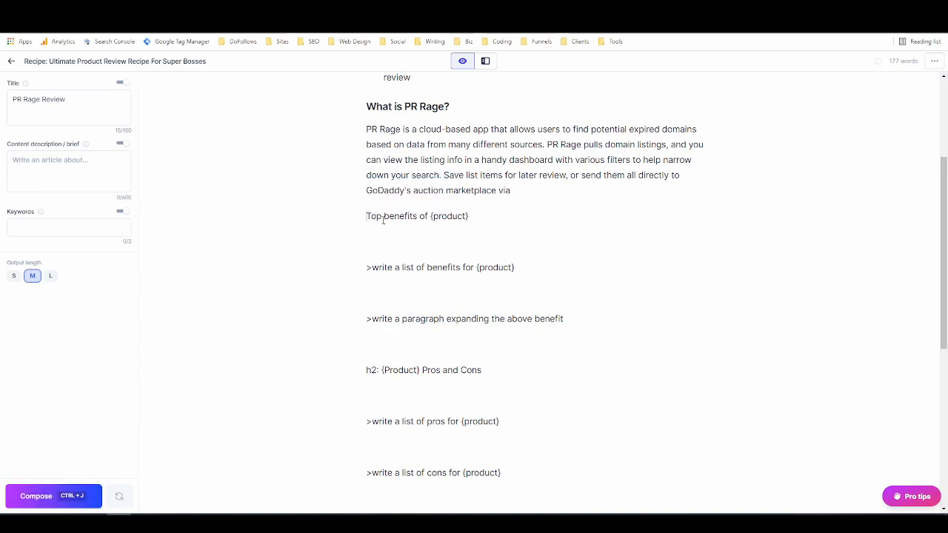
double_click(451, 216)
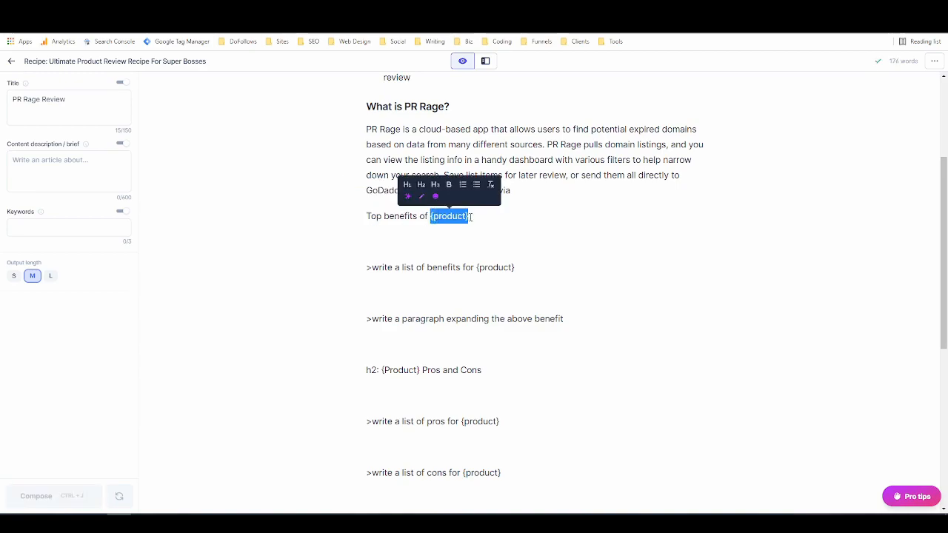
text(PR Rage)
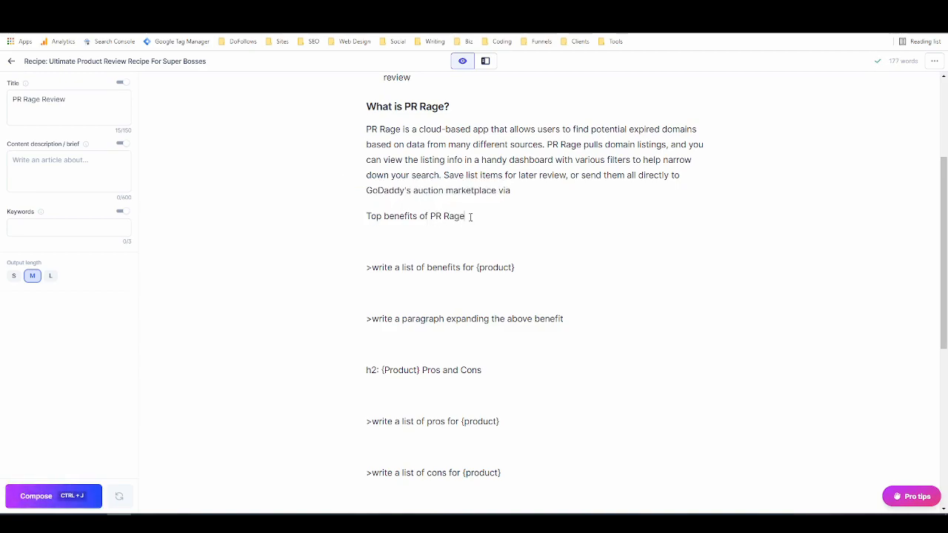
triple_click(415, 217)
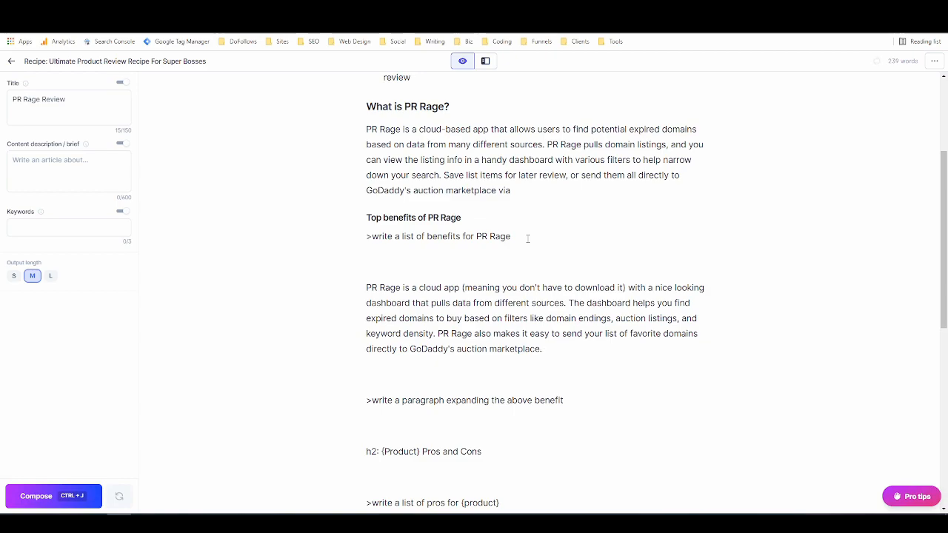
mouse_move(518, 253)
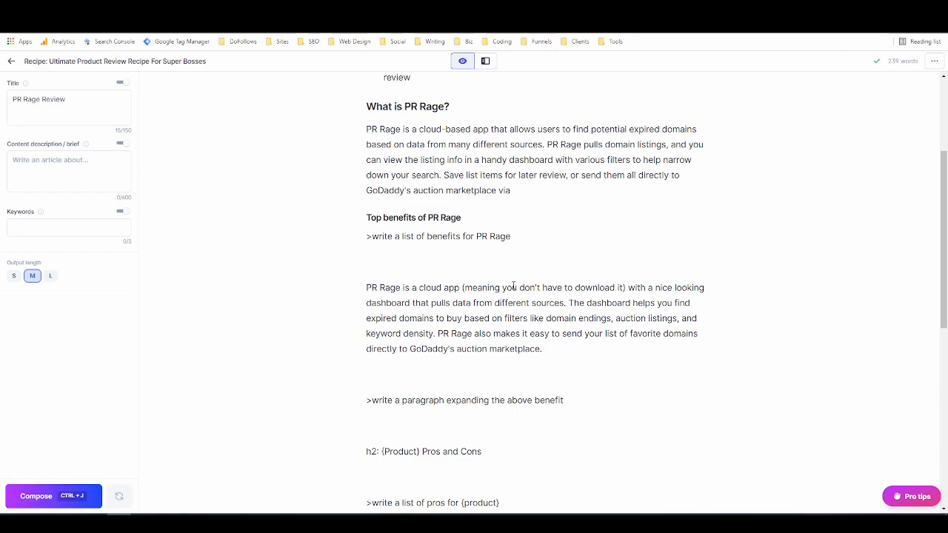
Step: Compose a benefits paragraph and replace its 'keyword density' ending with 'more'
click(542, 350)
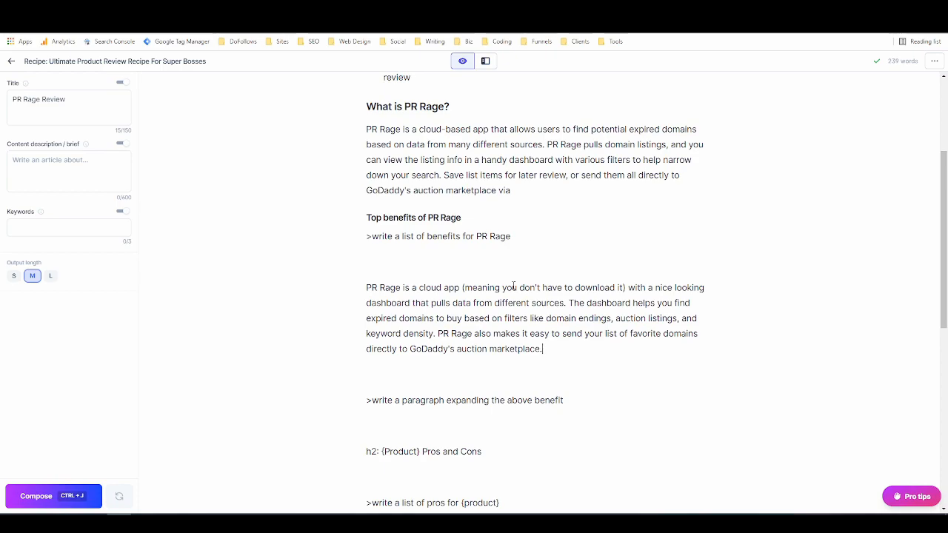
mouse_move(536, 296)
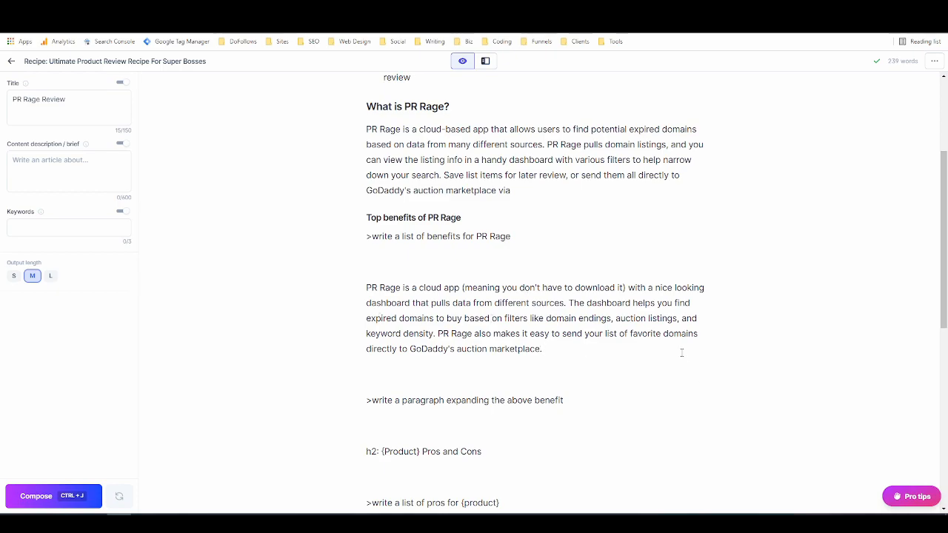
double_click(396, 334)
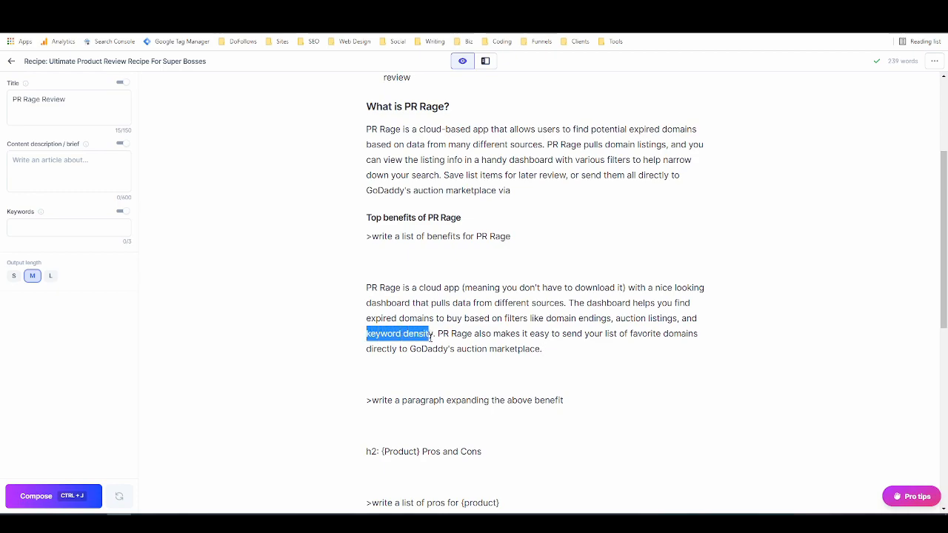
text(more;)
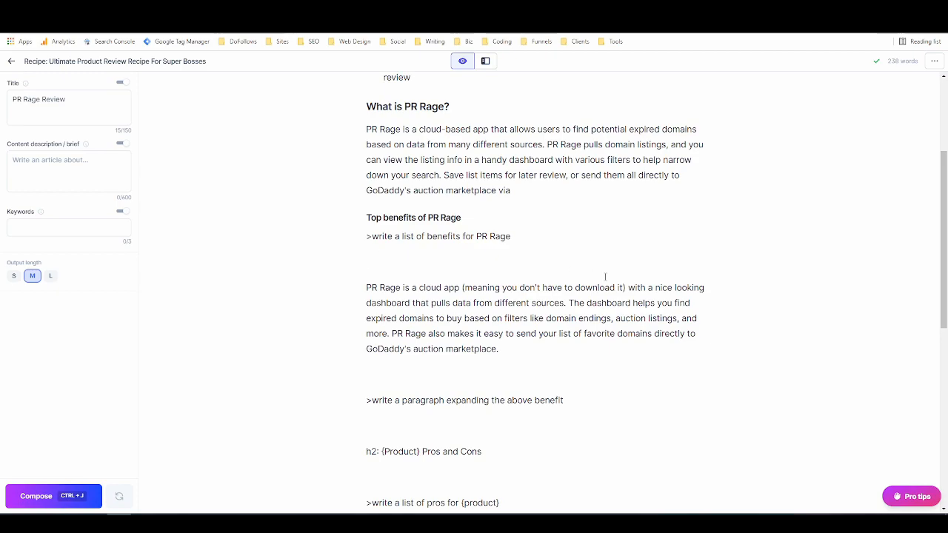
mouse_move(522, 243)
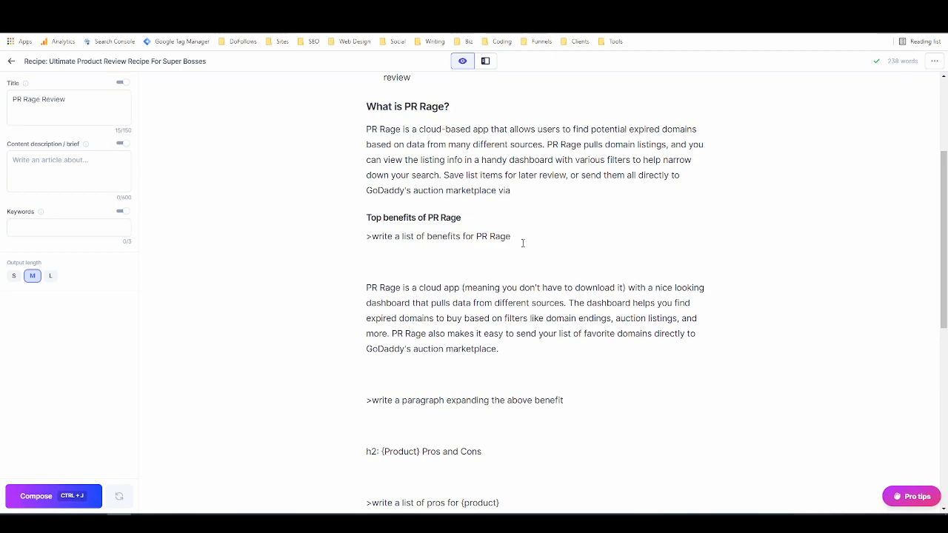
Step: Generate the PR Rage benefits list from the benefits-list prompt via Compose
click(510, 237)
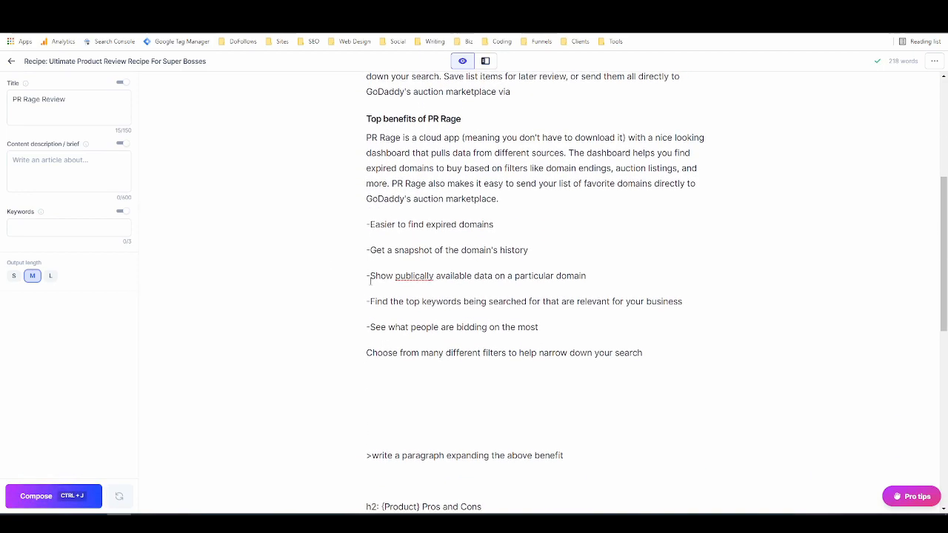
scroll(down, 3)
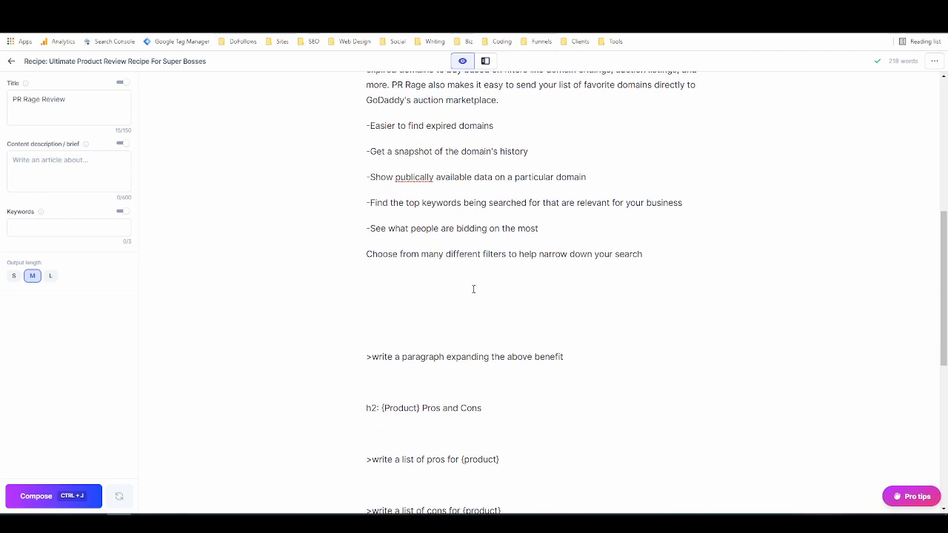
mouse_move(367, 355)
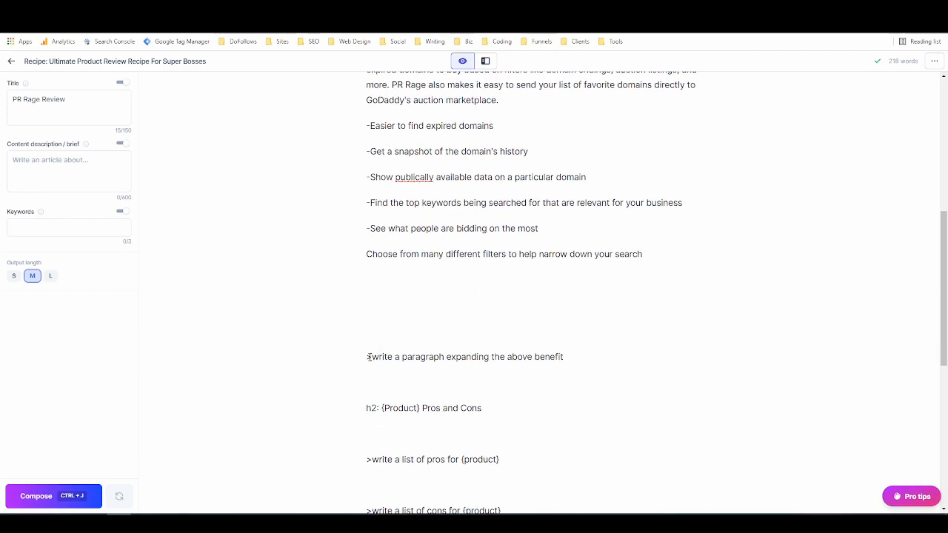
scroll(up, 3)
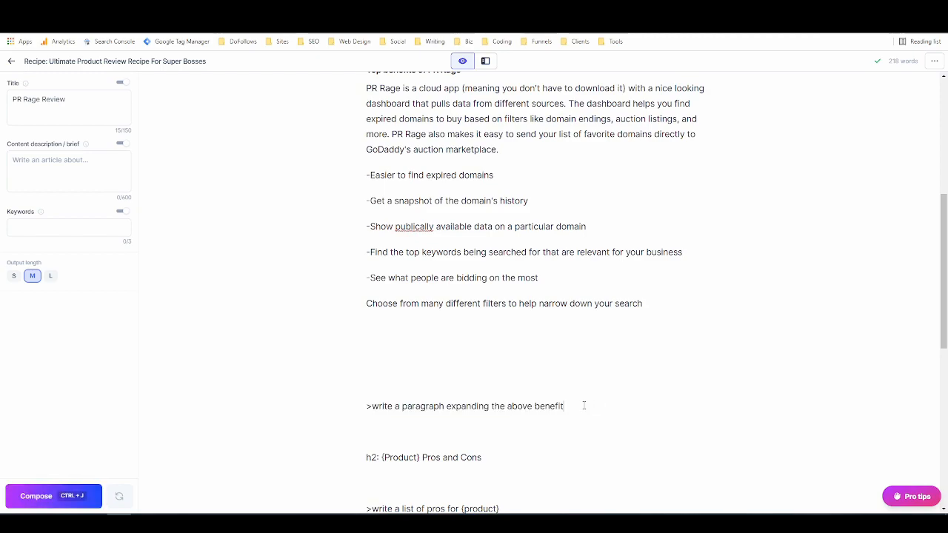
scroll(down, 3)
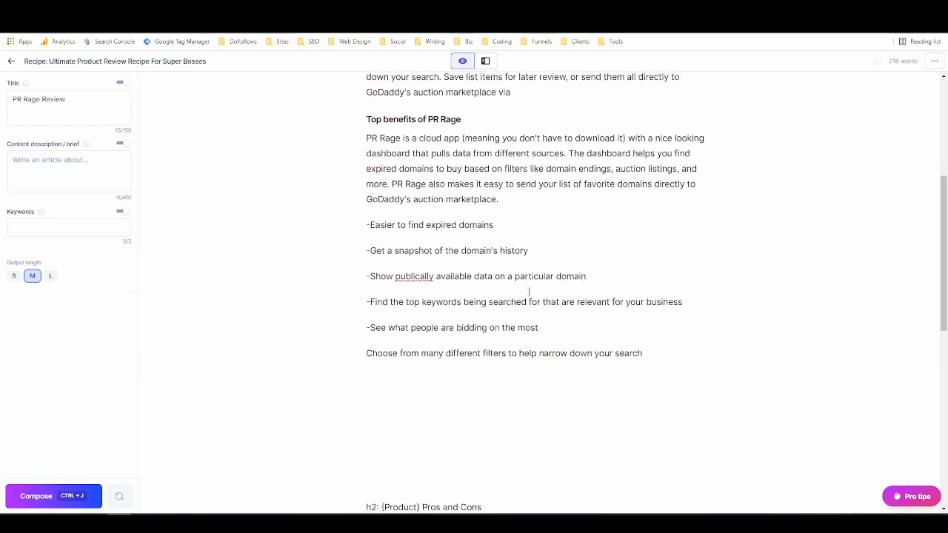
scroll(up, 3)
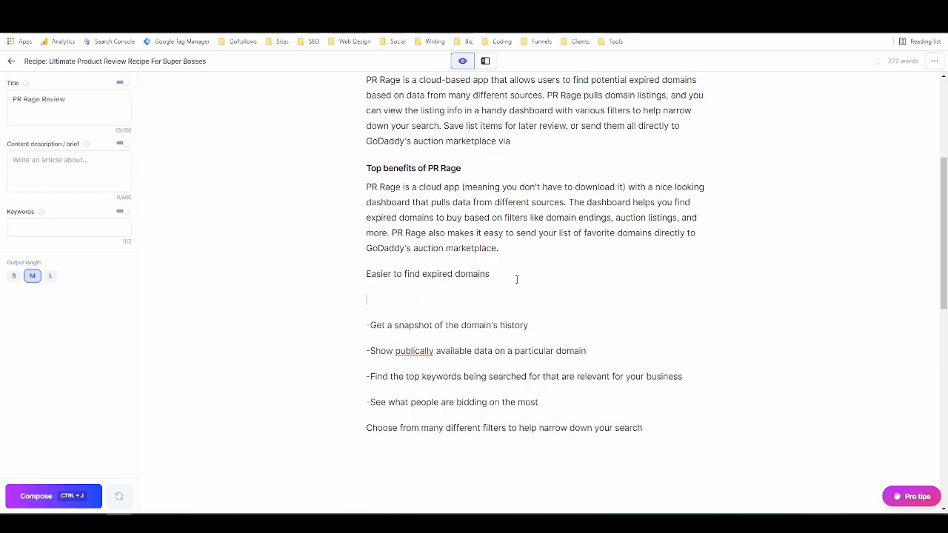
Step: Add the prompt 'write a paragraph expanding the above benefit' after 'Easier to find expired domains' and select it
text(>write a paragraph expanding the above benefit)
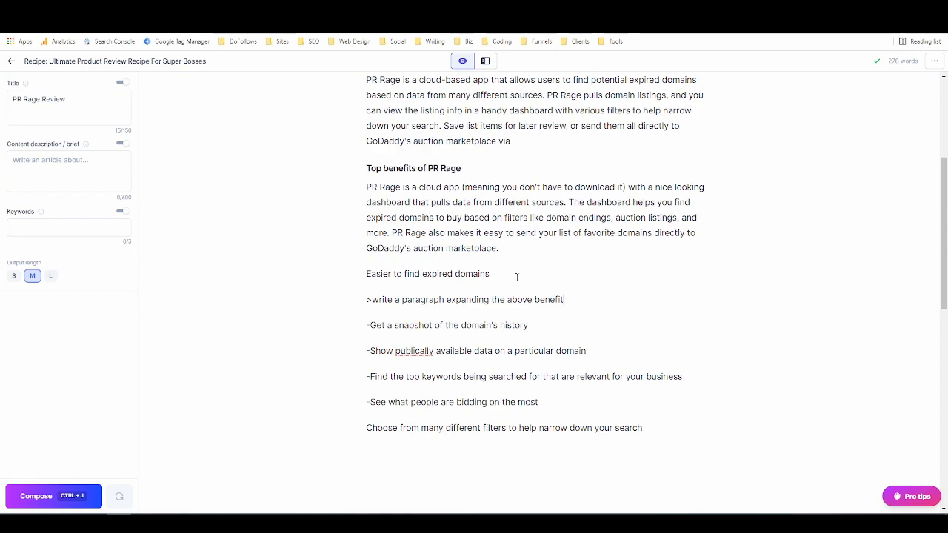
triple_click(465, 299)
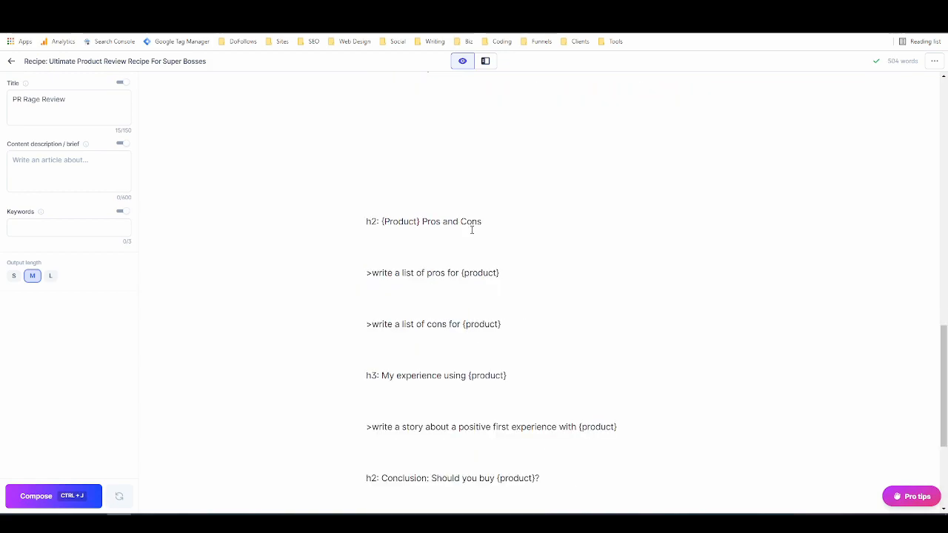
Step: Review the generated paragraph about saving list items and sending listings to GoDaddy
scroll(up, 3)
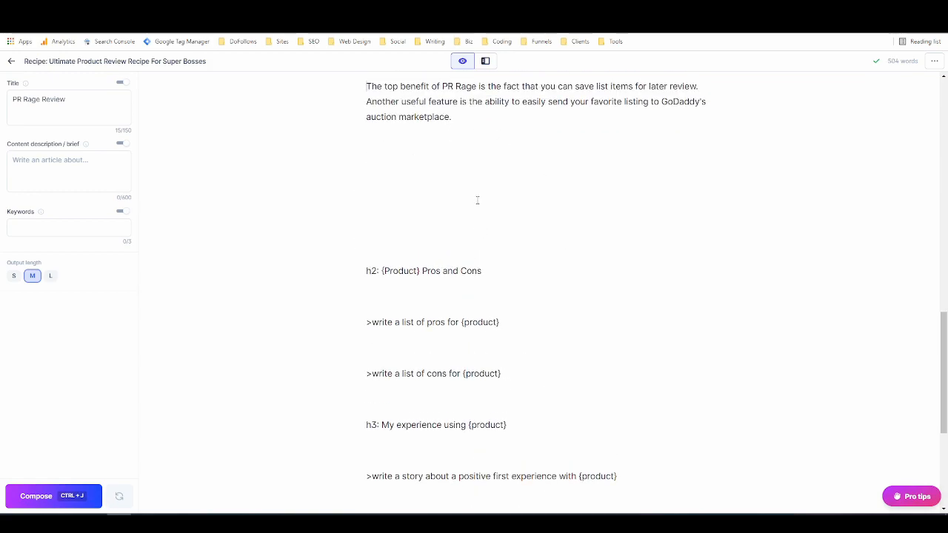
scroll(down, 3)
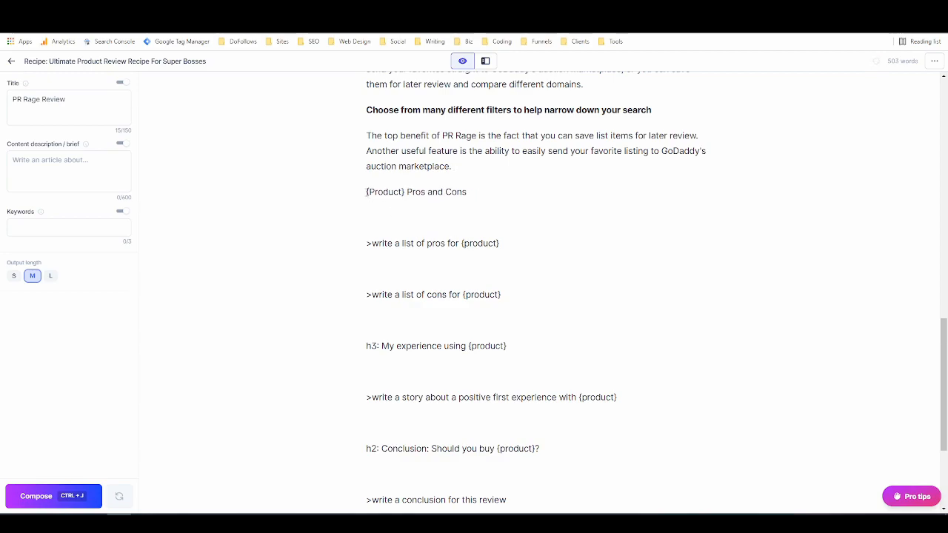
Step: Name PR Rage in the Pros and Cons heading and the pros command
double_click(414, 196)
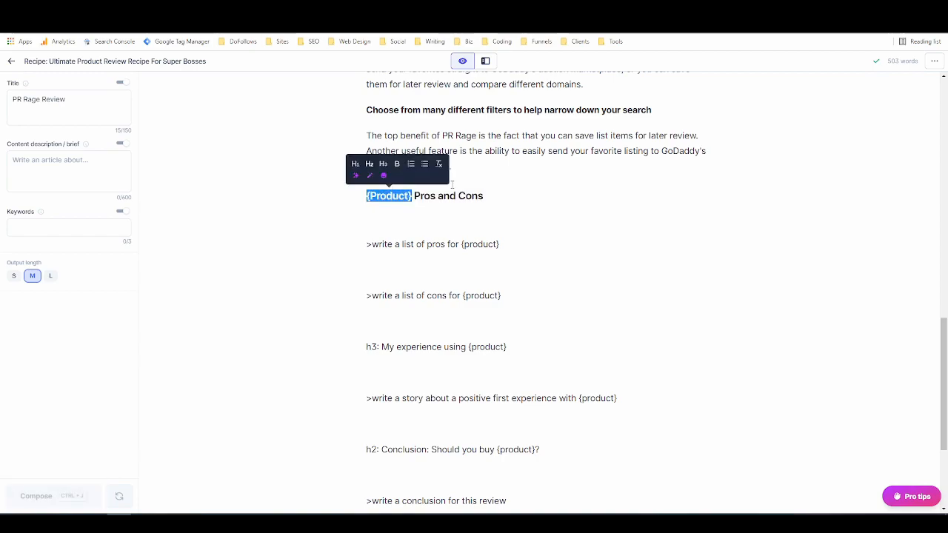
text(PE)
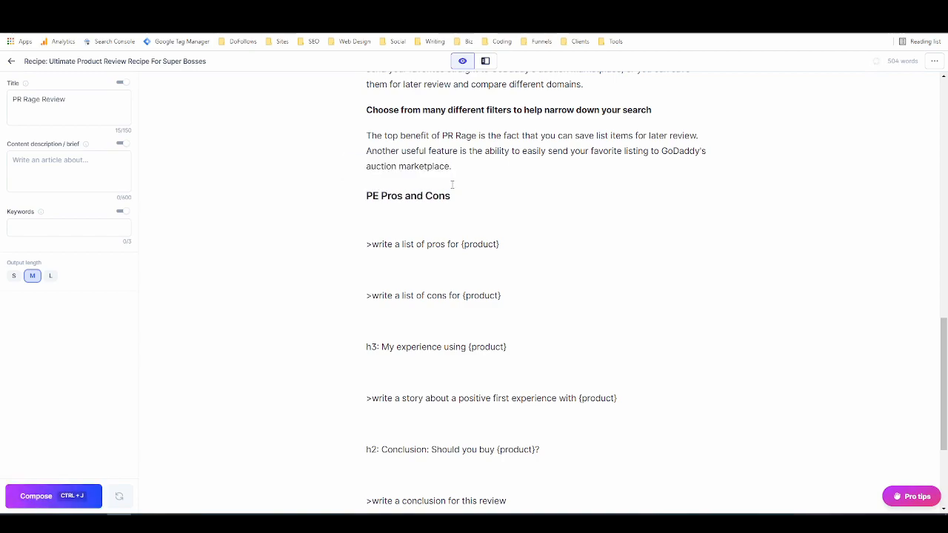
text(PR Prage)
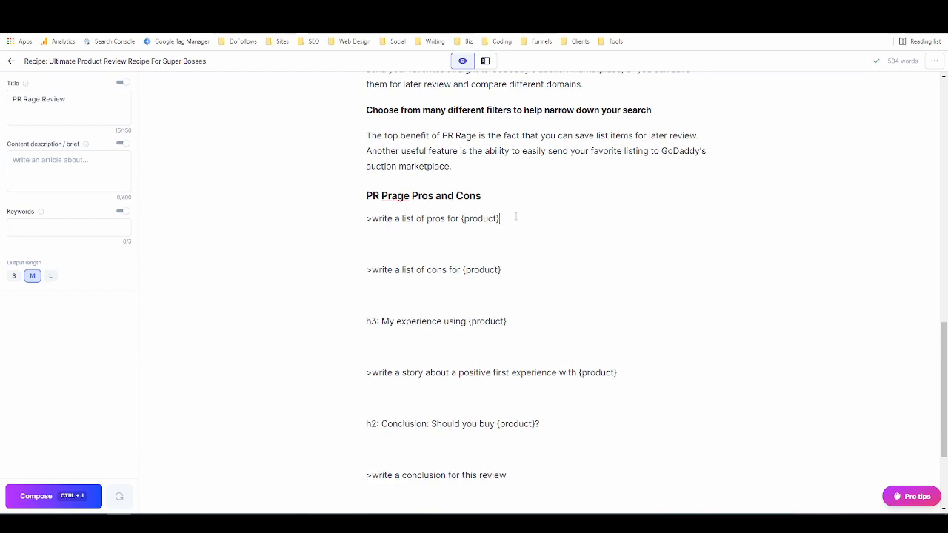
key(Backspace)
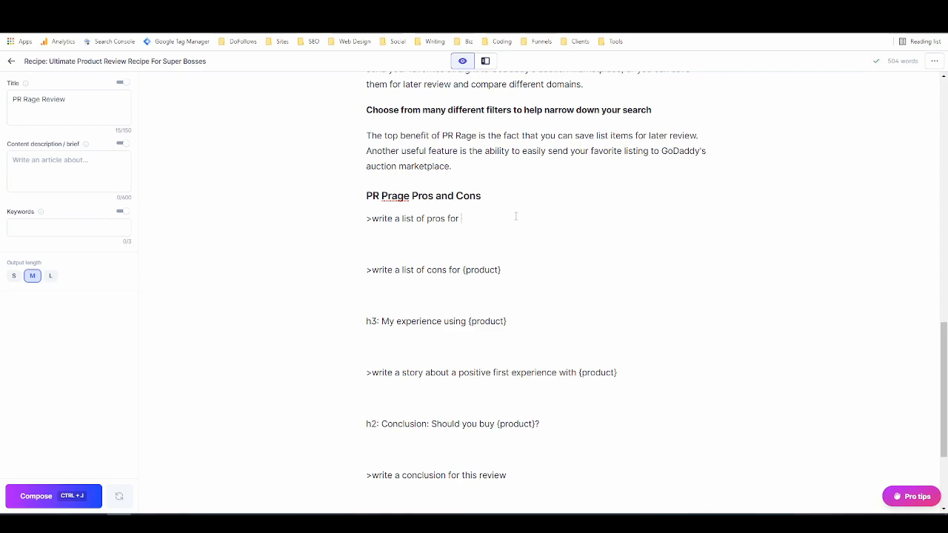
text(PR Rage)
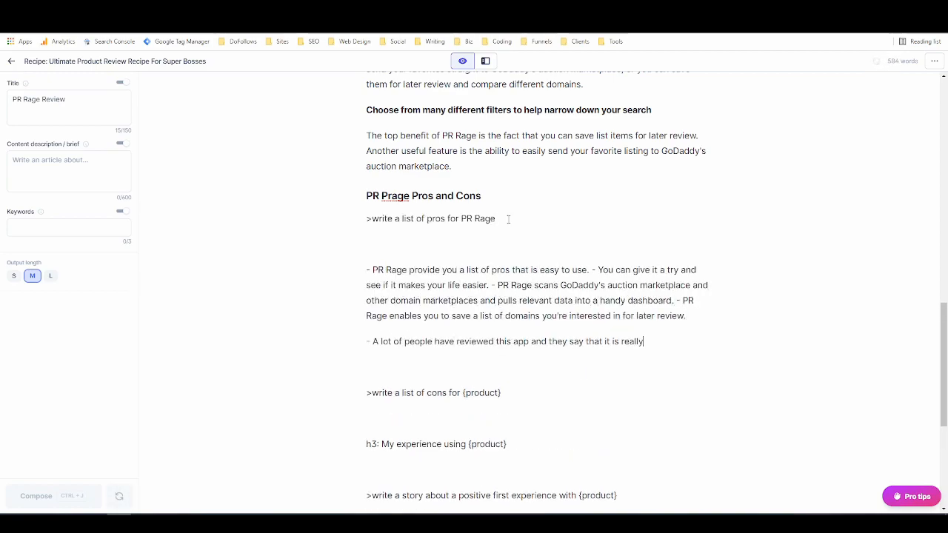
Step: Generate the PR Rage pros list and remove the pros command line
click(51, 496)
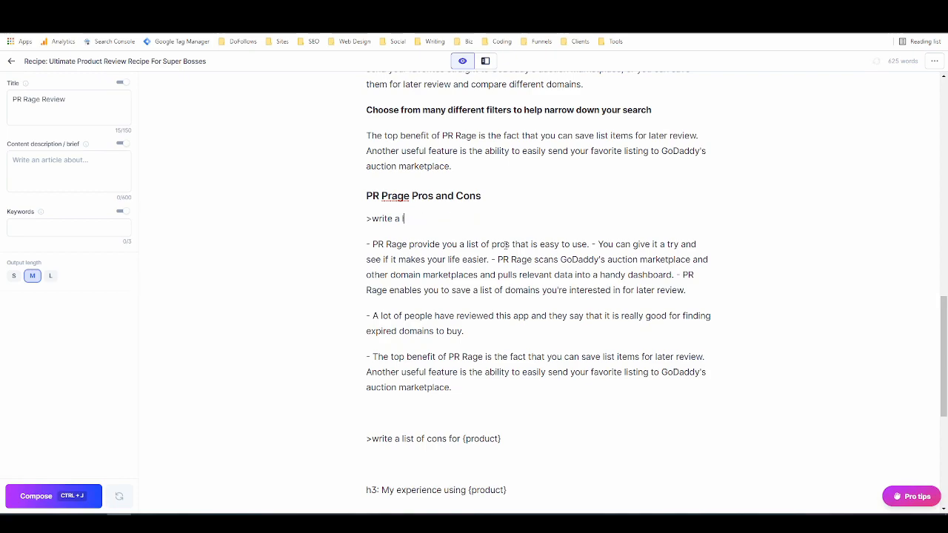
key(Backspace)
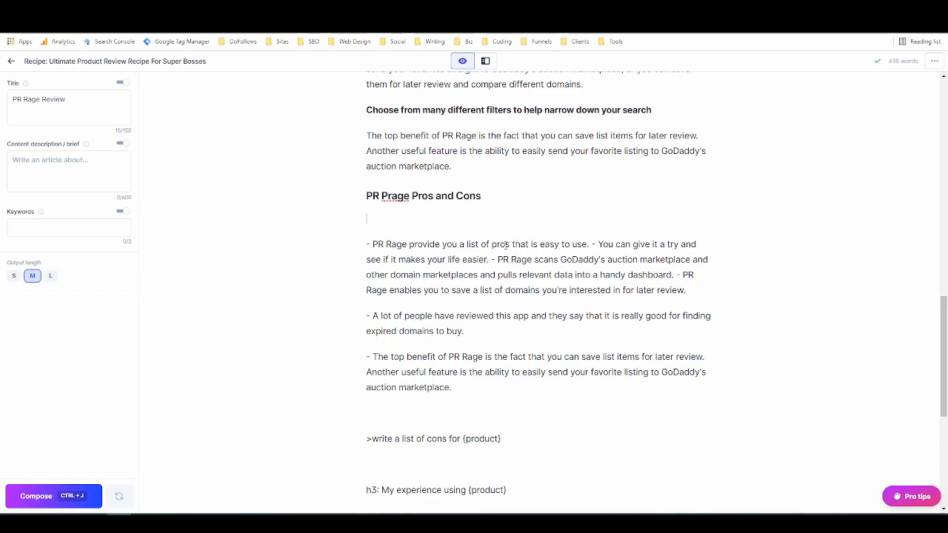
scroll(down, 3)
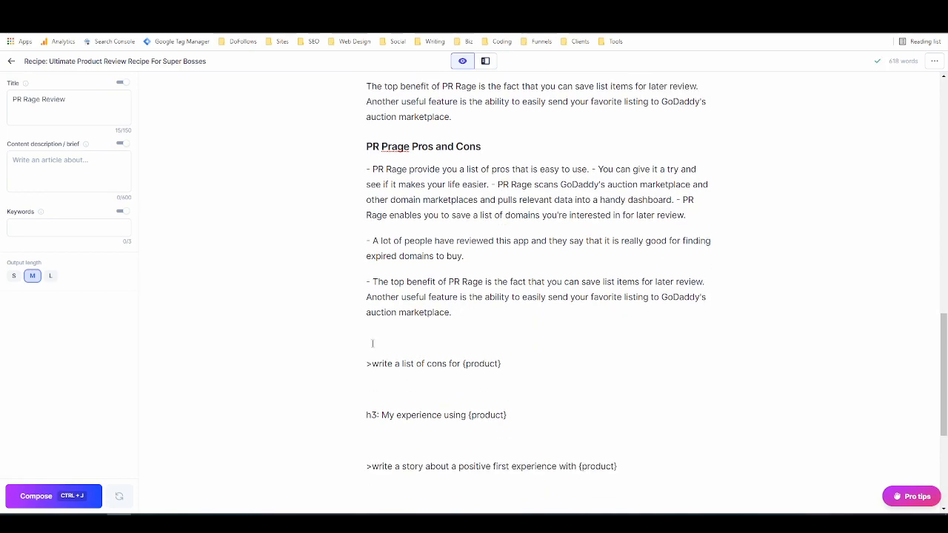
scroll(up, 3)
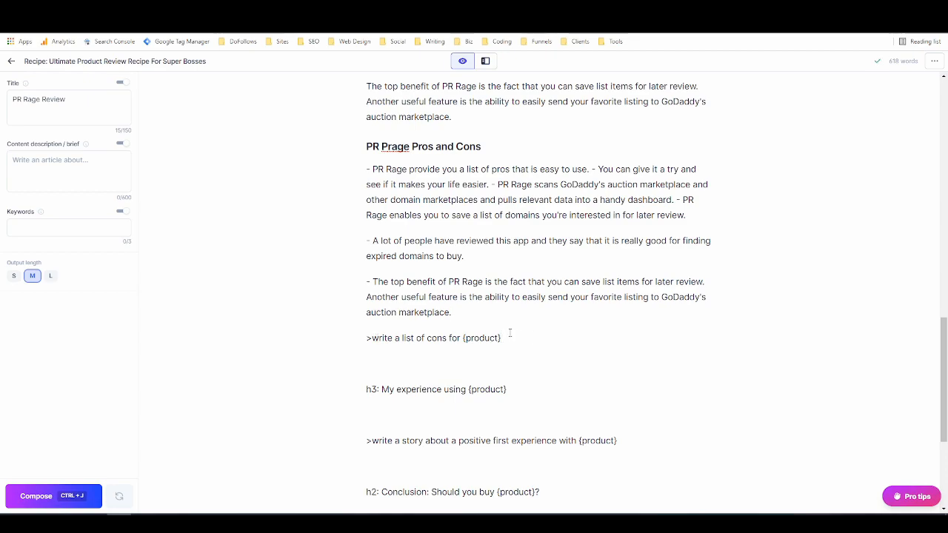
Step: Name PR Rage in the cons command, generate the cons list and start rewriting the command as a subheading
key(Backspace)
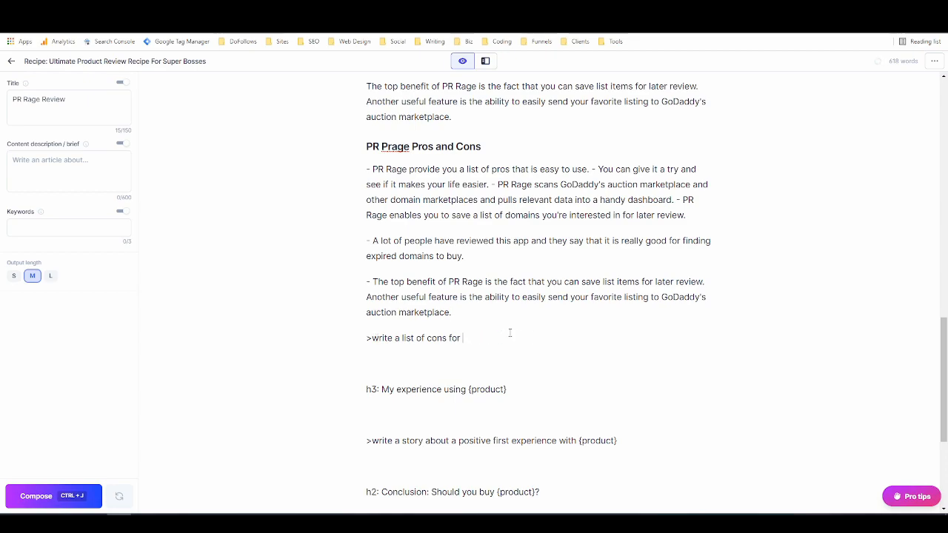
text(PR Rage)
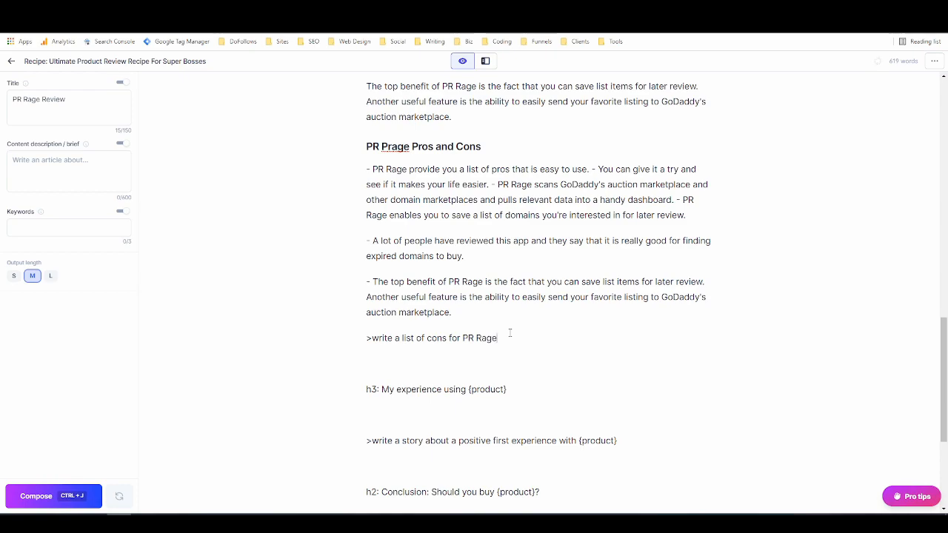
triple_click(431, 337)
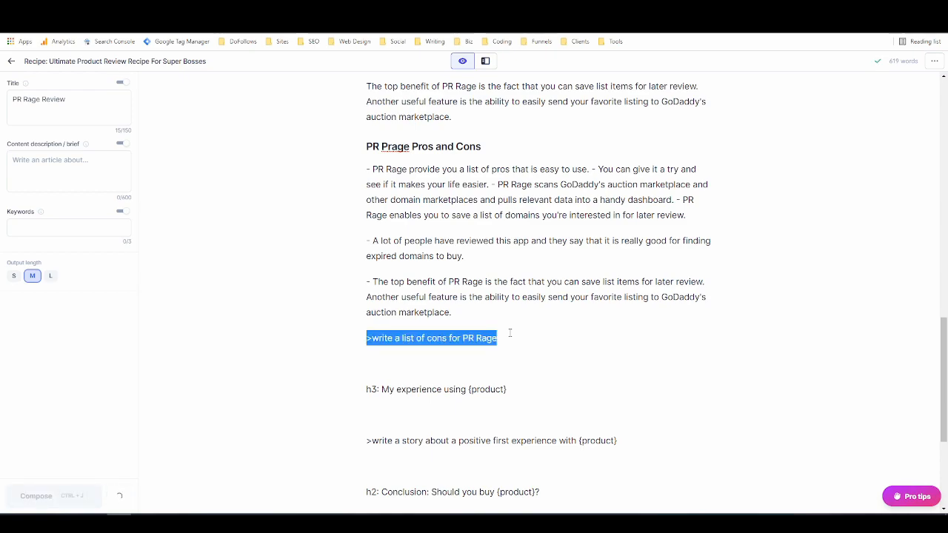
click(35, 494)
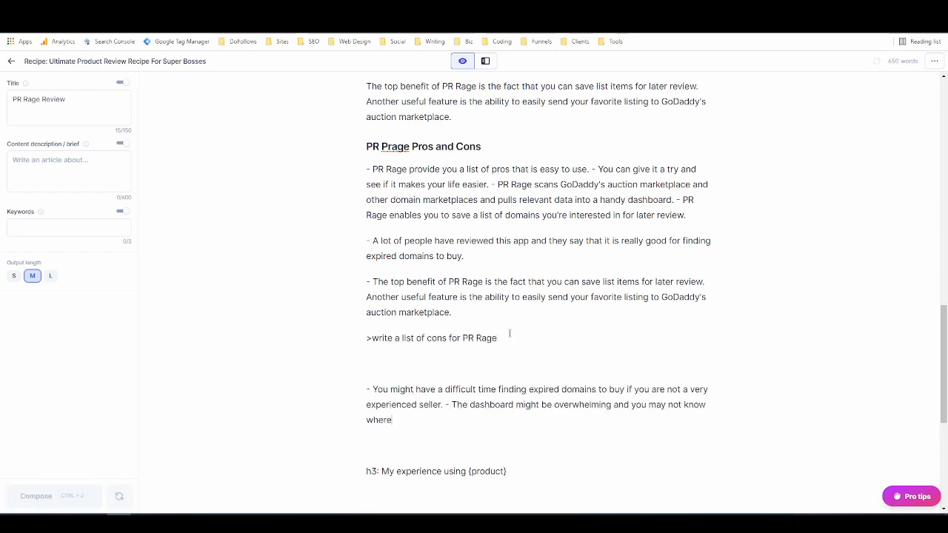
click(54, 494)
text(Cons)
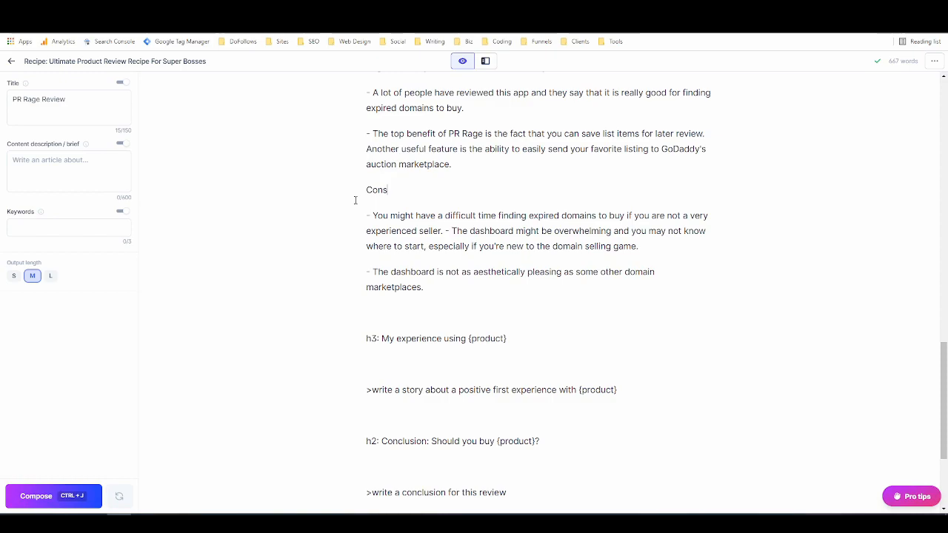
Step: Make the 'Cons' subheading bold above the cons list
double_click(376, 189)
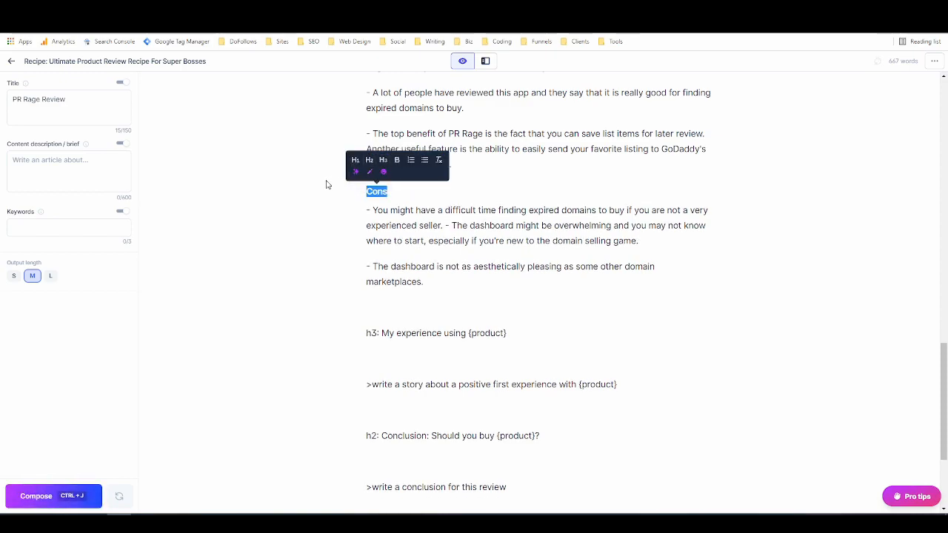
scroll(up, 3)
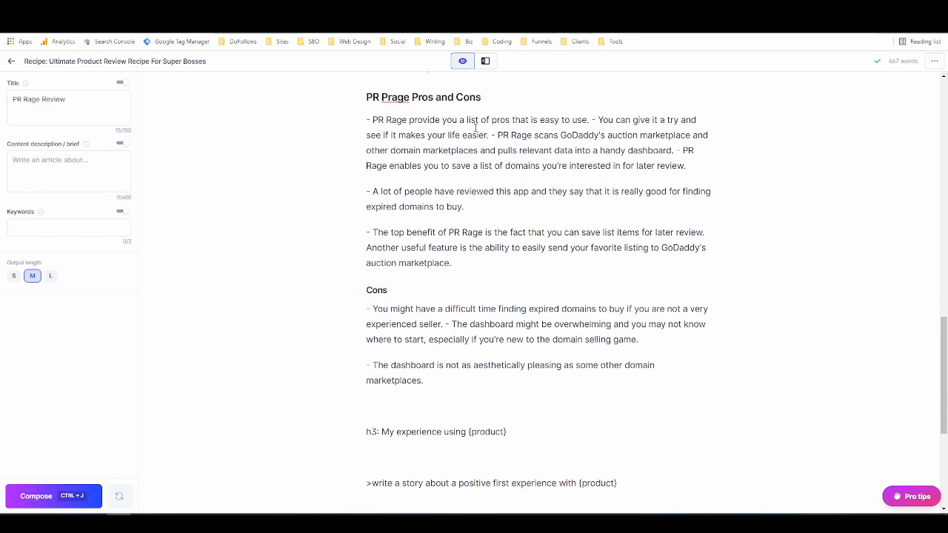
scroll(down, 3)
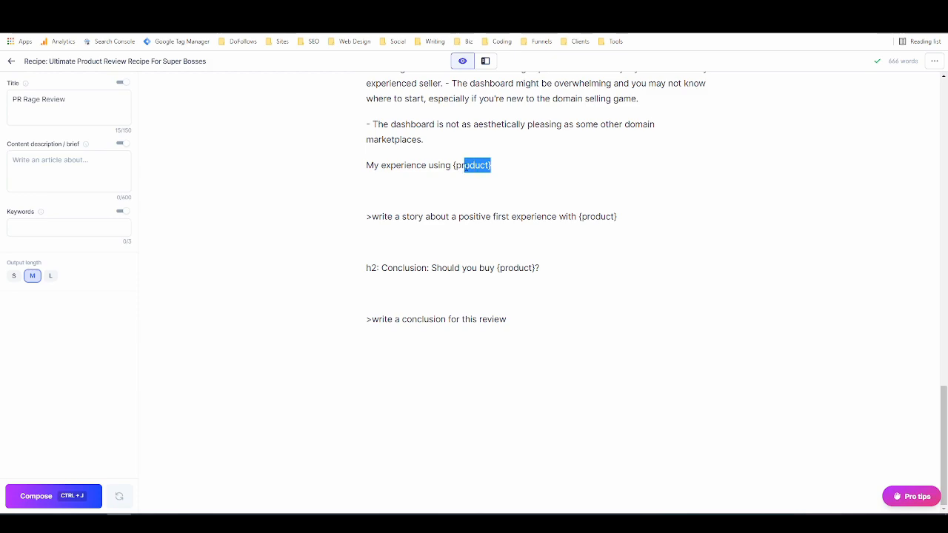
Step: Name PR Rage in the experience heading and story command, then generate the first-experience story
text(PR Rage)
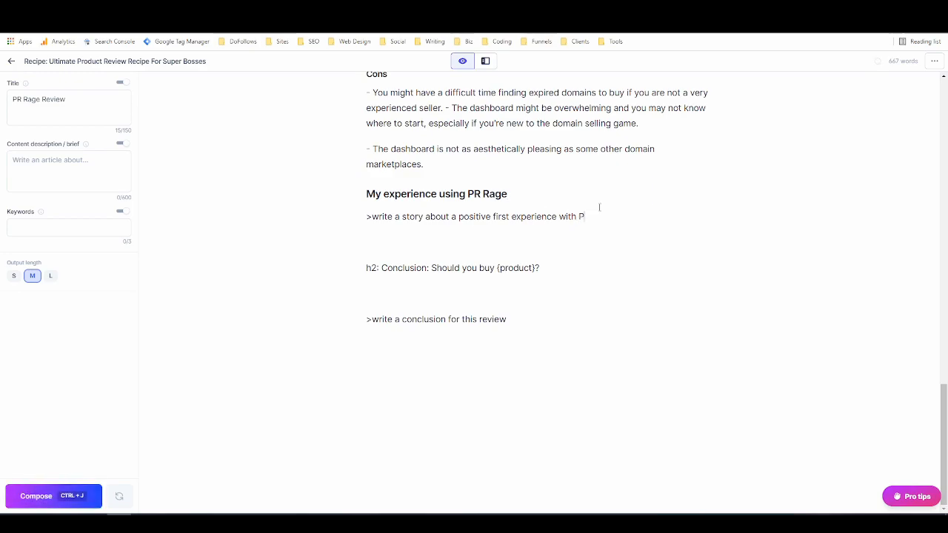
text(R Rage)
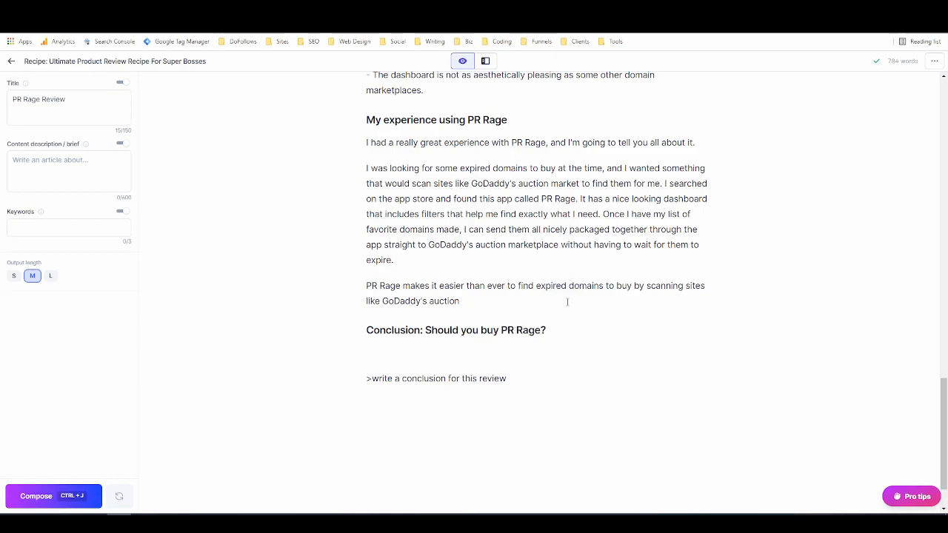
mouse_move(562, 320)
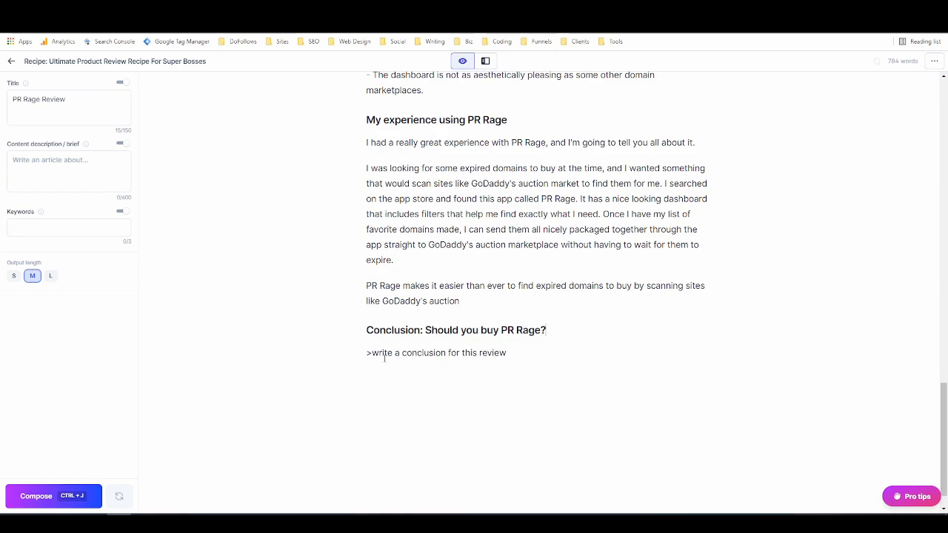
Step: Generate the conclusion paragraph recommending PR Rage, discarding the first output and composing again
triple_click(435, 353)
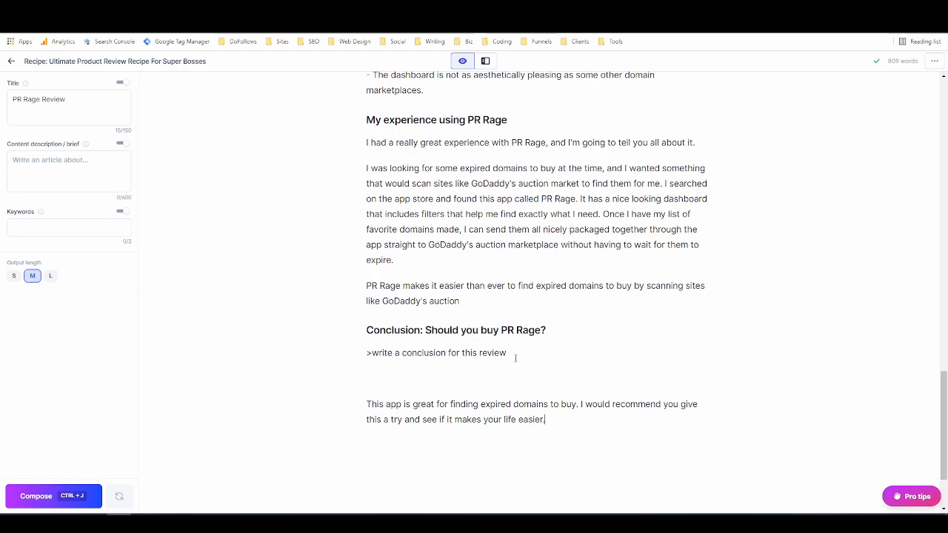
scroll(down, 3)
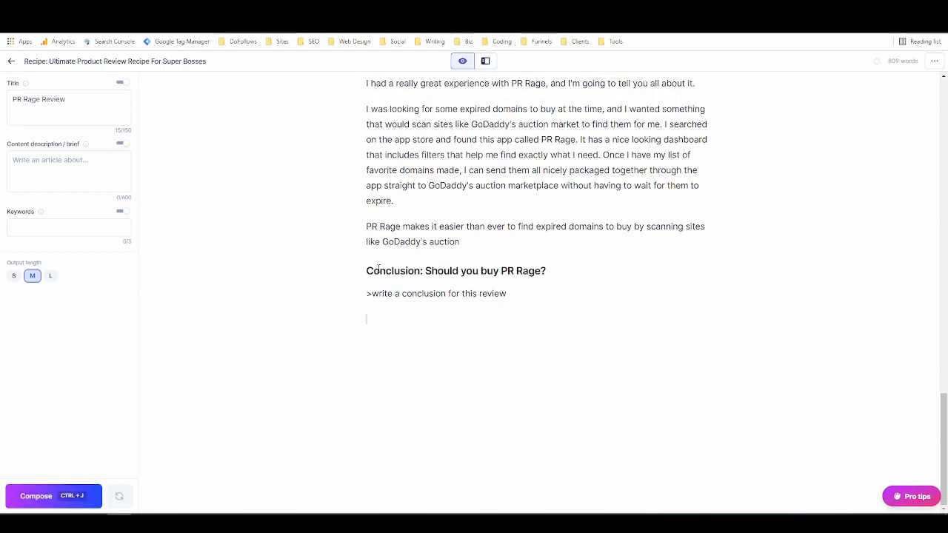
scroll(up, 3)
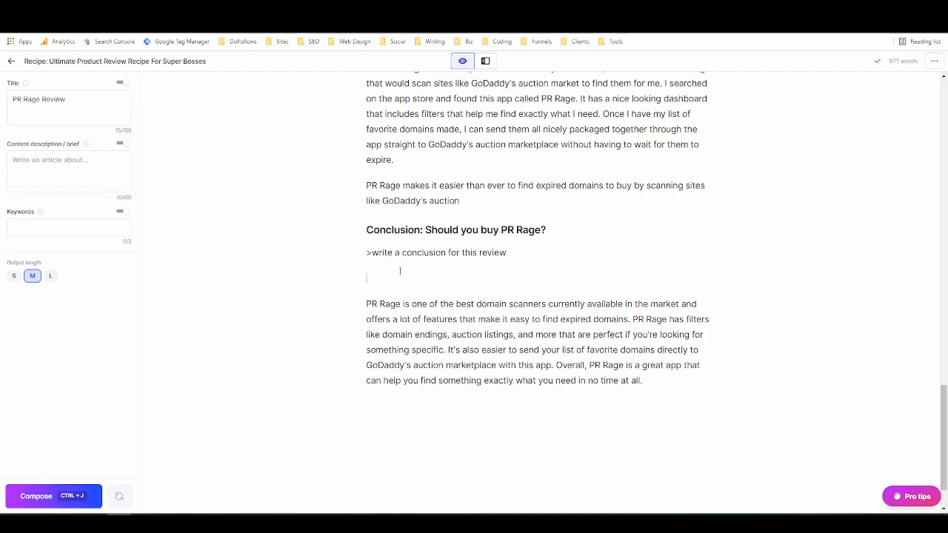
triple_click(436, 252)
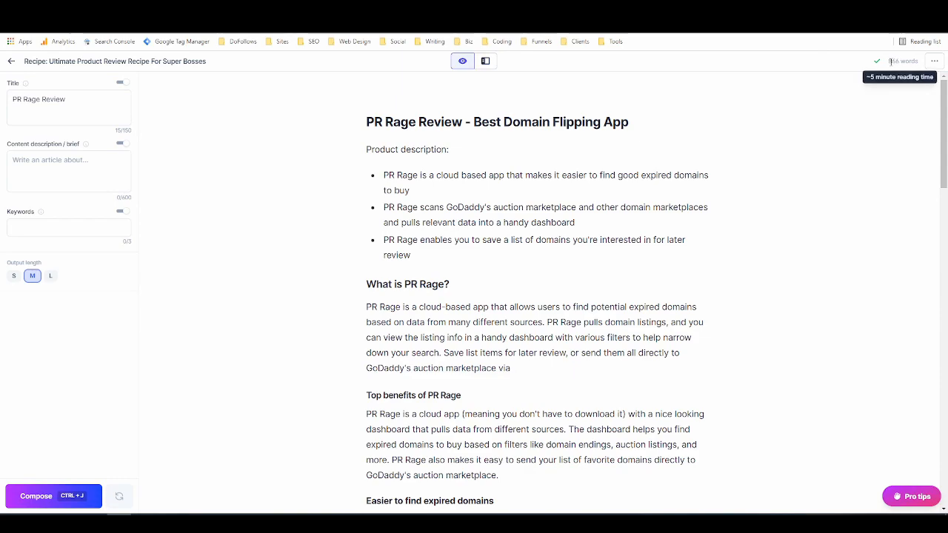
scroll(down, 3)
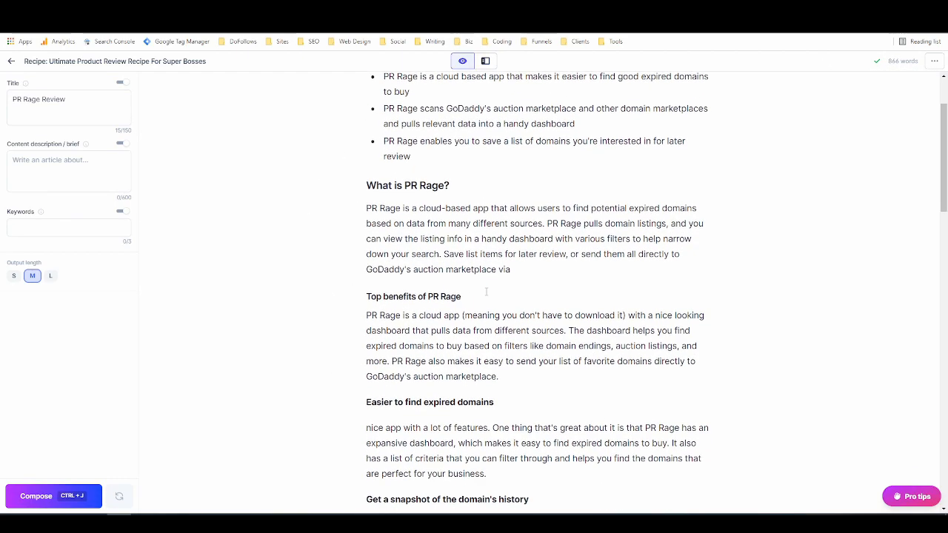
scroll(down, 3)
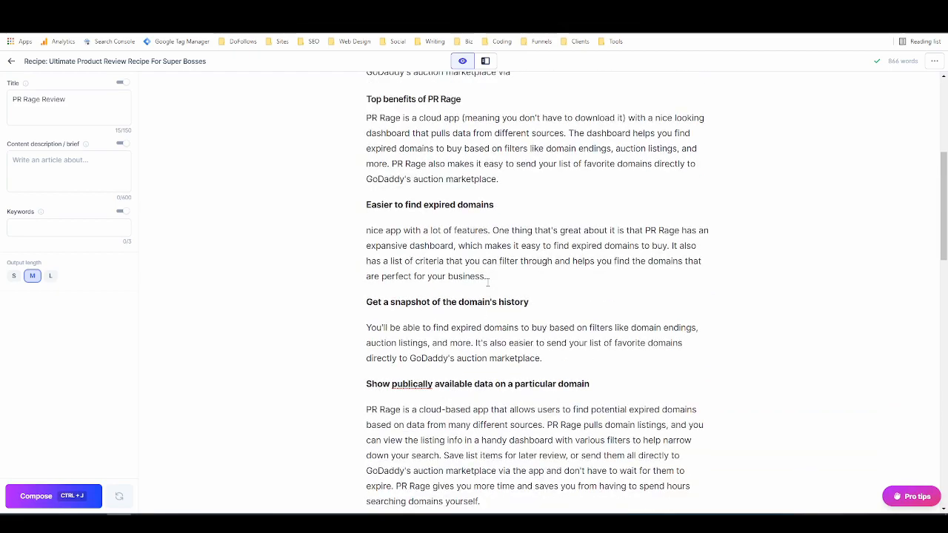
scroll(up, 3)
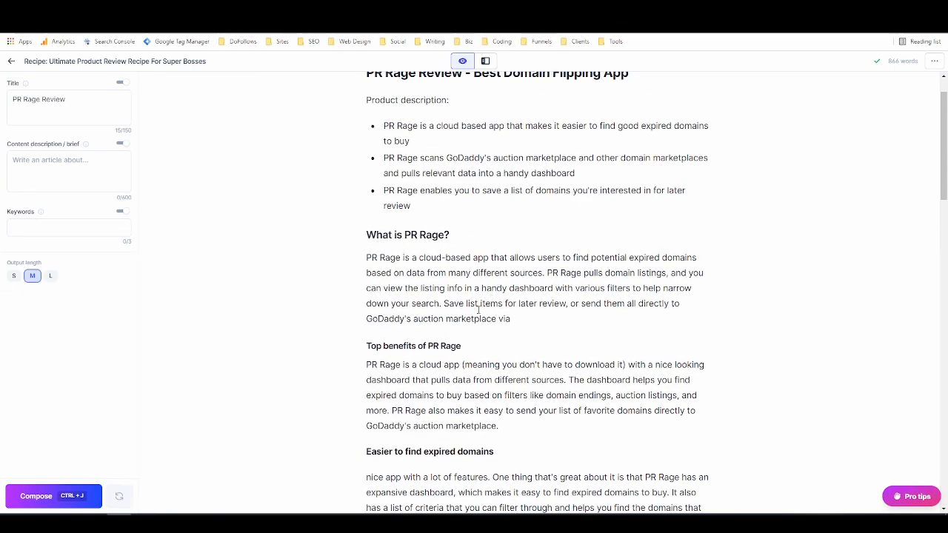
mouse_move(349, 403)
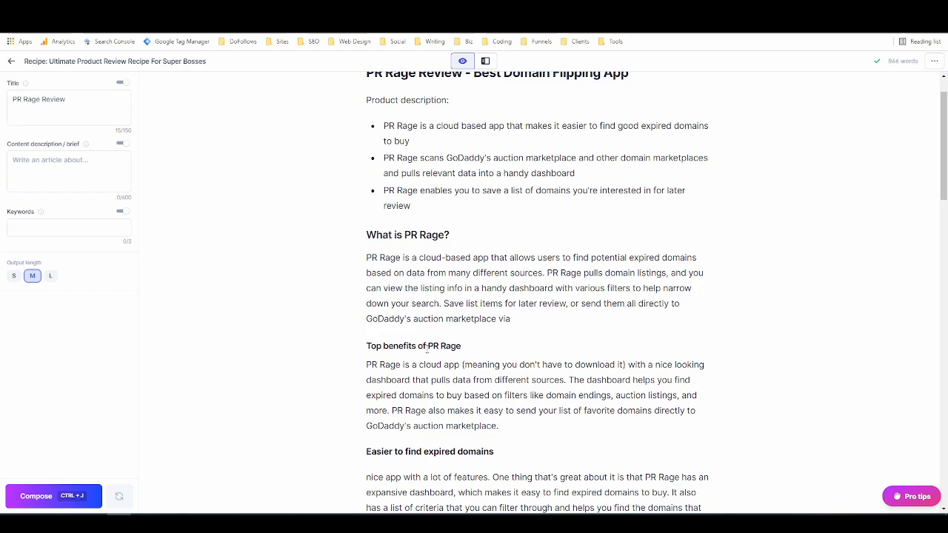
mouse_move(52, 496)
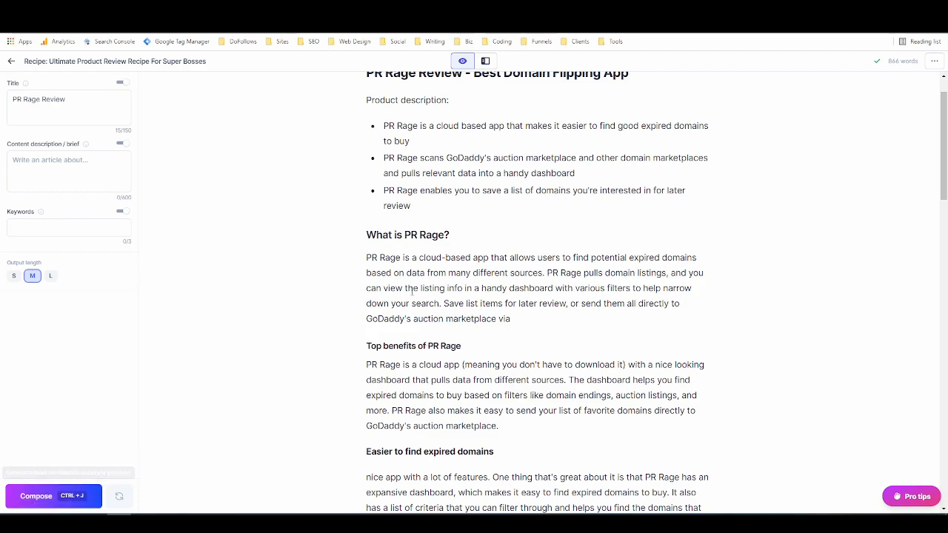
scroll(down, 3)
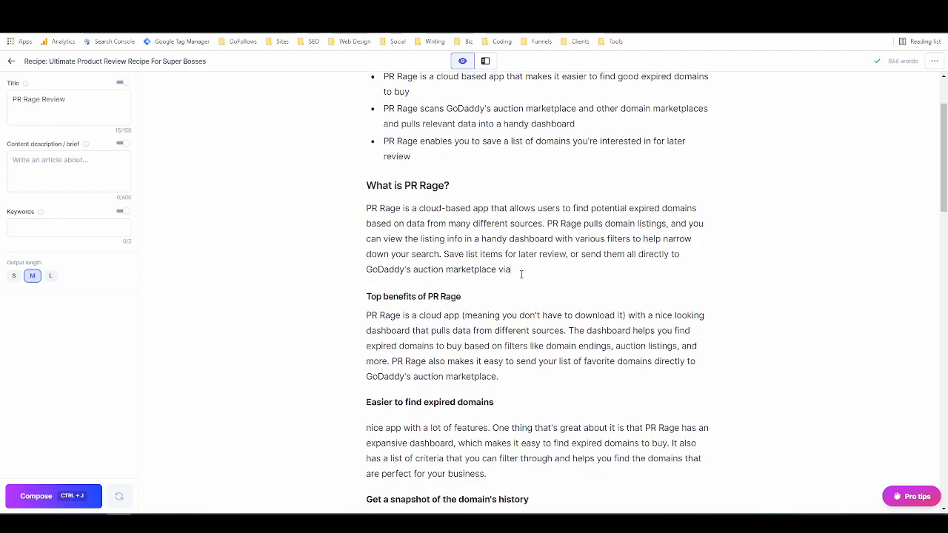
Step: Finish the What is PR Rage sentence with 'via the app.' and select the new PR Rage Pros passage
click(53, 496)
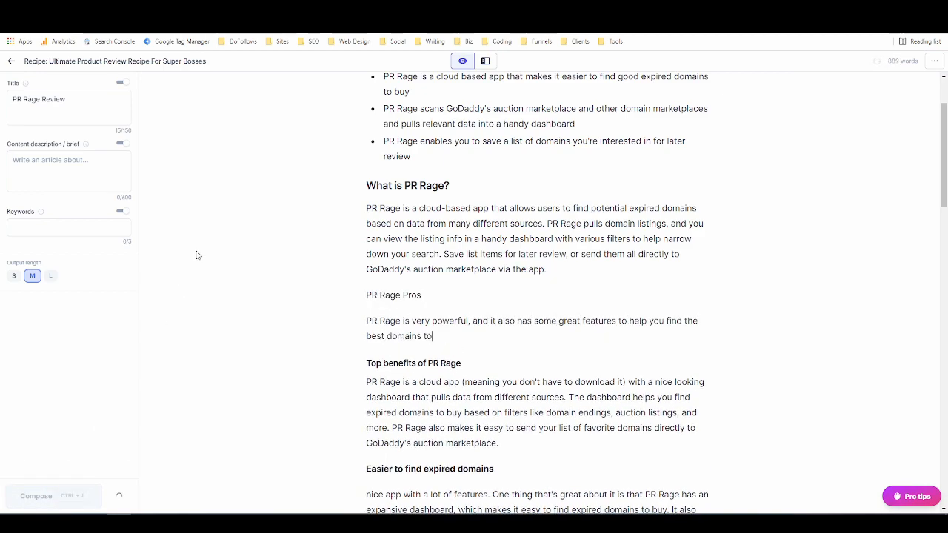
click(54, 495)
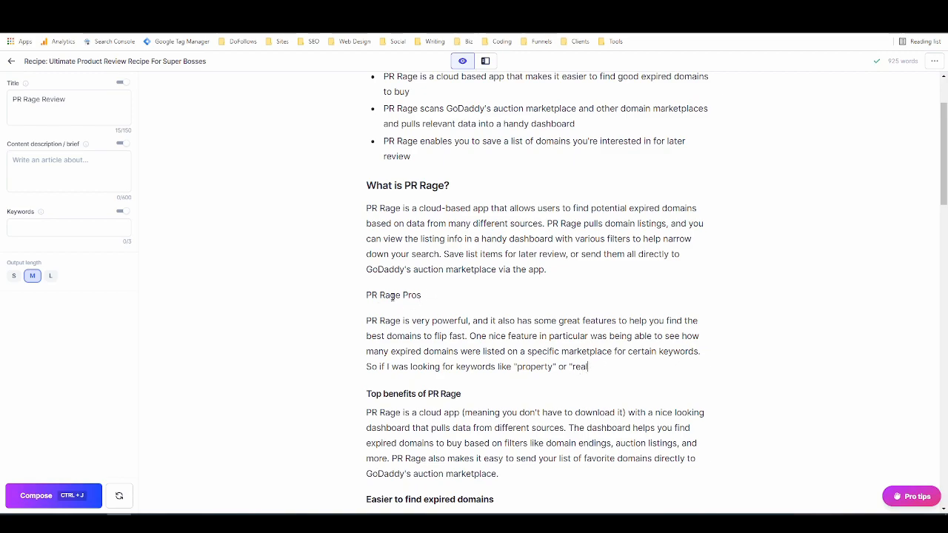
drag(367, 295, 589, 367)
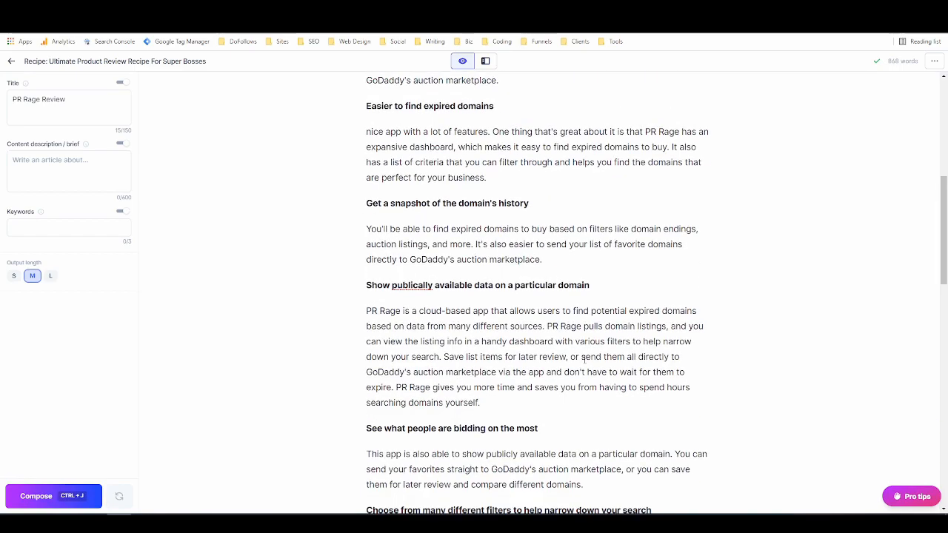
Step: Move the PR Rage Pros passage under 'PR Rage Pros and Cons' and select its title for formatting
scroll(down, 3)
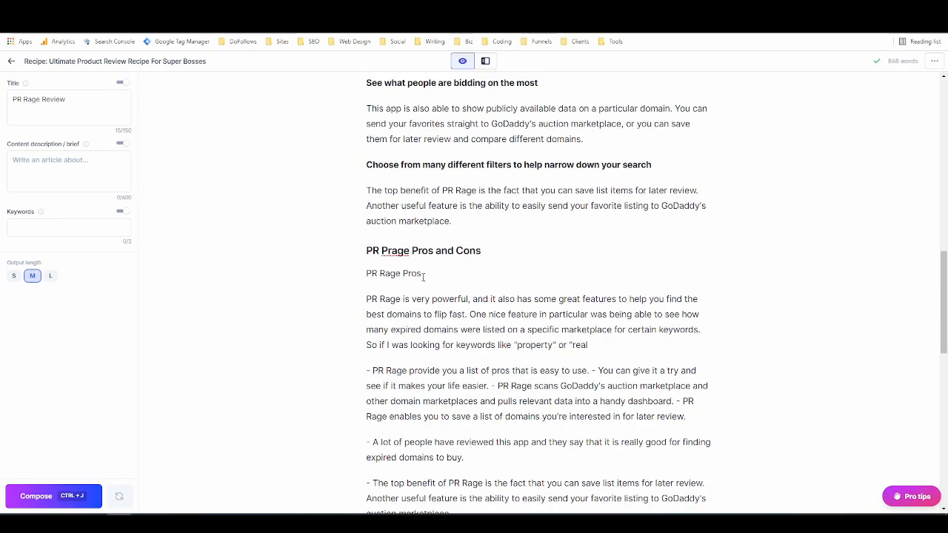
double_click(393, 273)
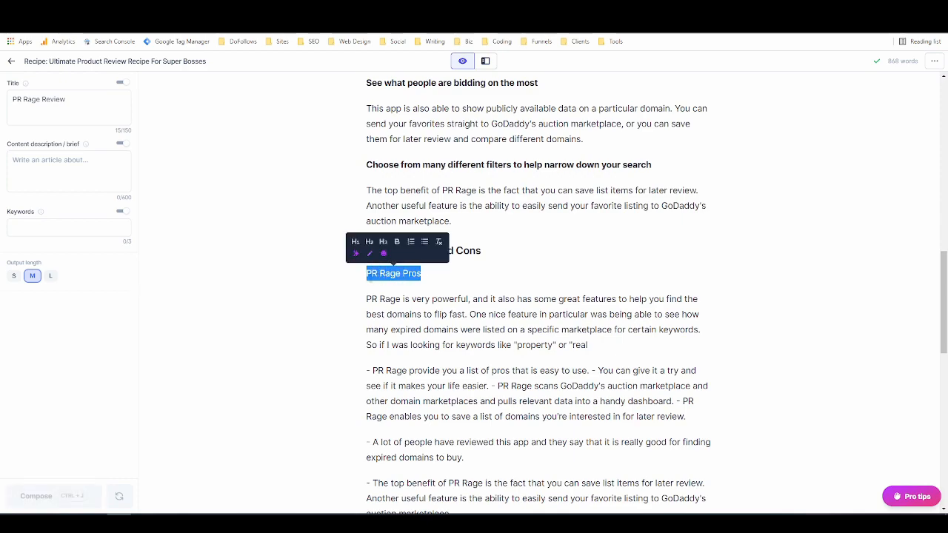